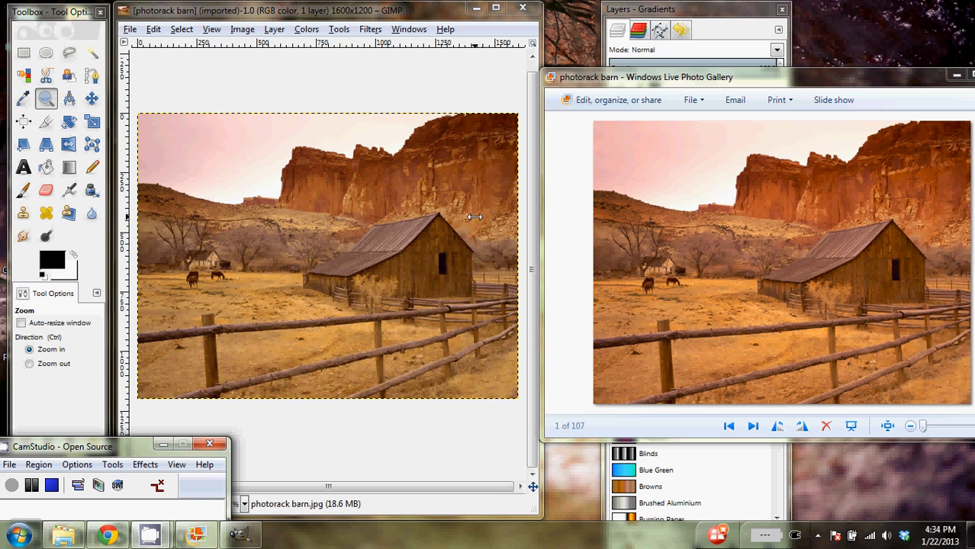
Move the Photo Gallery window aside and zoom the GIMP view in on the barn twice
{"action": "left_click_drag", "start_coordinate": [646, 77], "coordinate": [380, 84]}
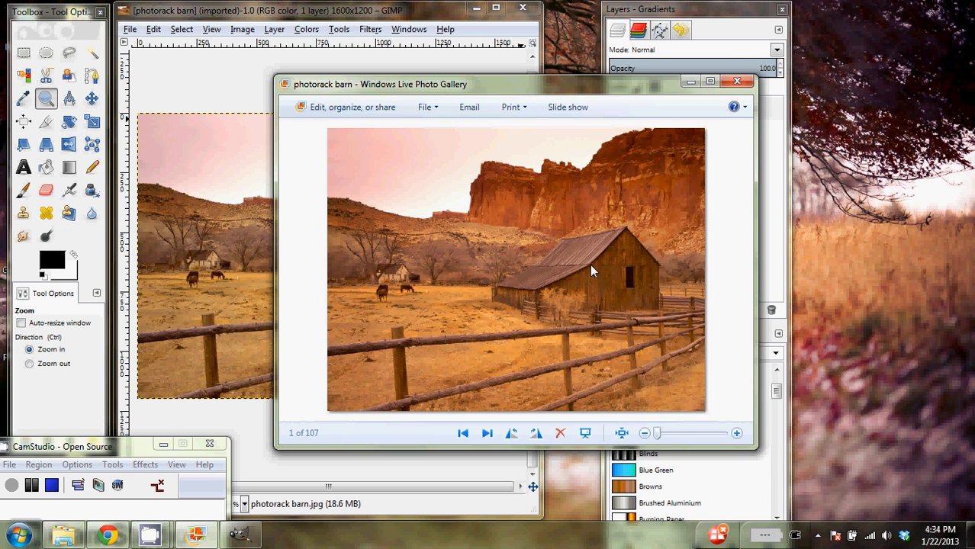
{"action": "mouse_move", "coordinate": [601, 294]}
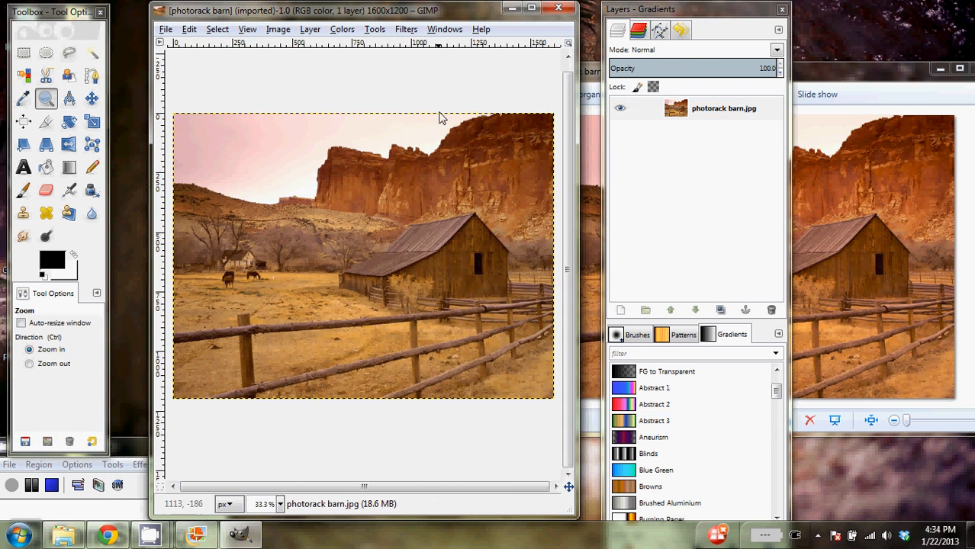
{"action": "left_click", "coordinate": [443, 115]}
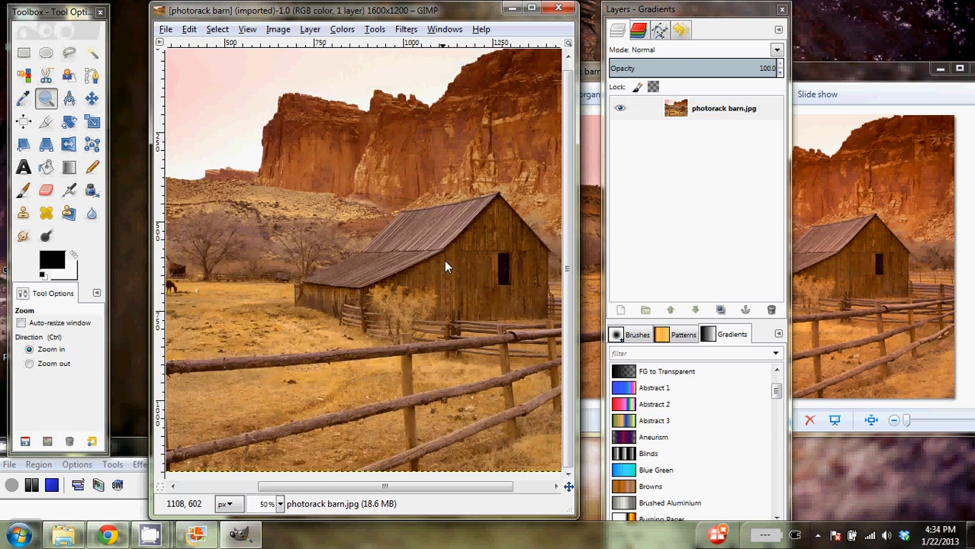
{"action": "left_click", "coordinate": [446, 266]}
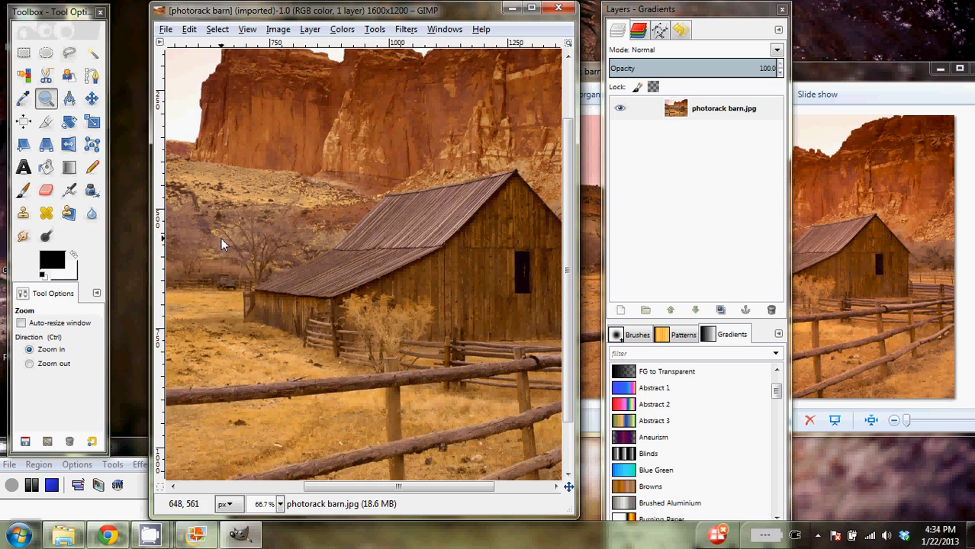
{"action": "mouse_move", "coordinate": [128, 165]}
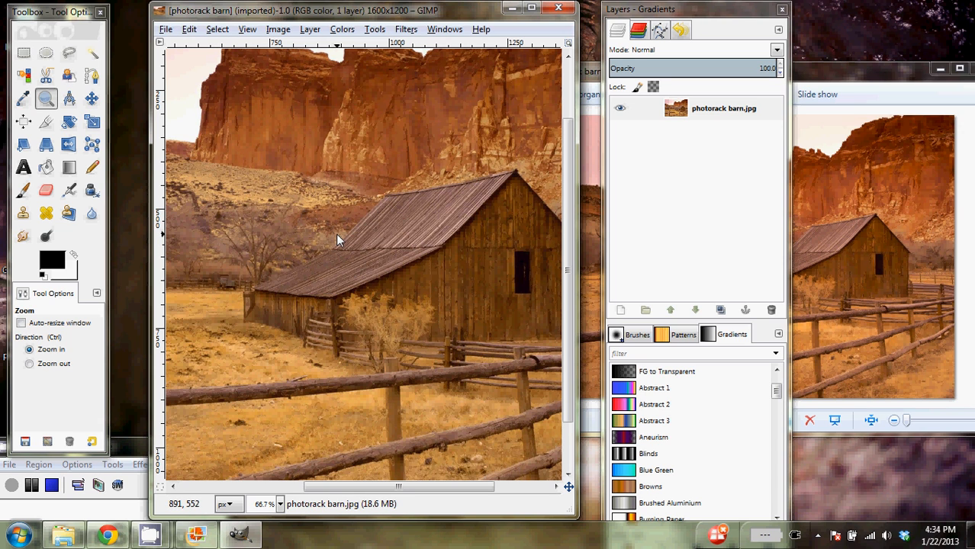
{"action": "mouse_move", "coordinate": [344, 247]}
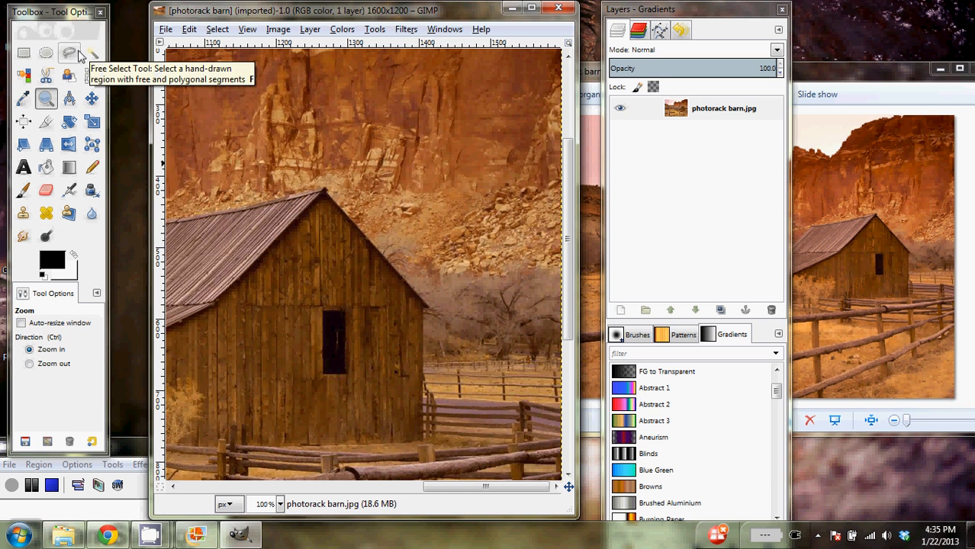
Free-select a patch of rocky hillside to the right of the barn
{"action": "left_click", "coordinate": [69, 53]}
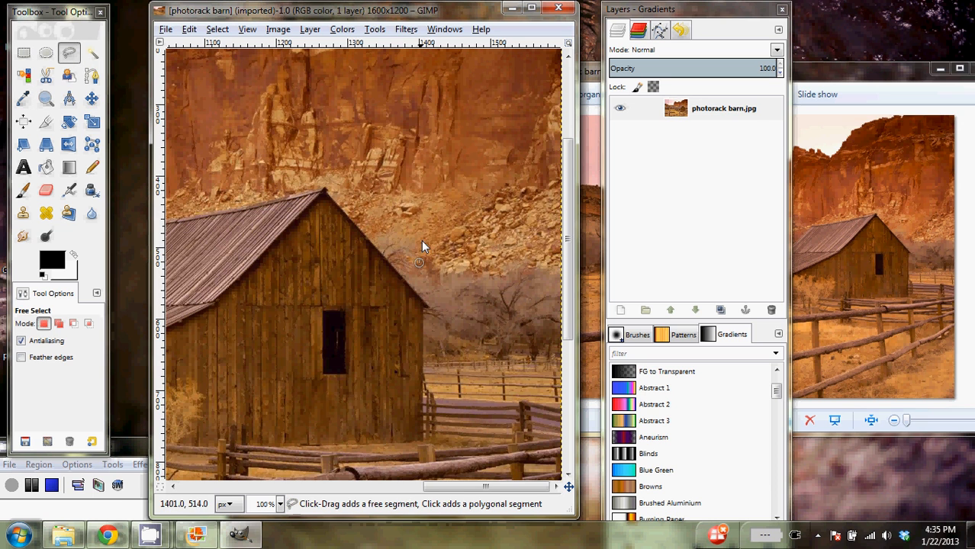
{"action": "left_click", "coordinate": [557, 156]}
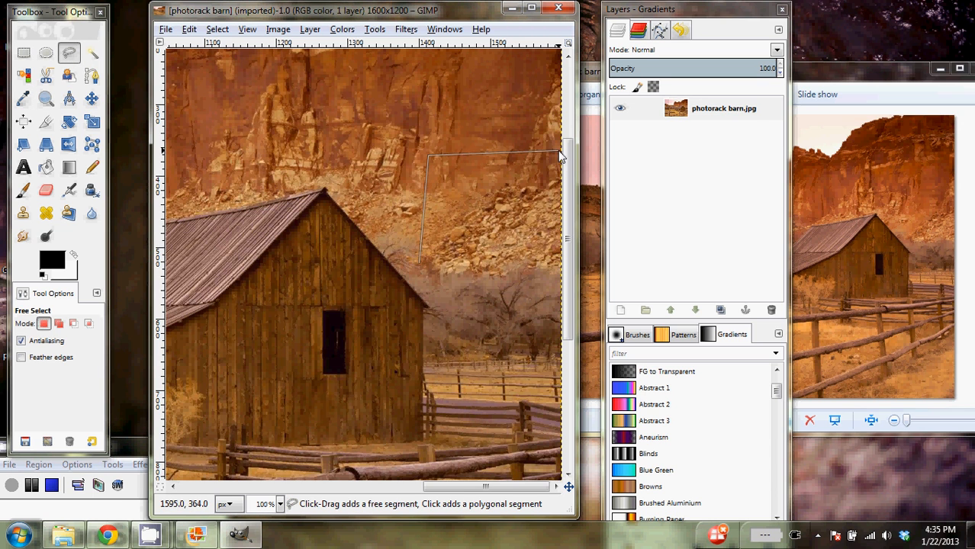
{"action": "left_click", "coordinate": [418, 263]}
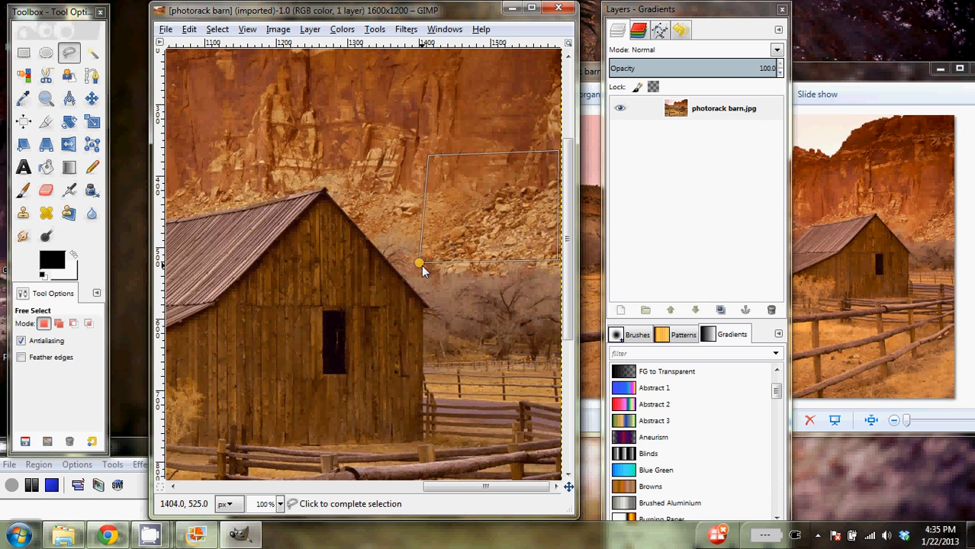
{"action": "left_click", "coordinate": [419, 263]}
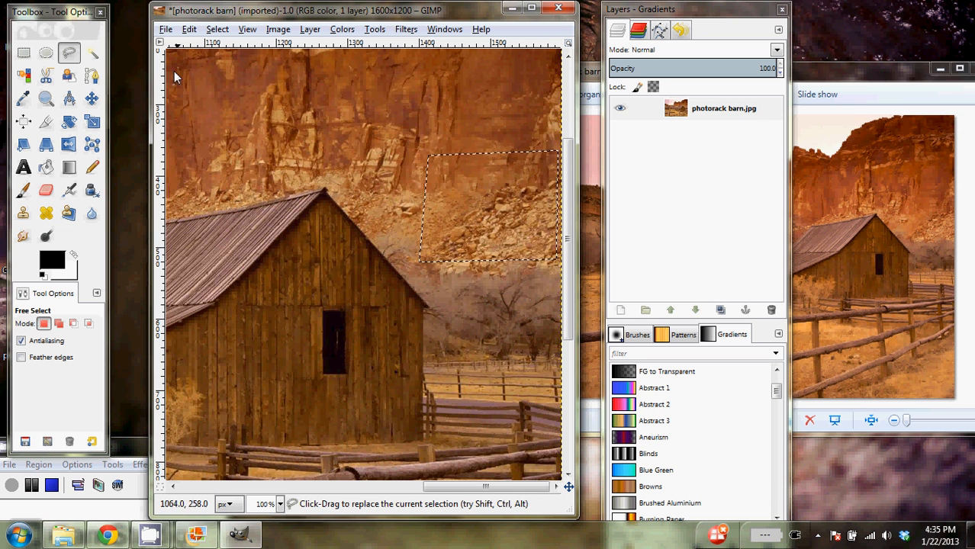
Paste the copied rock patch as its own new layer and shift it over the barn
{"action": "left_click", "coordinate": [188, 29]}
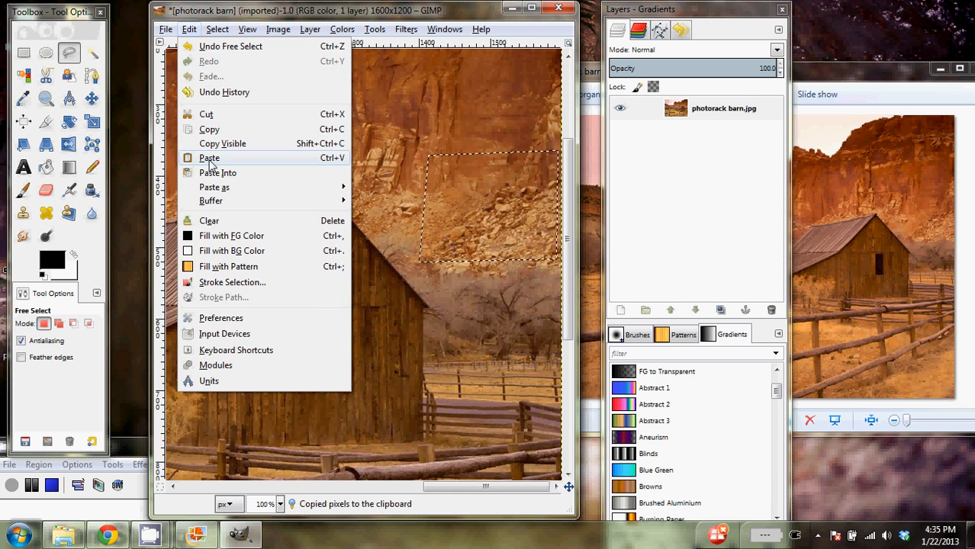
{"action": "left_click", "coordinate": [208, 158]}
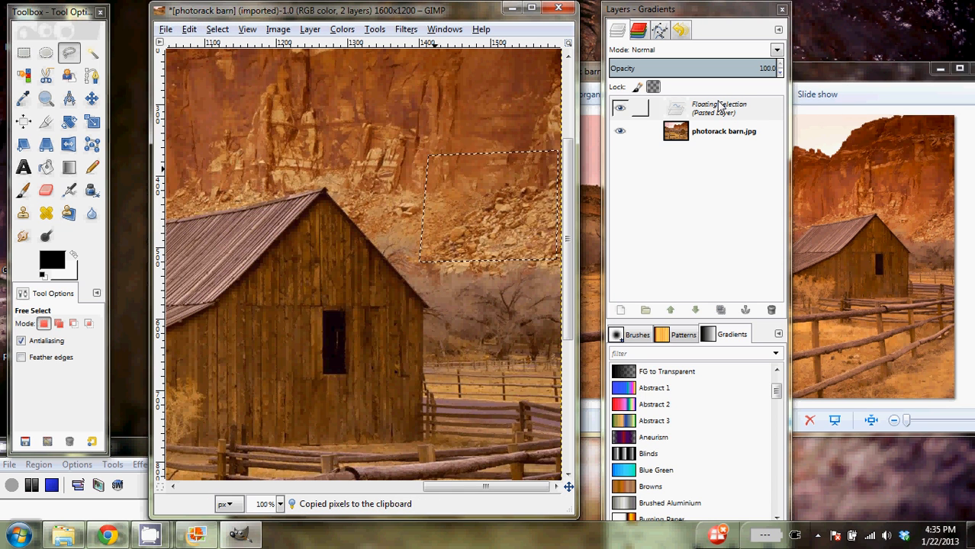
{"action": "mouse_move", "coordinate": [621, 310]}
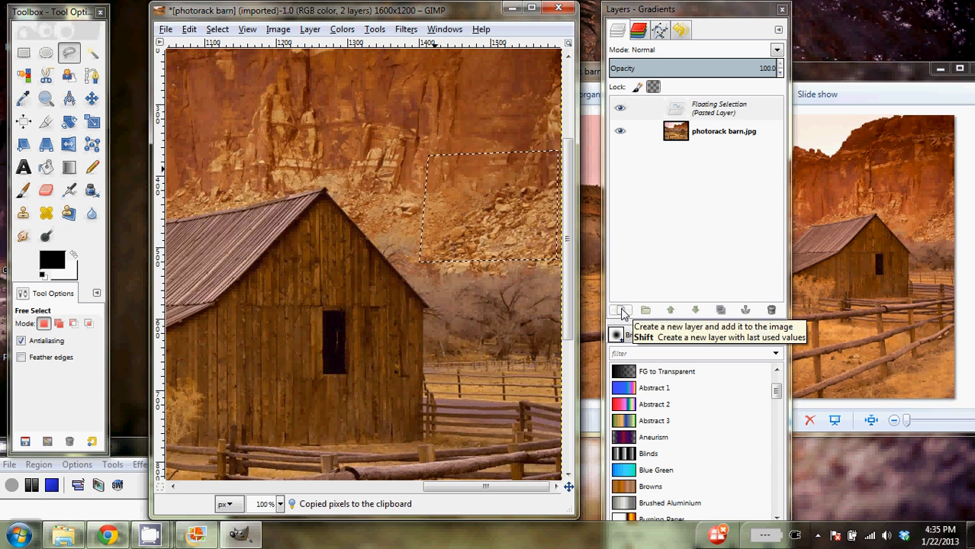
{"action": "left_click", "coordinate": [620, 309]}
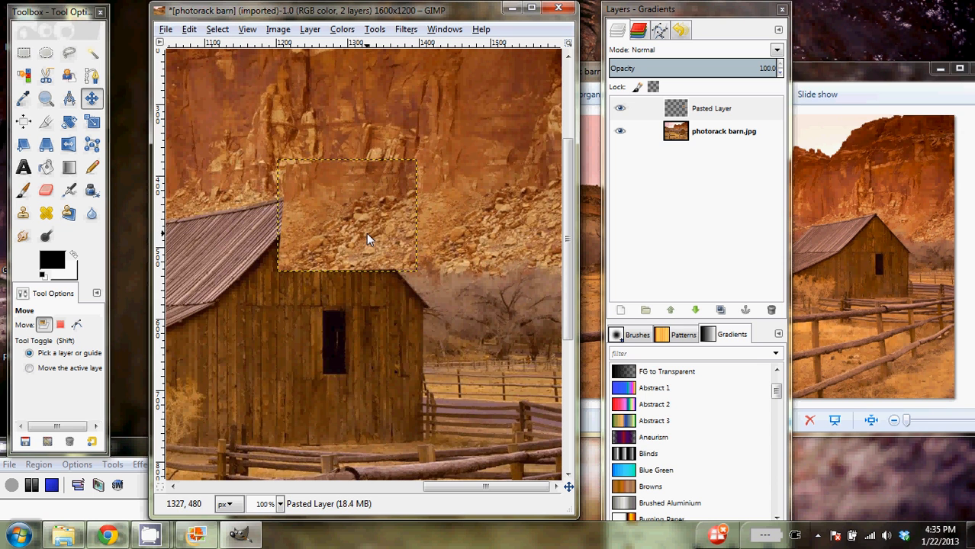
{"action": "mouse_move", "coordinate": [310, 159]}
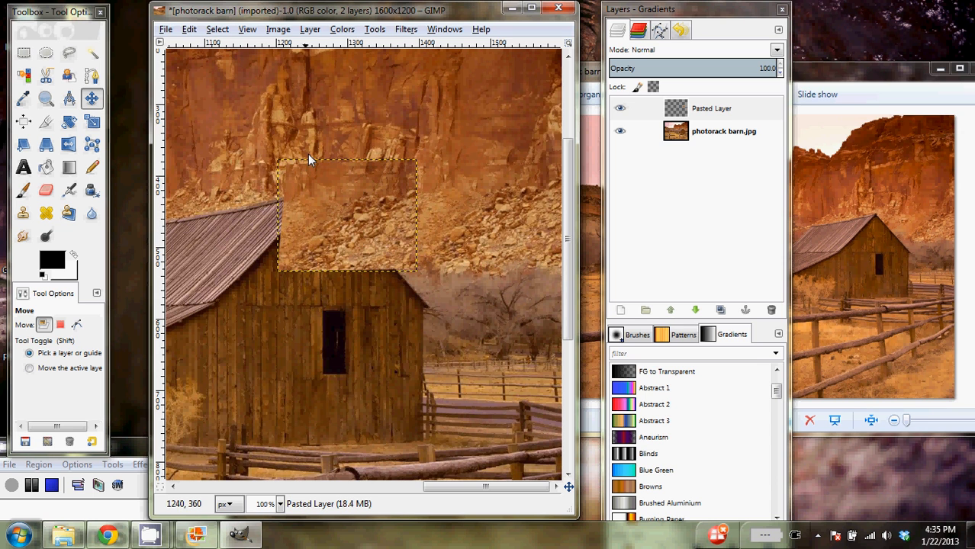
{"action": "mouse_move", "coordinate": [344, 189]}
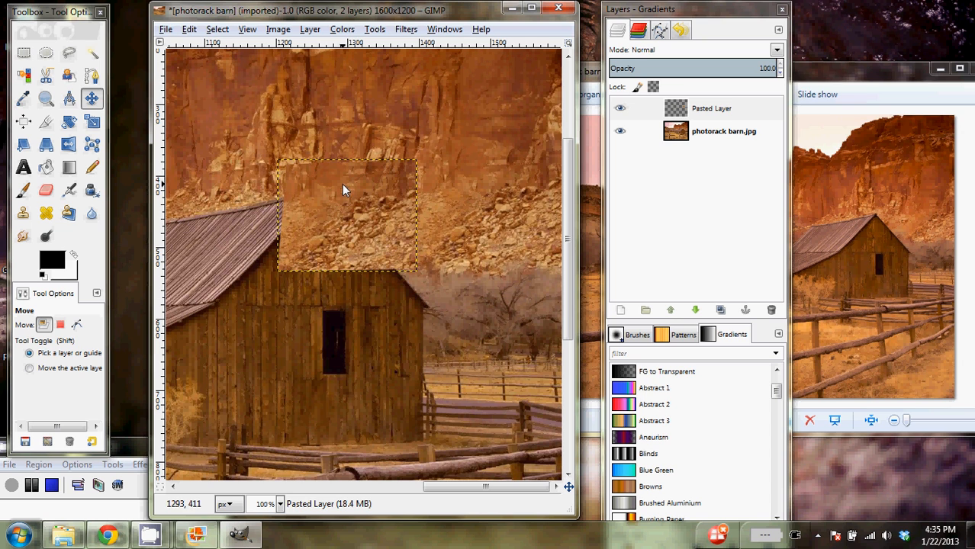
{"action": "mouse_move", "coordinate": [387, 195]}
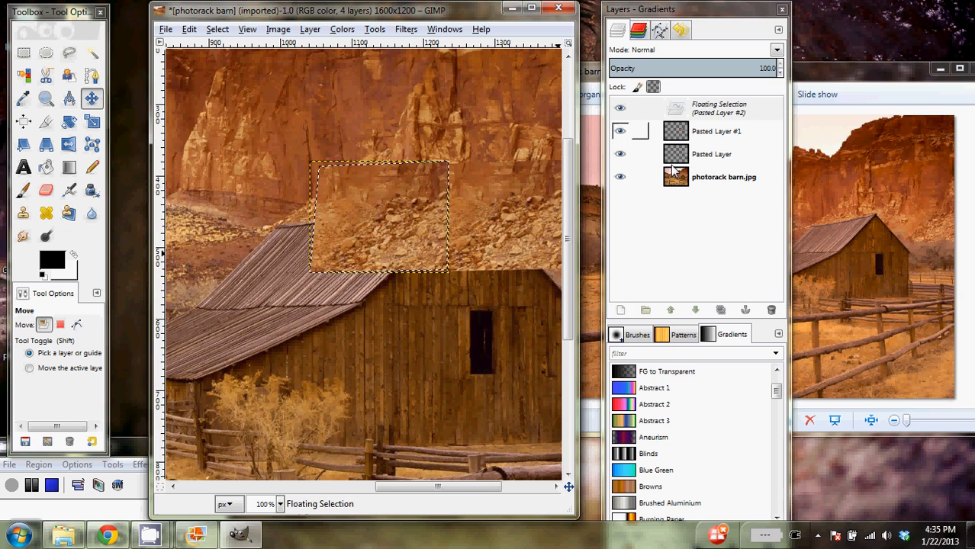
{"action": "left_click_drag", "start_coordinate": [379, 216], "coordinate": [289, 229]}
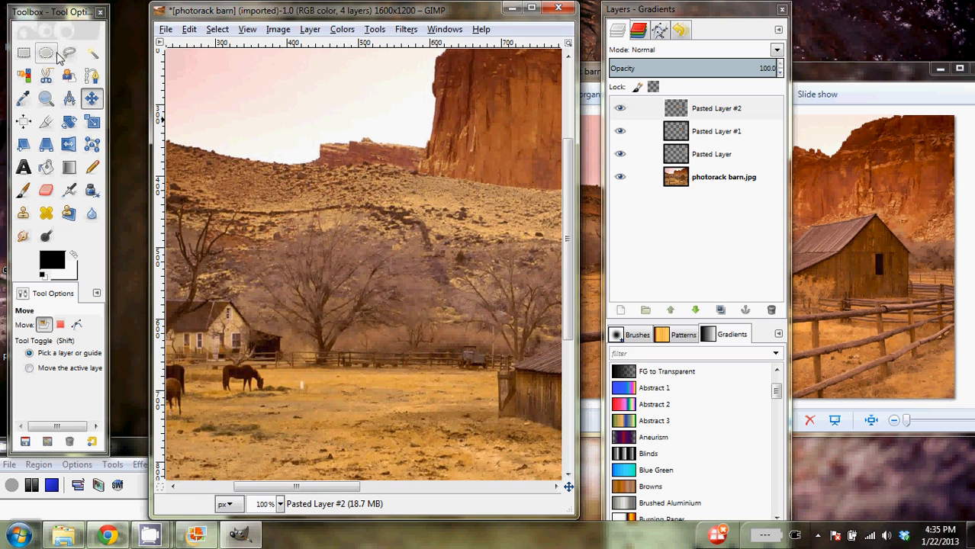
Free-select the hillside strip near the horses and paste it as a new layer toward the barn
{"action": "left_click", "coordinate": [68, 52]}
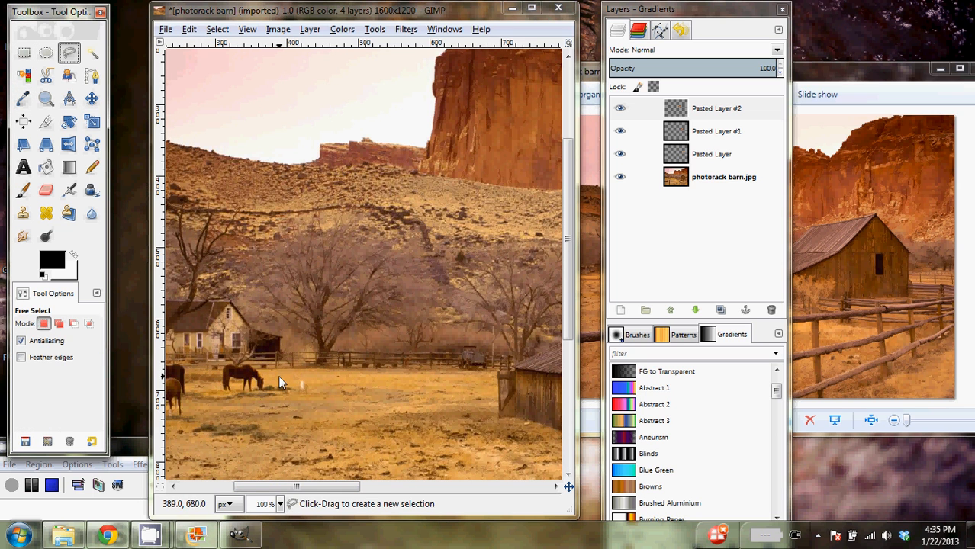
{"action": "left_click", "coordinate": [246, 249]}
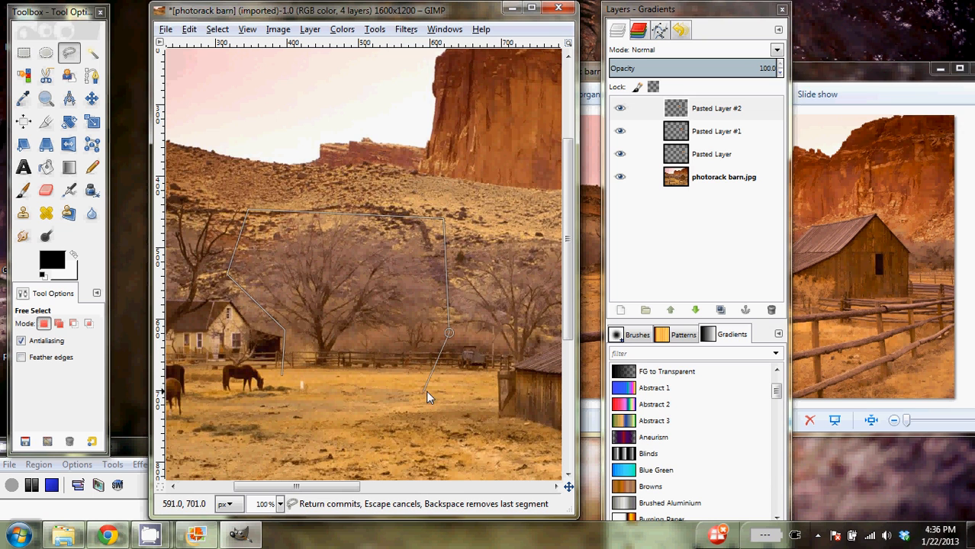
{"action": "left_click", "coordinate": [282, 378]}
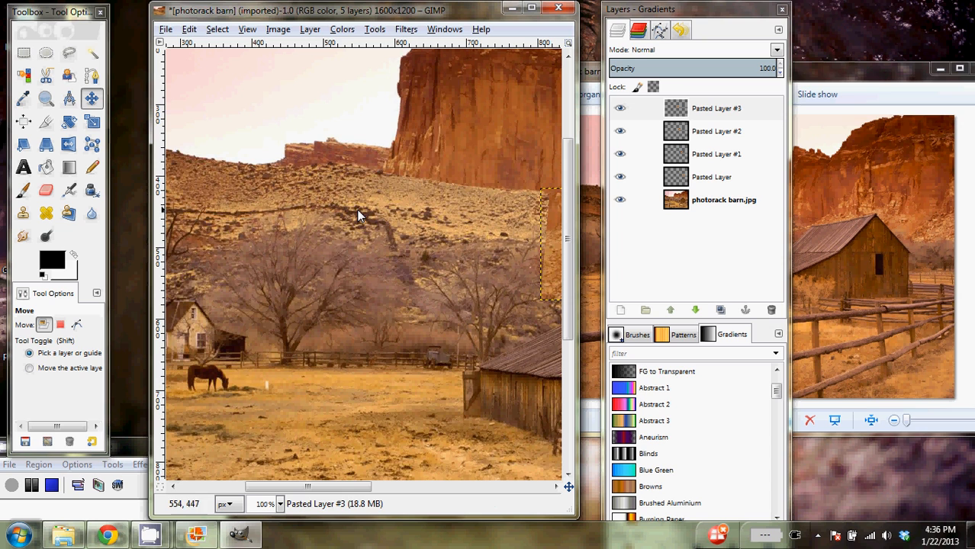
{"action": "mouse_move", "coordinate": [467, 204]}
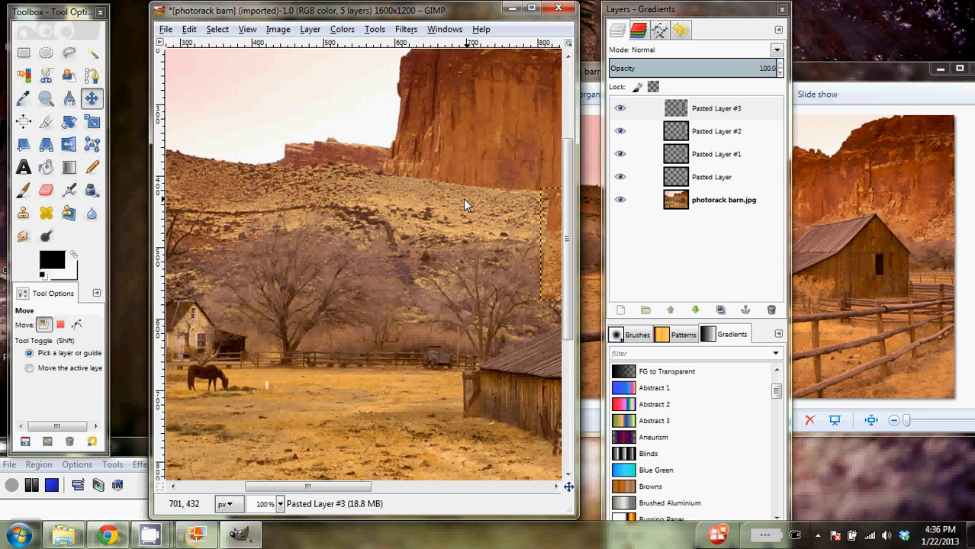
{"action": "left_click", "coordinate": [620, 177]}
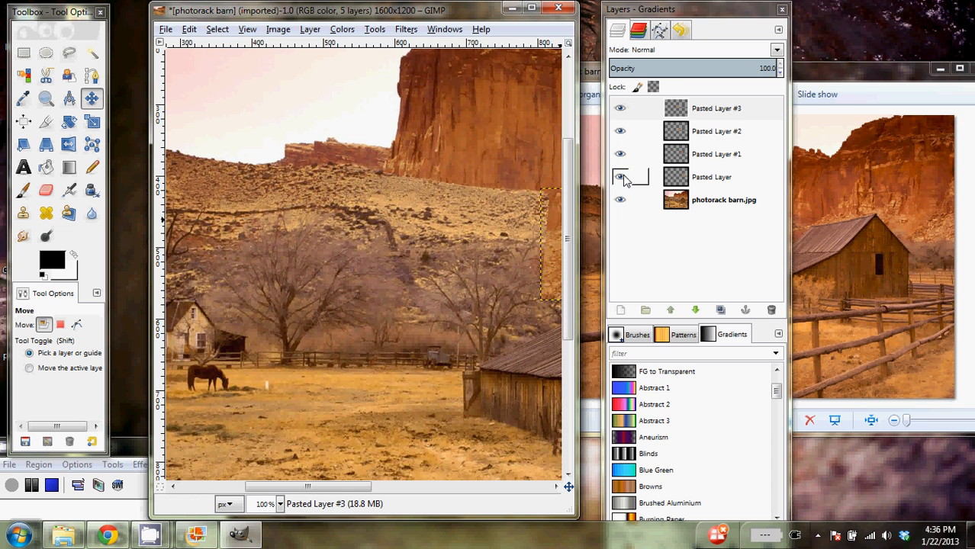
On the original photo layer, free-select the bare trees and field beside the small house and copy them
{"action": "left_click", "coordinate": [724, 199]}
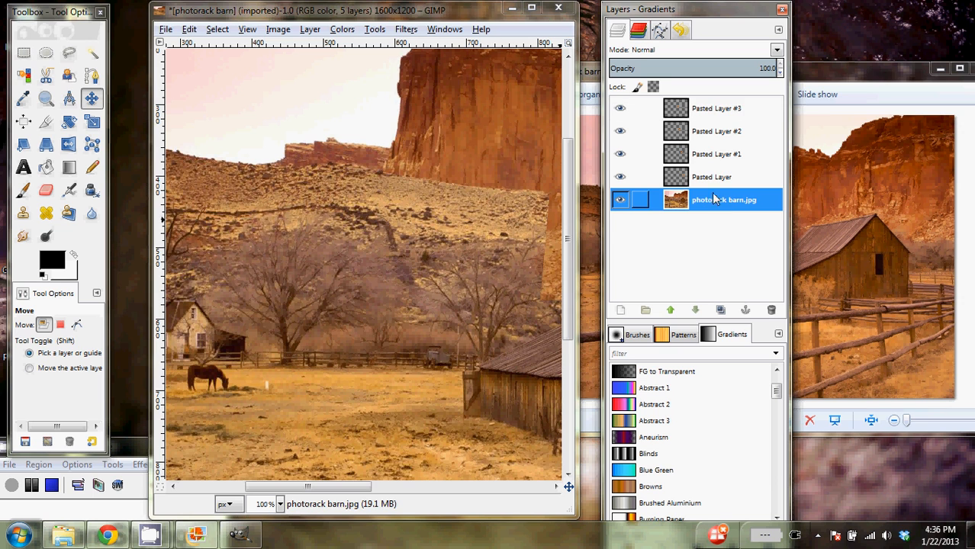
{"action": "left_click", "coordinate": [69, 53]}
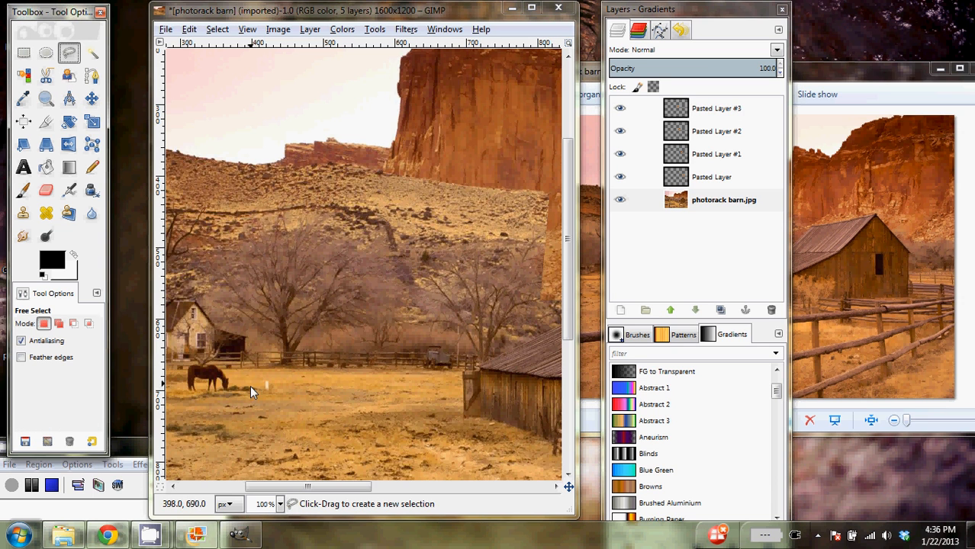
{"action": "left_click", "coordinate": [244, 340]}
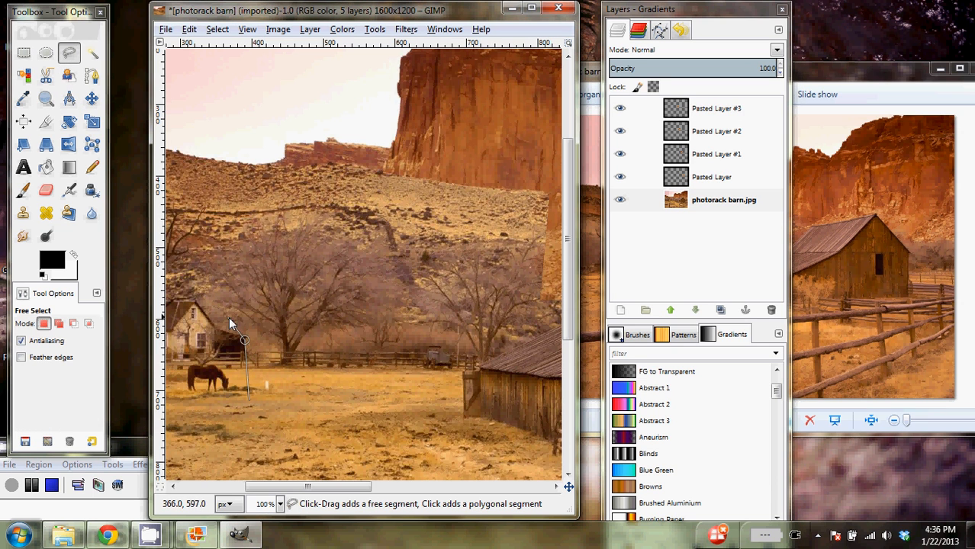
{"action": "left_click", "coordinate": [385, 231]}
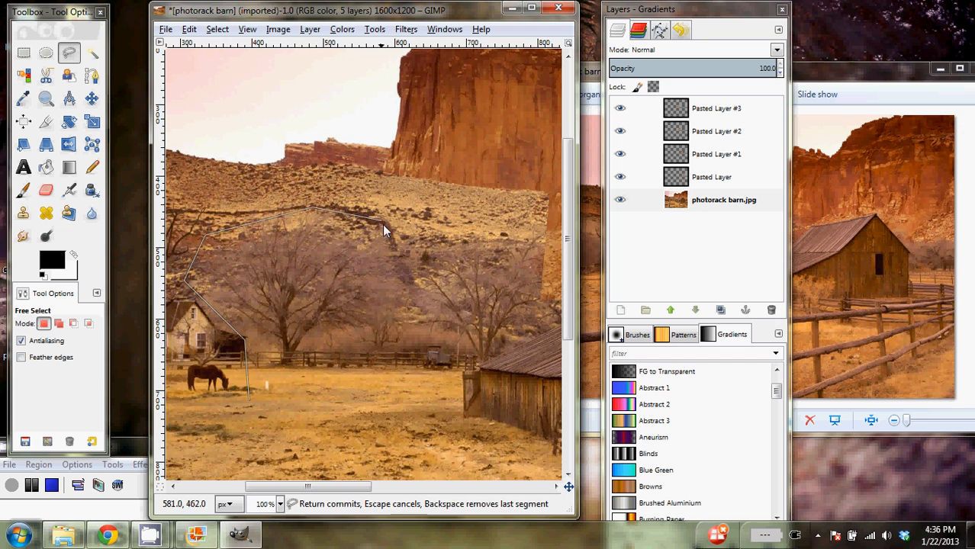
{"action": "left_click", "coordinate": [277, 391]}
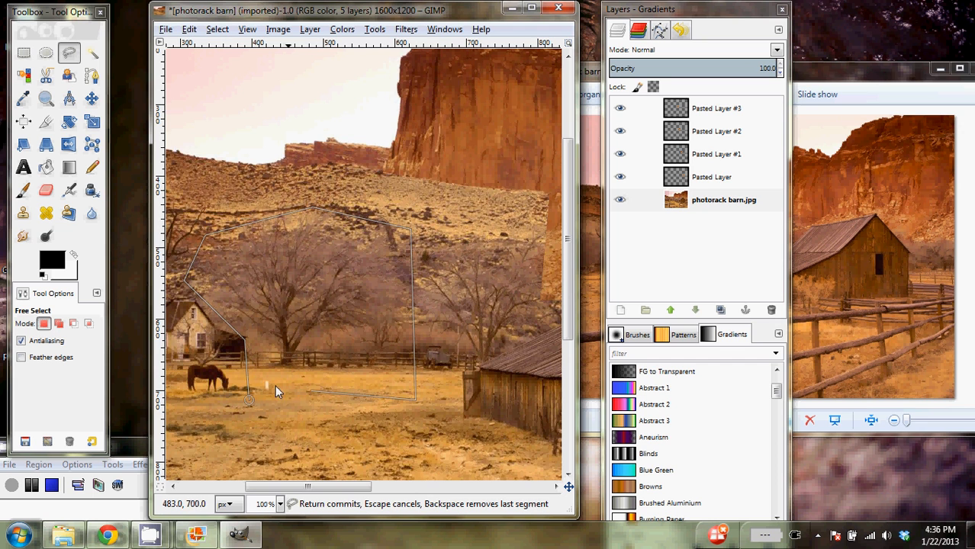
{"action": "left_click", "coordinate": [248, 398]}
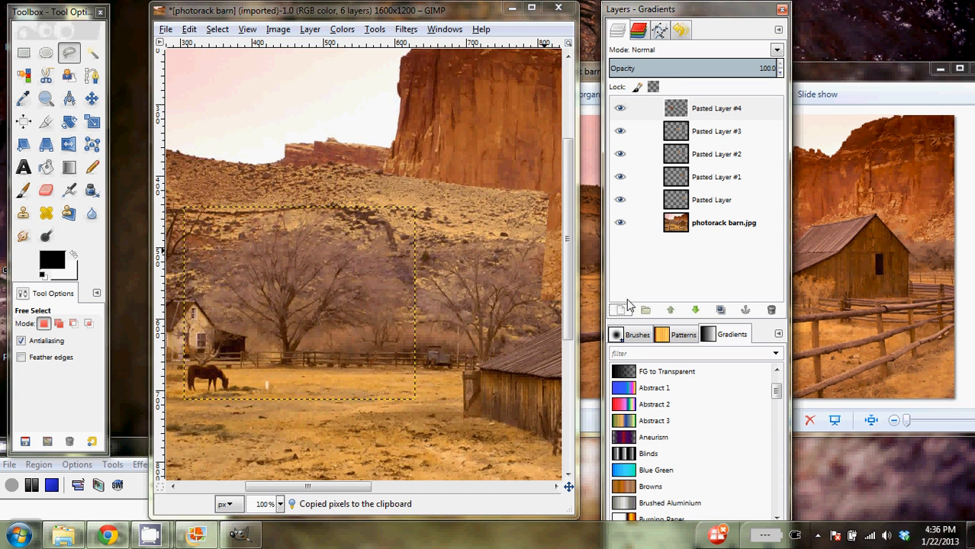
{"action": "left_click", "coordinate": [90, 98]}
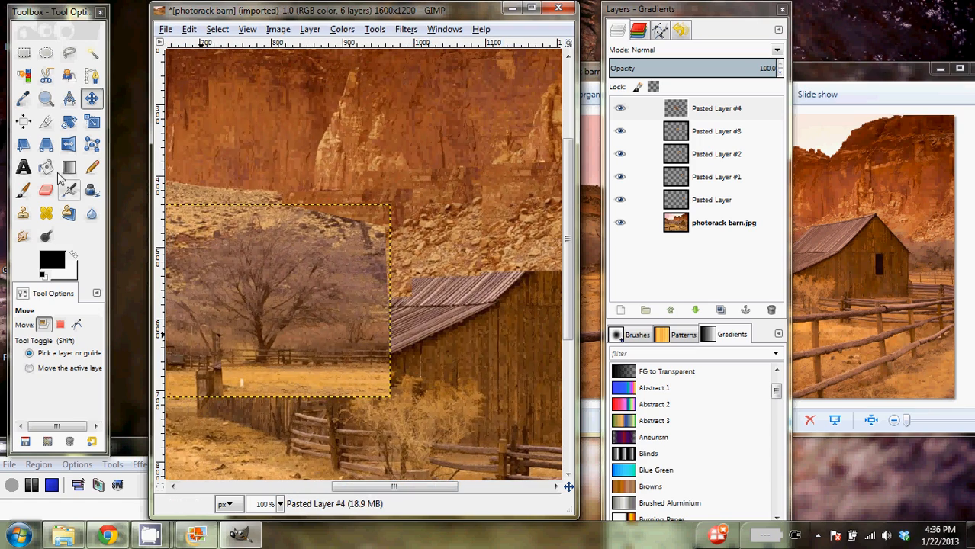
Move one pasted tree patch over the barn's left edge and a second copy over its roof
{"action": "left_click", "coordinate": [45, 98]}
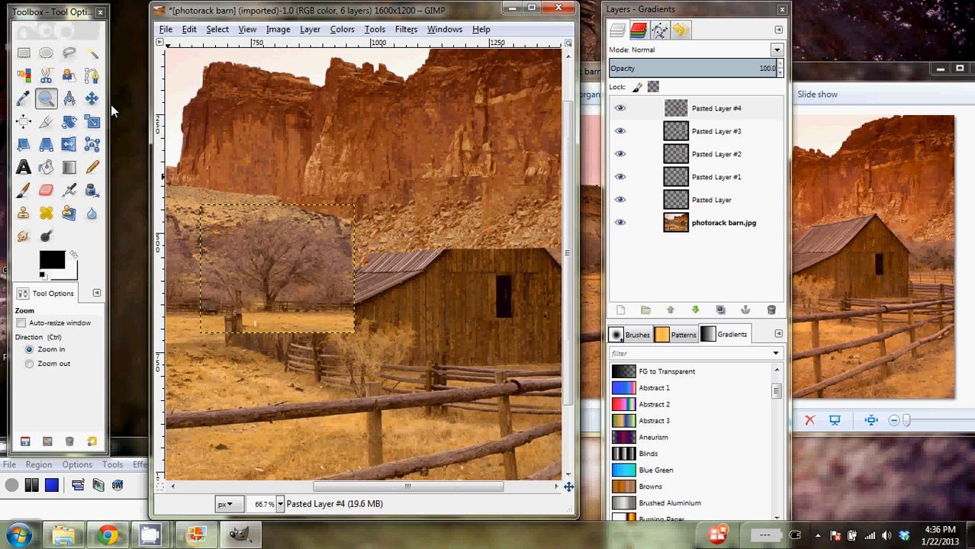
{"action": "left_click", "coordinate": [91, 98]}
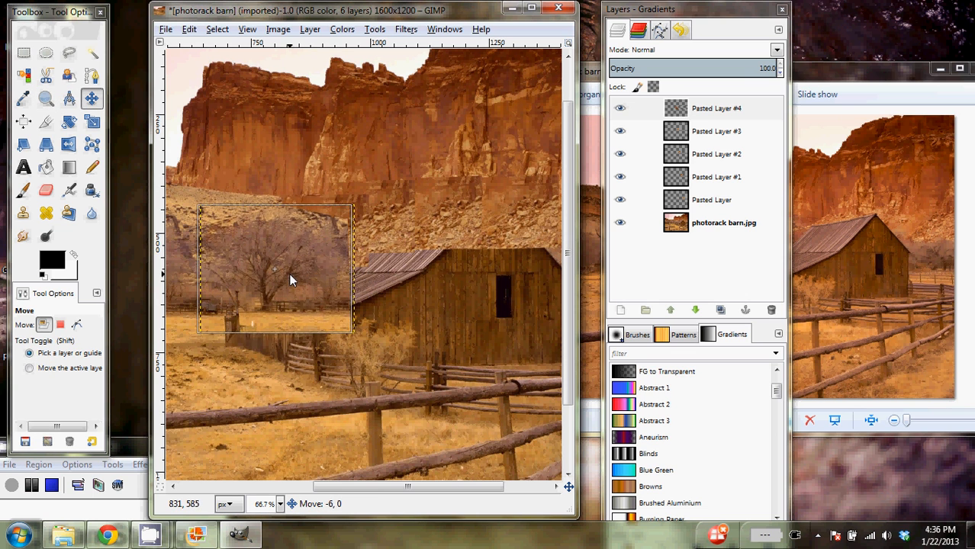
{"action": "left_click_drag", "start_coordinate": [290, 280], "coordinate": [240, 319]}
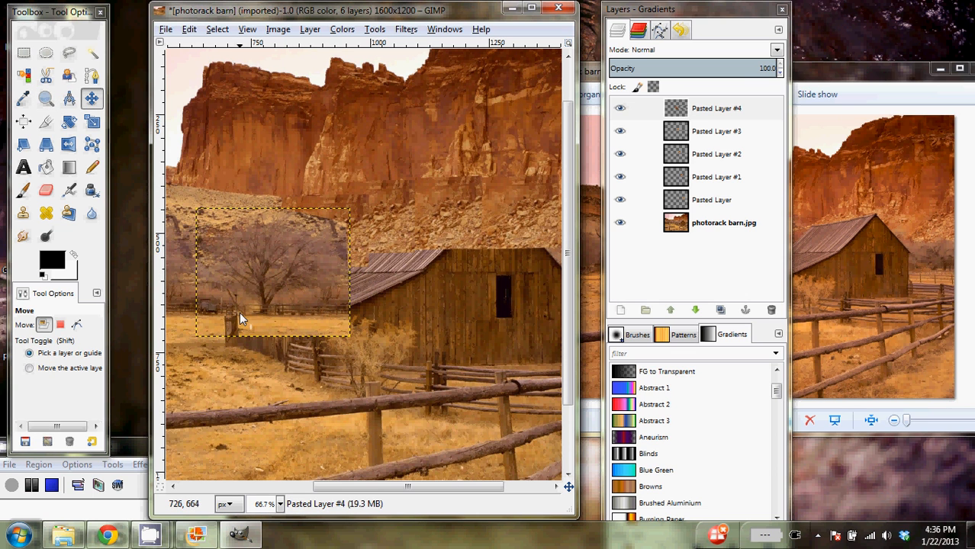
{"action": "mouse_move", "coordinate": [238, 316]}
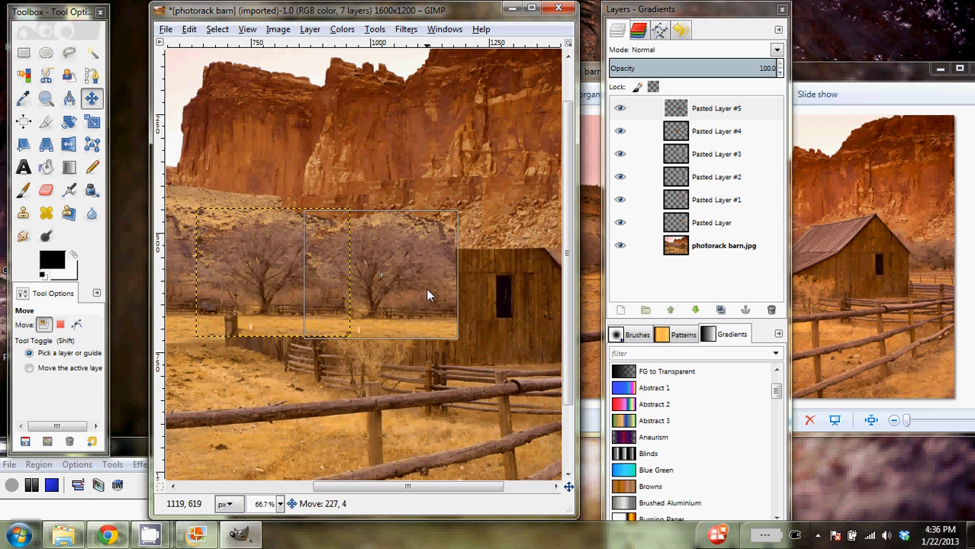
{"action": "left_click_drag", "start_coordinate": [381, 275], "coordinate": [382, 272]}
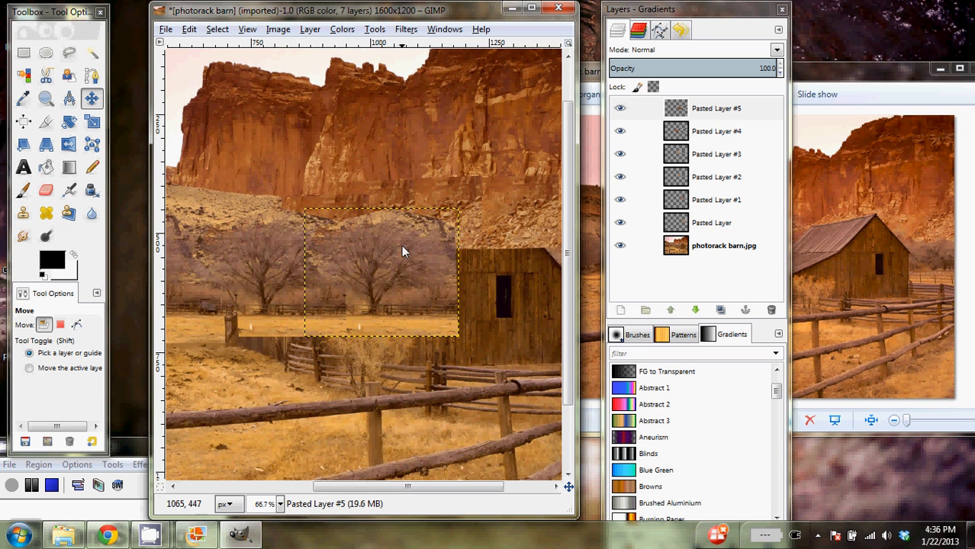
{"action": "left_click", "coordinate": [309, 29]}
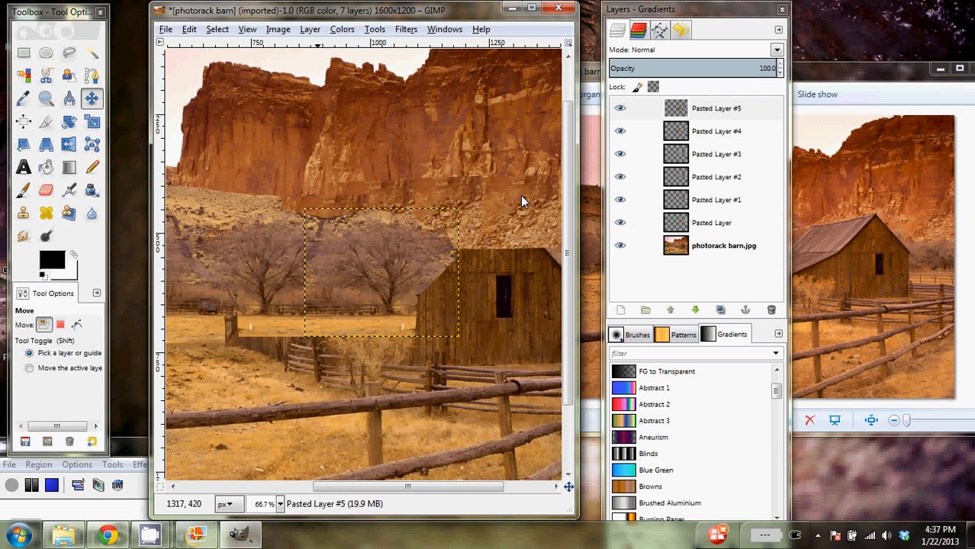
{"action": "mouse_move", "coordinate": [410, 285]}
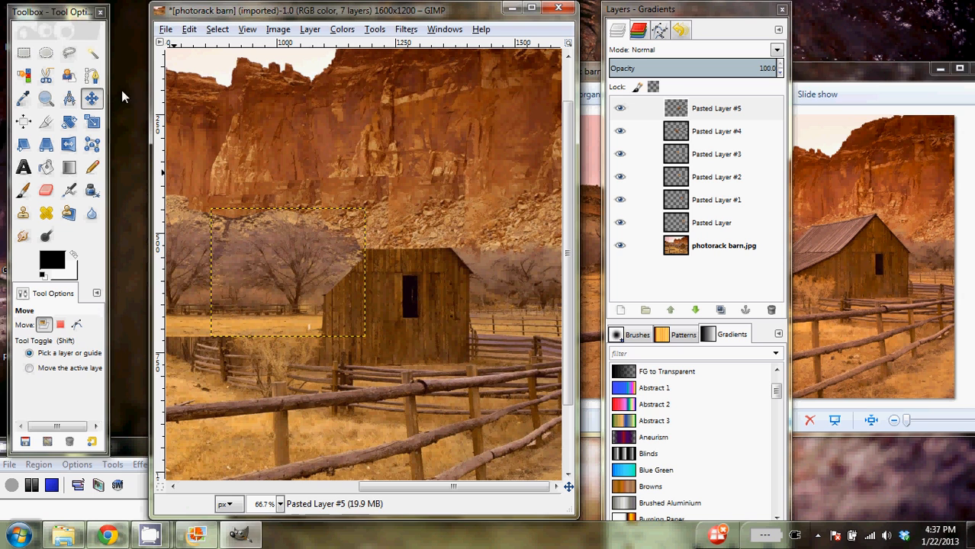
Copy the trees right of the barn into a new layer and settle it over the barn's right side
{"action": "left_click", "coordinate": [723, 244]}
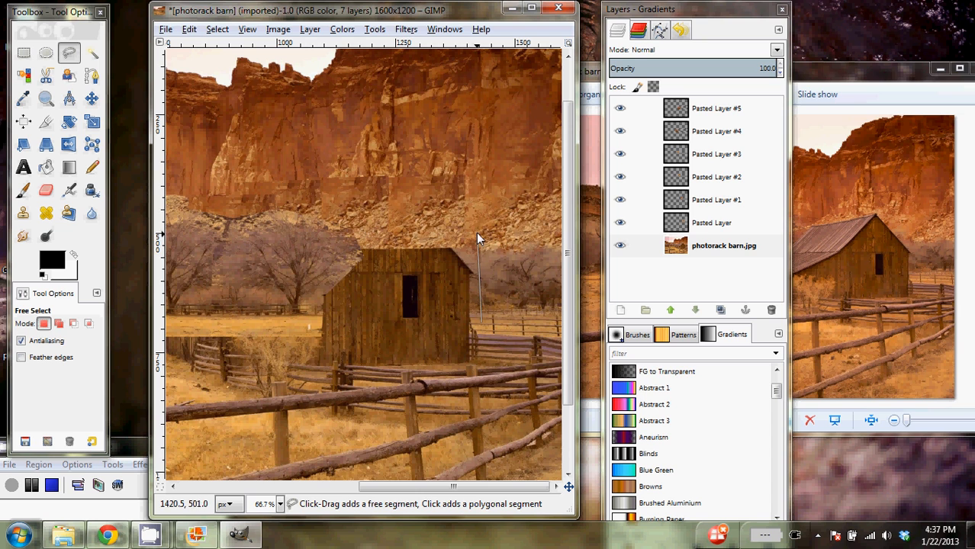
{"action": "left_click", "coordinate": [549, 229]}
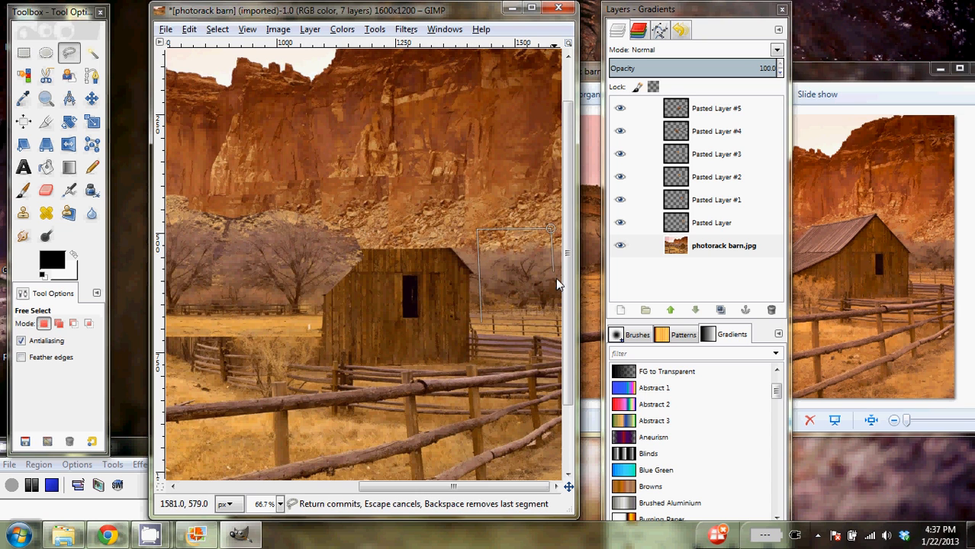
{"action": "left_click", "coordinate": [480, 324]}
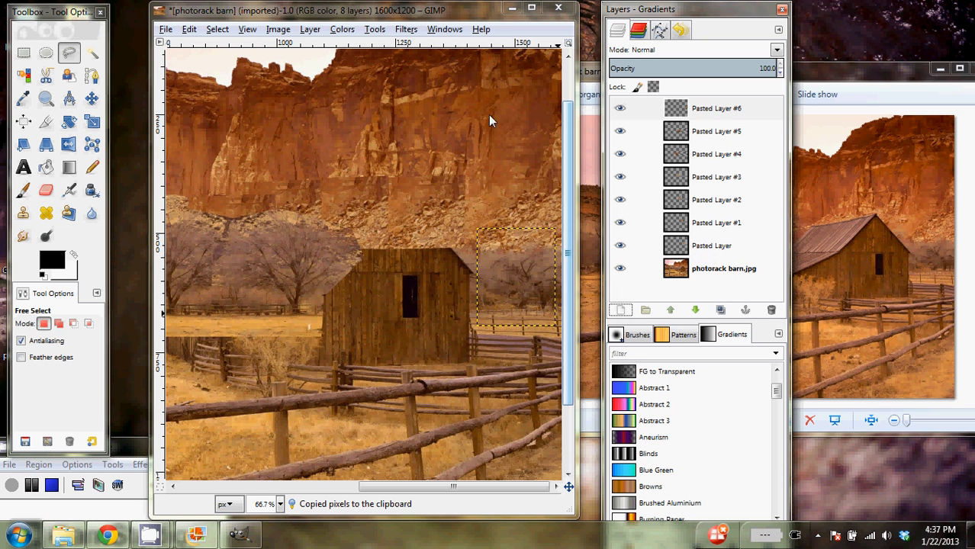
{"action": "left_click", "coordinate": [91, 97]}
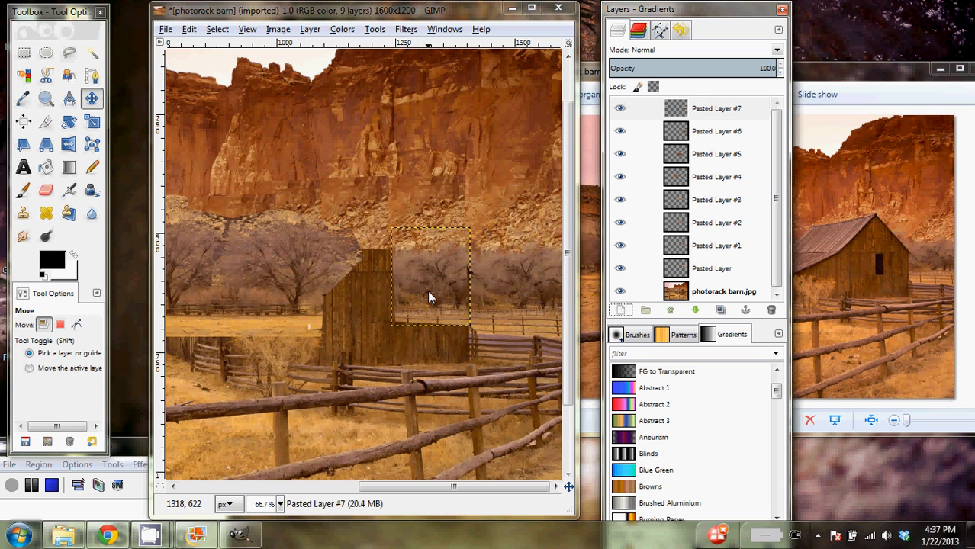
{"action": "left_click_drag", "start_coordinate": [430, 297], "coordinate": [372, 275]}
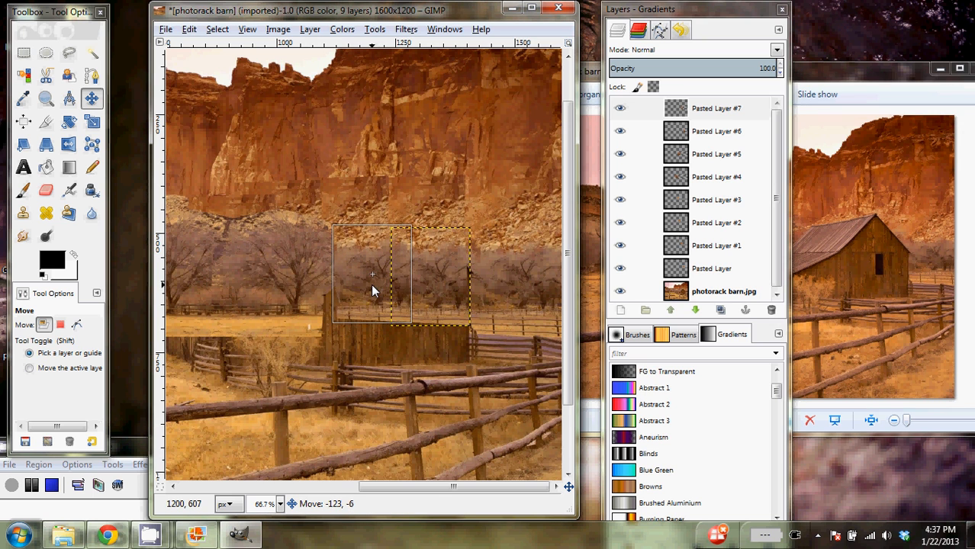
{"action": "left_click_drag", "start_coordinate": [374, 290], "coordinate": [369, 291]}
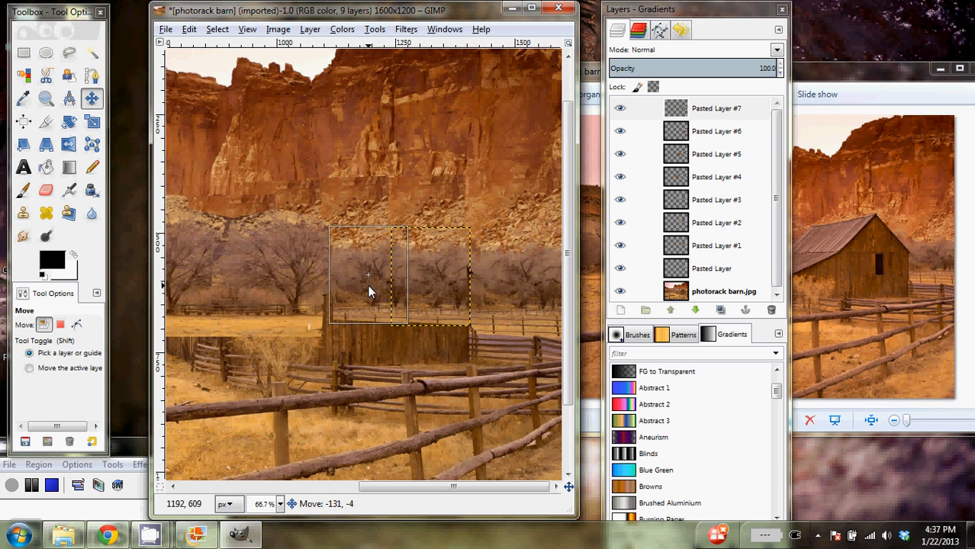
{"action": "left_click_drag", "start_coordinate": [396, 274], "coordinate": [359, 320]}
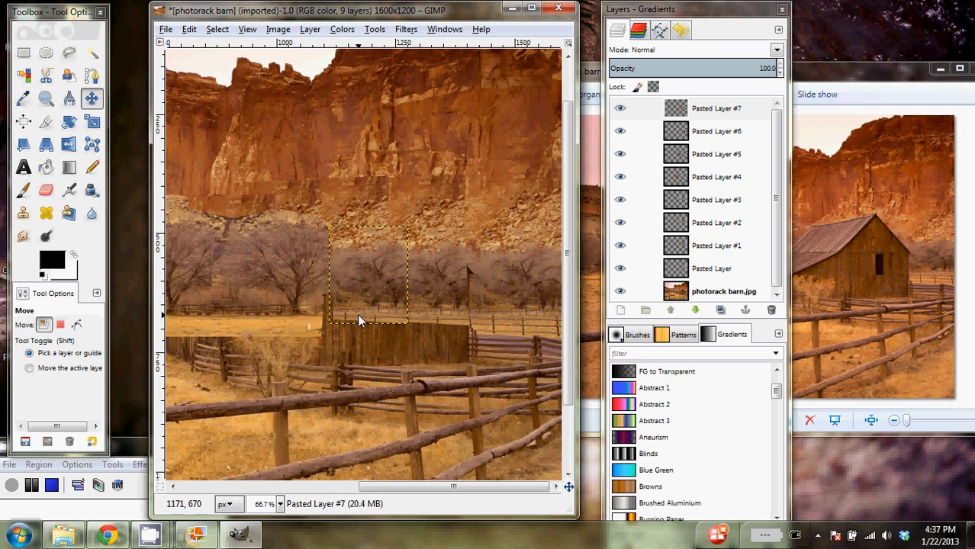
{"action": "left_click", "coordinate": [620, 245]}
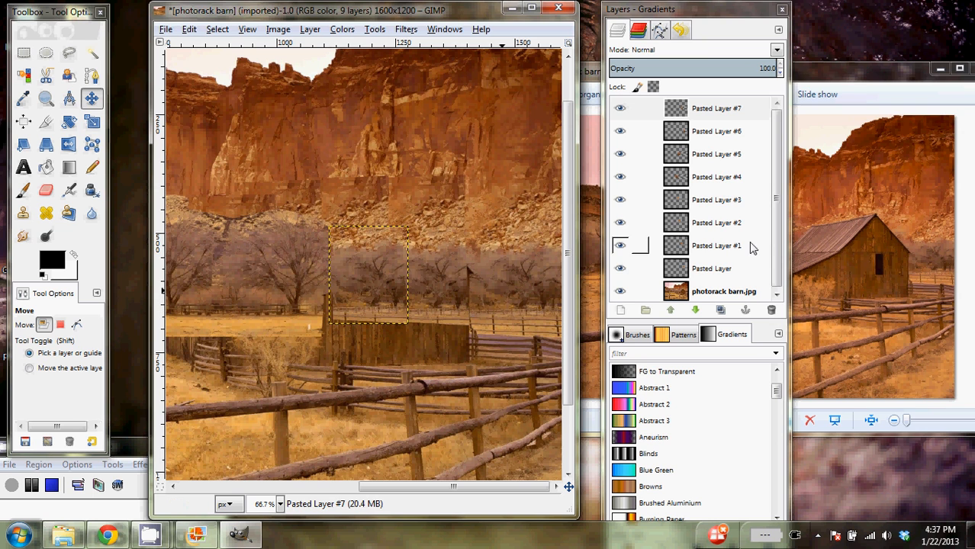
Copy a strip of fenced field near the horses, paste it with Ctrl+V and move it over the barn
{"action": "left_click", "coordinate": [715, 199]}
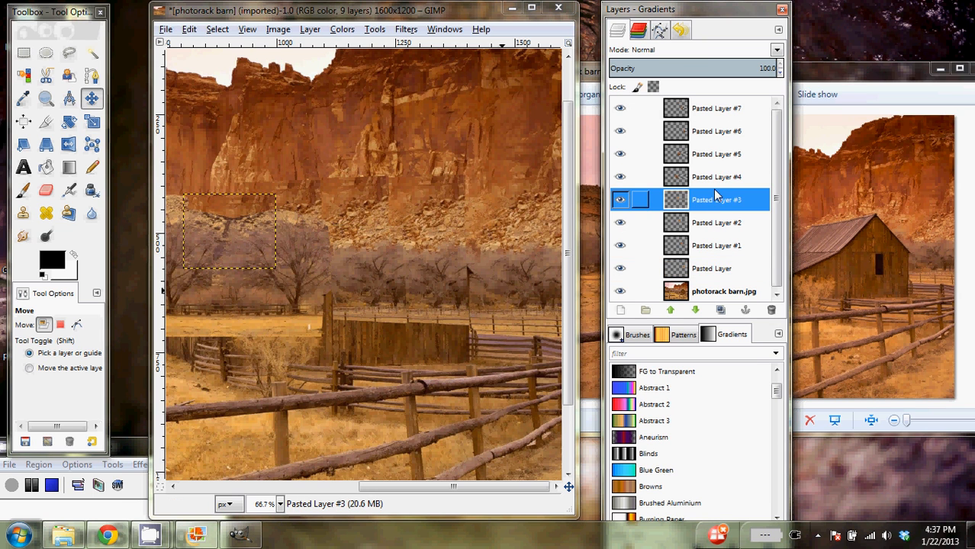
{"action": "left_click", "coordinate": [715, 176]}
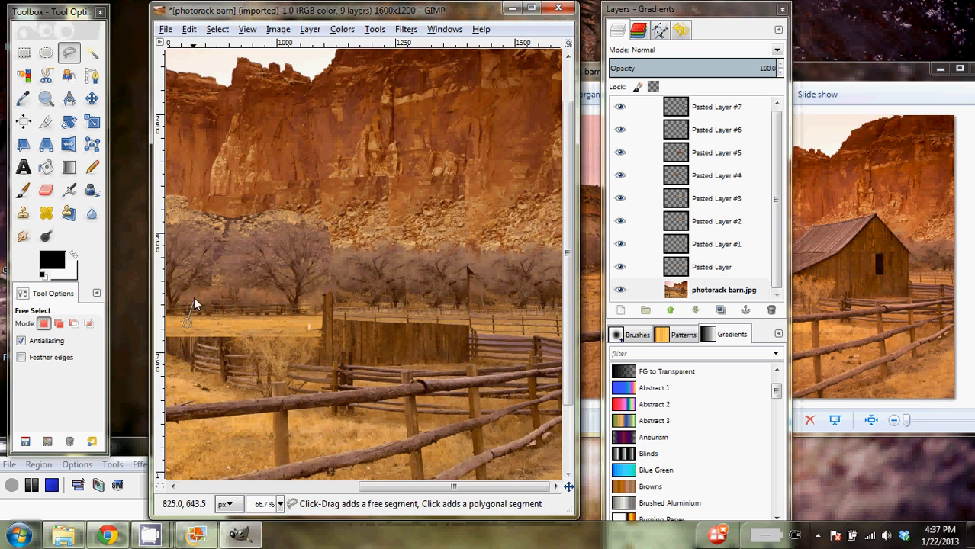
{"action": "left_click", "coordinate": [301, 334]}
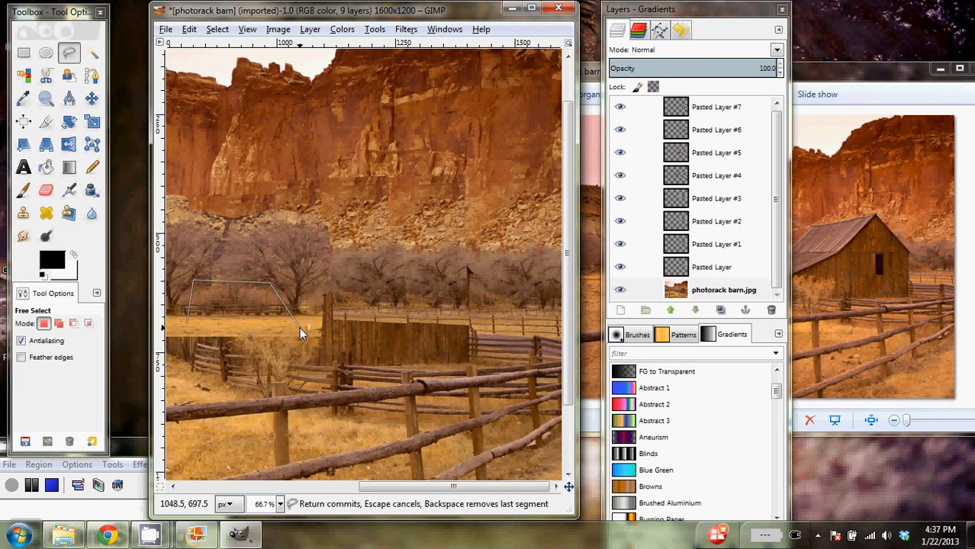
{"action": "left_click", "coordinate": [299, 328]}
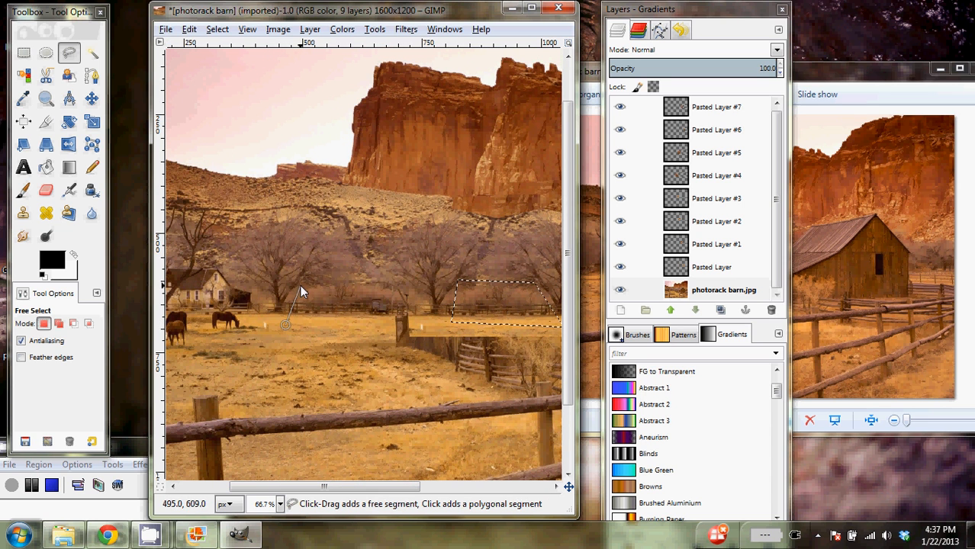
{"action": "left_click", "coordinate": [372, 285]}
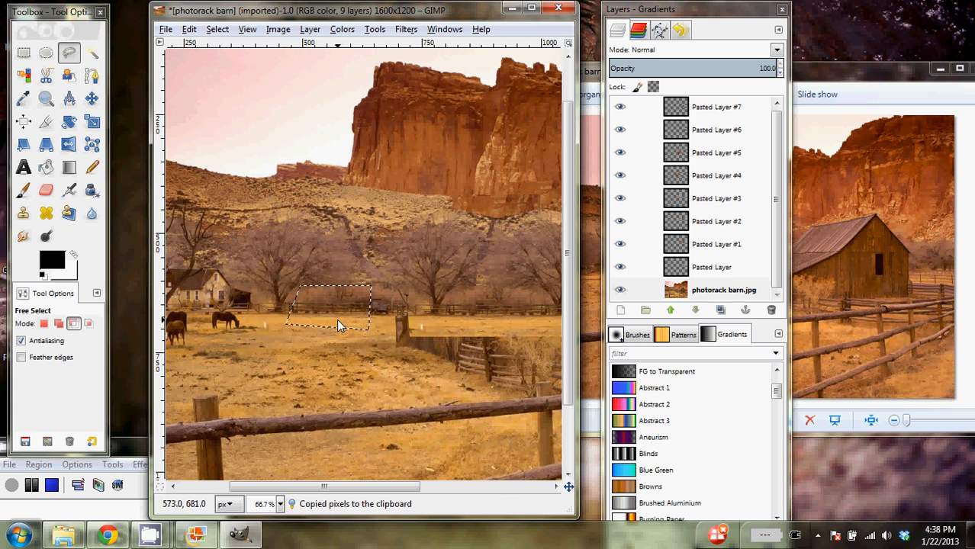
{"action": "key", "text": "ctrl+v"}
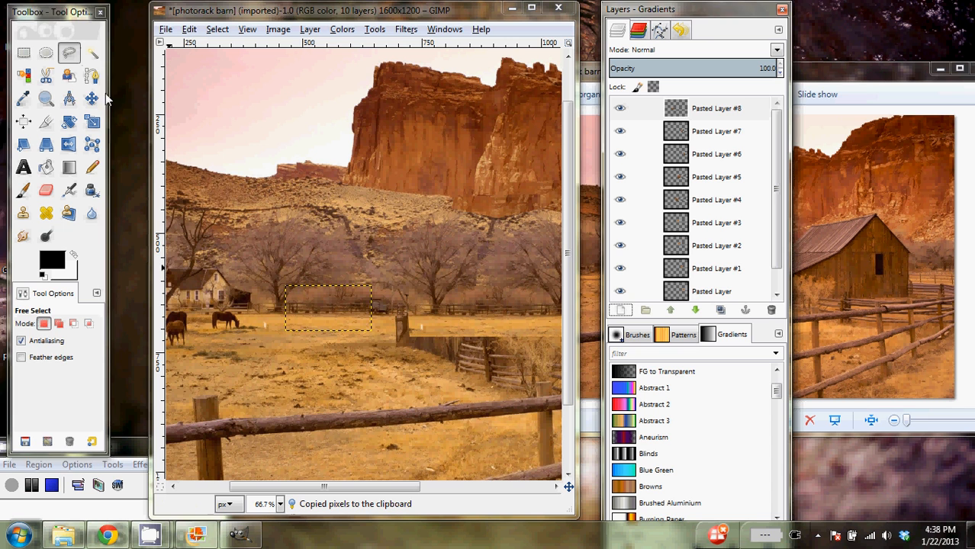
{"action": "left_click", "coordinate": [91, 97]}
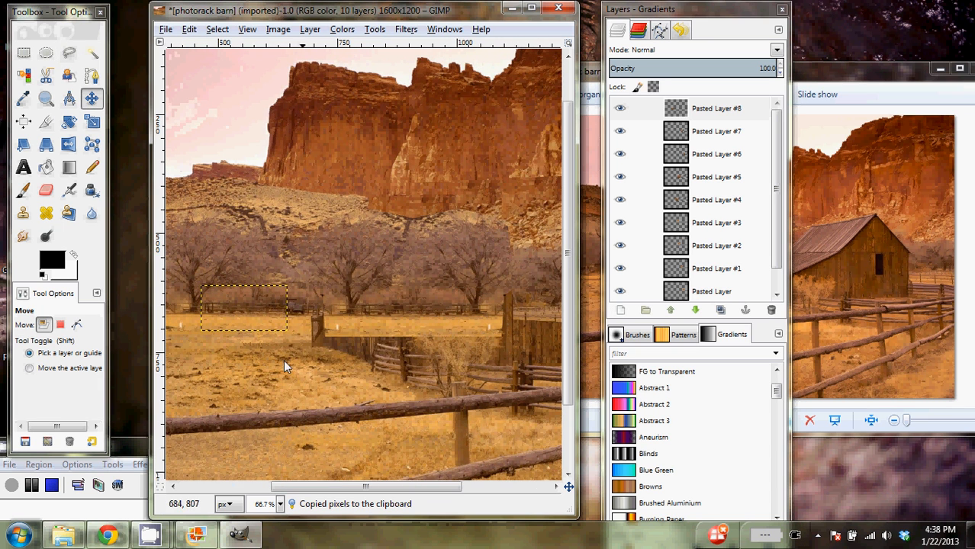
{"action": "left_click_drag", "start_coordinate": [286, 366], "coordinate": [523, 316]}
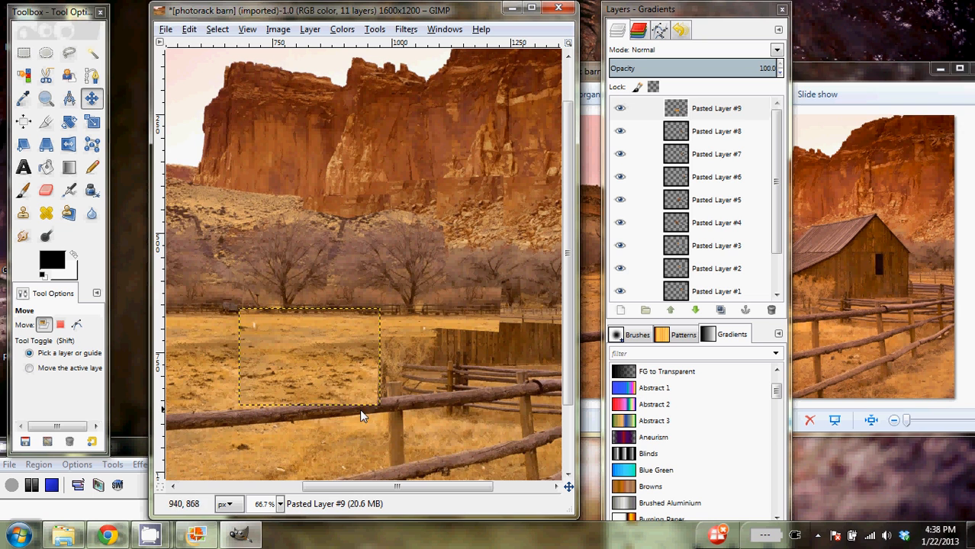
{"action": "mouse_move", "coordinate": [359, 405]}
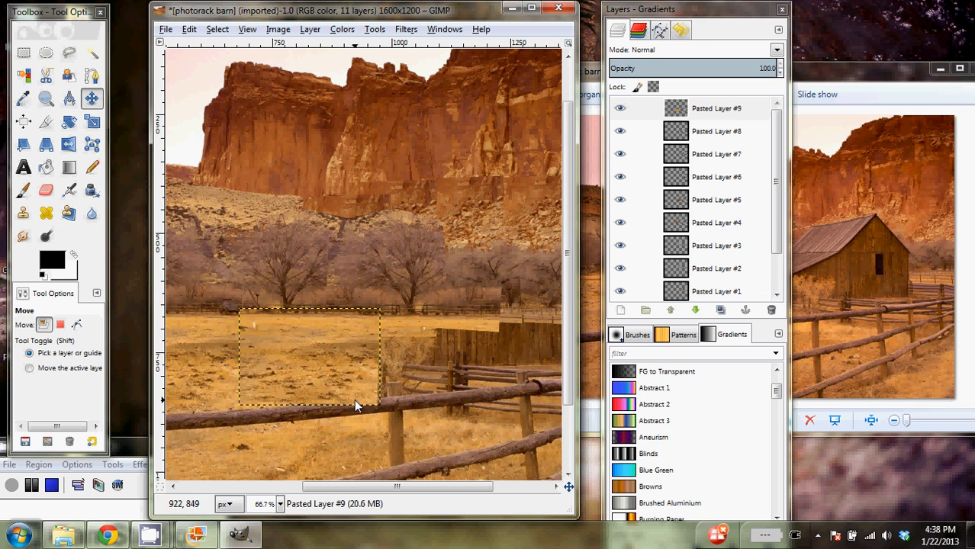
Paste copied field patches on new layers and drag them over the barn's remaining lower walls
{"action": "left_click", "coordinate": [620, 310]}
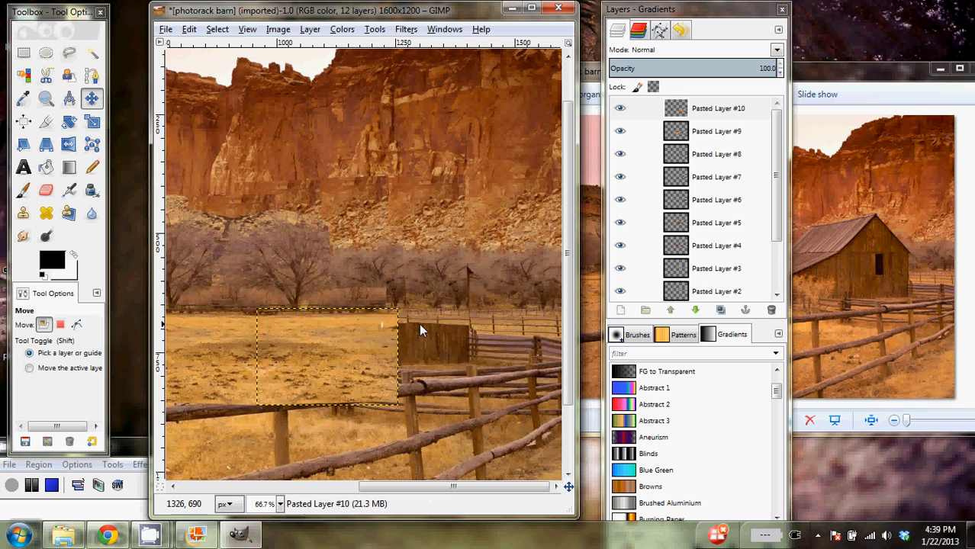
{"action": "left_click_drag", "start_coordinate": [454, 486], "coordinate": [286, 487]}
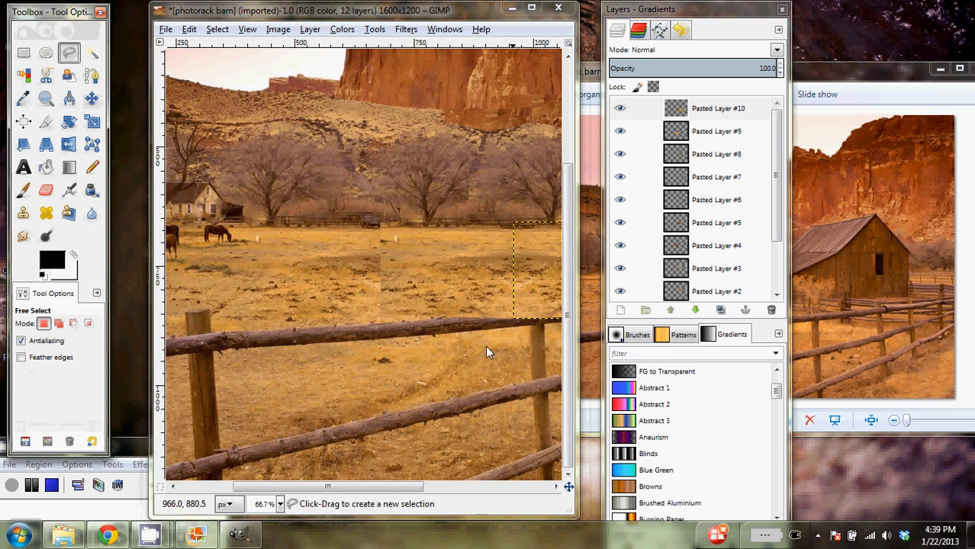
{"action": "scroll", "scroll_direction": "down", "scroll_amount": 3}
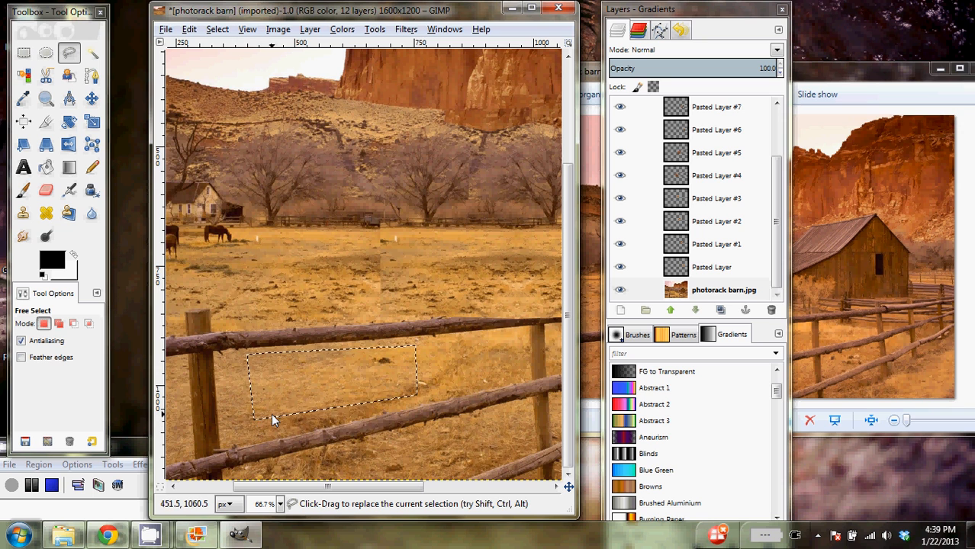
{"action": "mouse_move", "coordinate": [324, 390]}
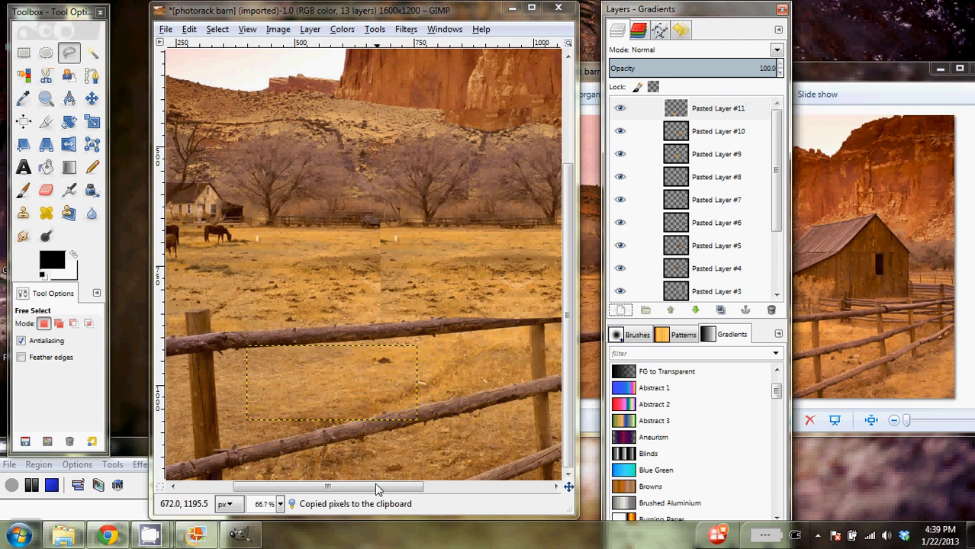
{"action": "mouse_move", "coordinate": [257, 343]}
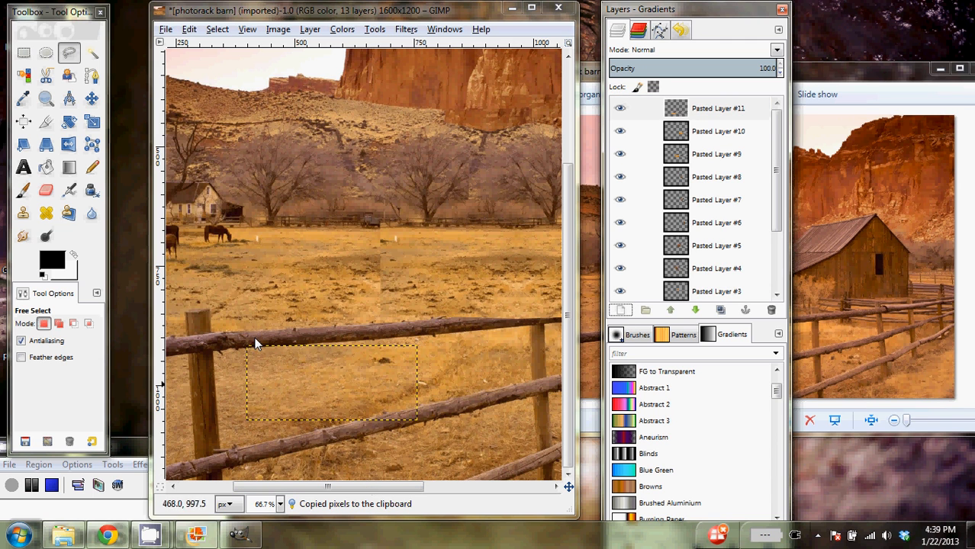
{"action": "left_click", "coordinate": [91, 98]}
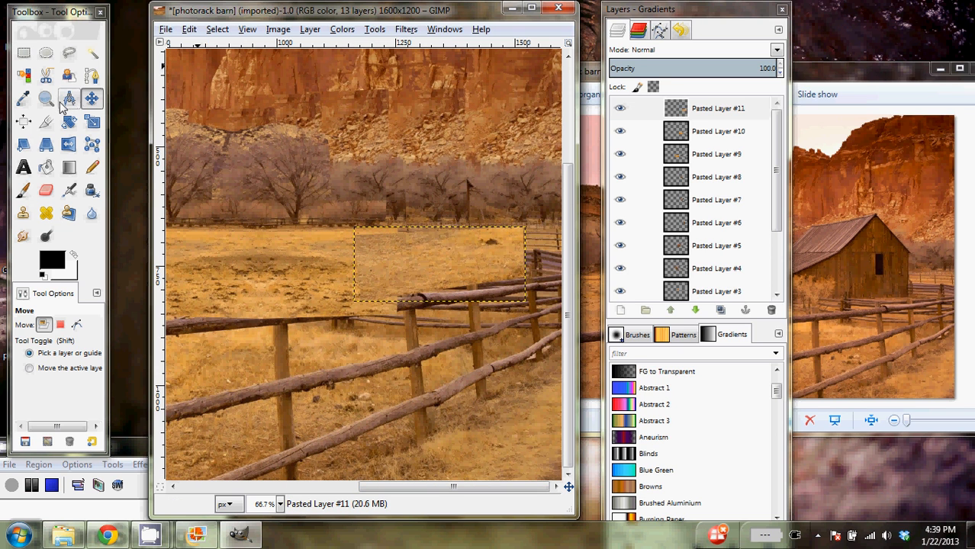
Zoom back out over the whole photo and select the original barn photo layer
{"action": "left_click", "coordinate": [46, 98]}
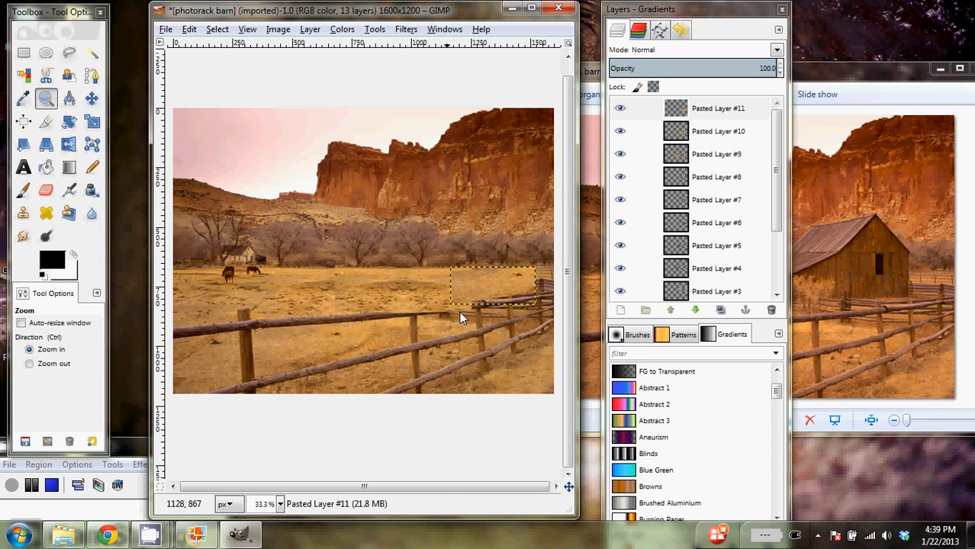
{"action": "scroll", "scroll_direction": "down", "scroll_amount": 3}
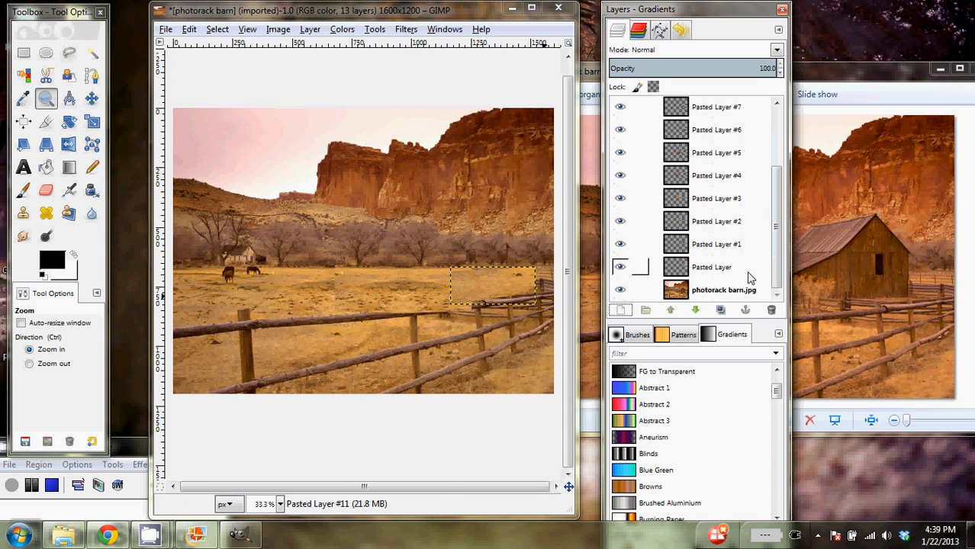
{"action": "left_click", "coordinate": [723, 289]}
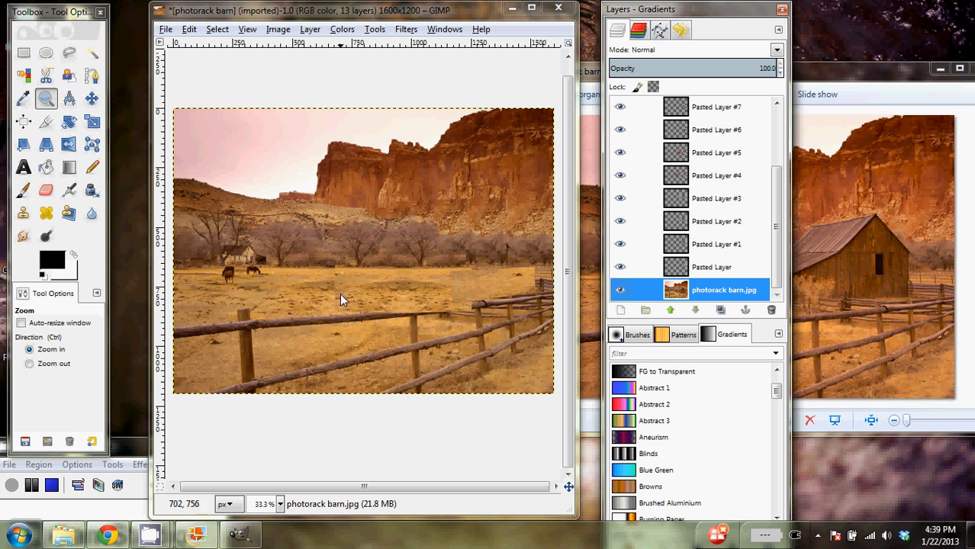
{"action": "mouse_move", "coordinate": [466, 252]}
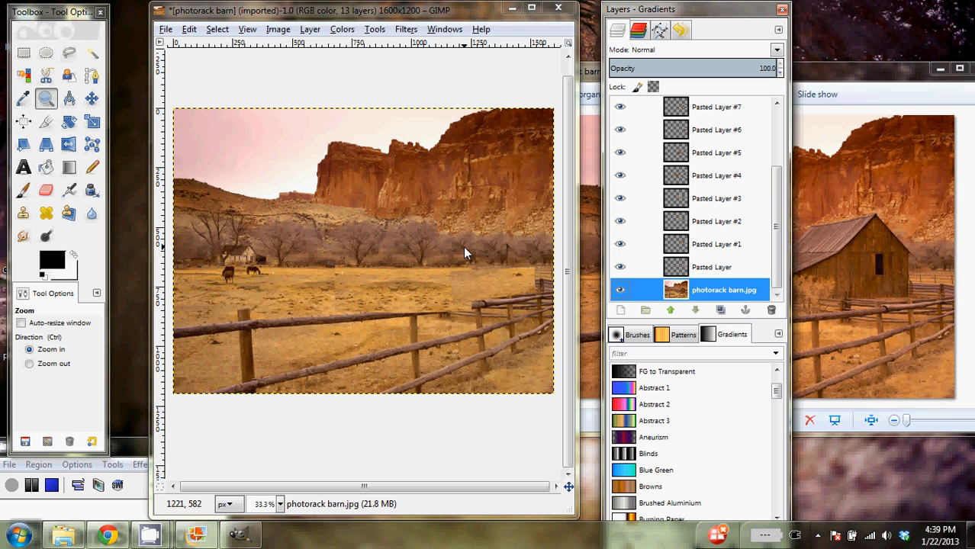
{"action": "mouse_move", "coordinate": [456, 317]}
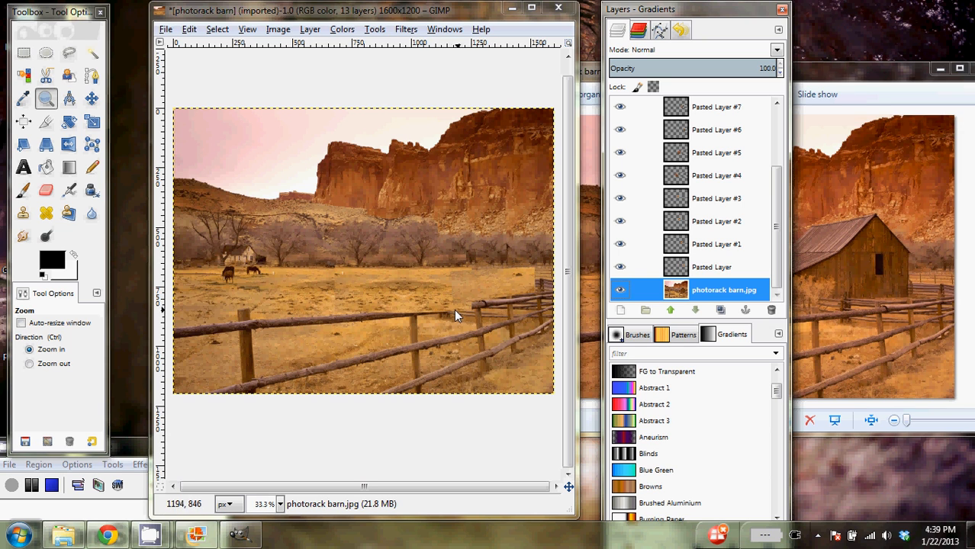
{"action": "mouse_move", "coordinate": [450, 305]}
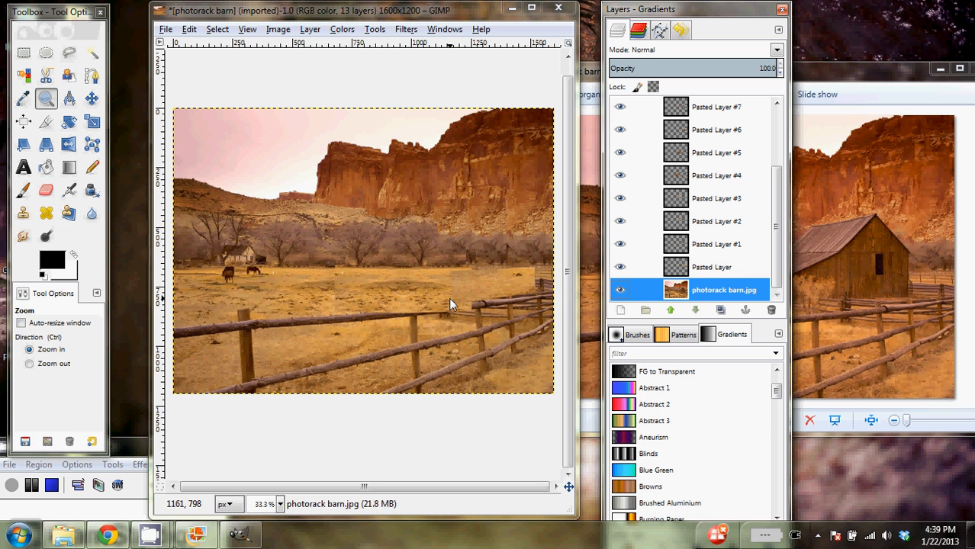
{"action": "mouse_move", "coordinate": [465, 300]}
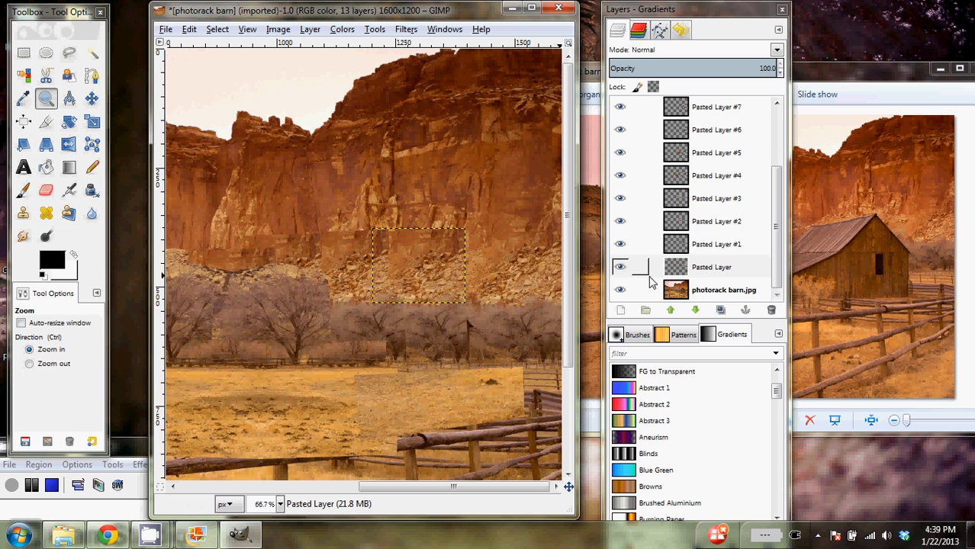
Add layer masks to the first pasted patch and Pasted Layer #1 and blend #1's edge into the cliff
{"action": "right_click", "coordinate": [709, 266]}
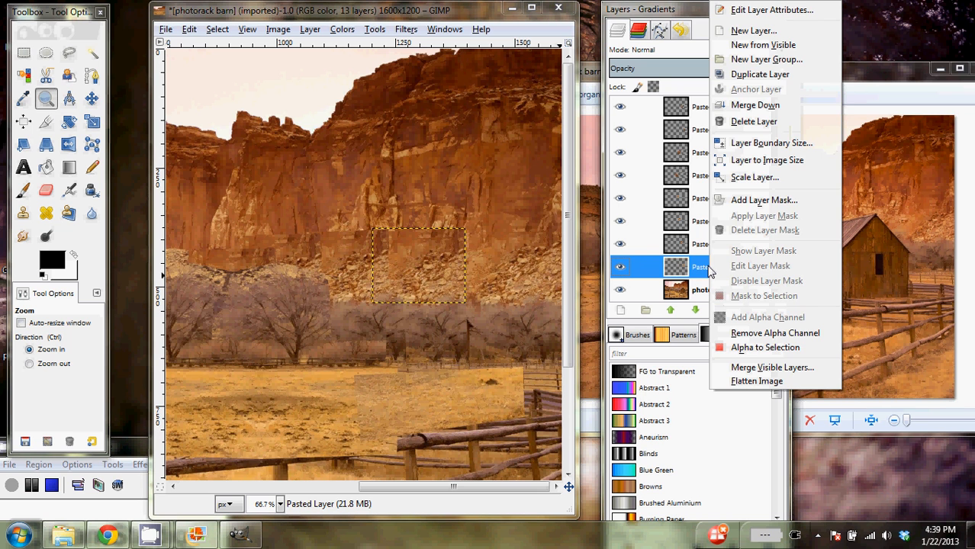
{"action": "left_click", "coordinate": [763, 200]}
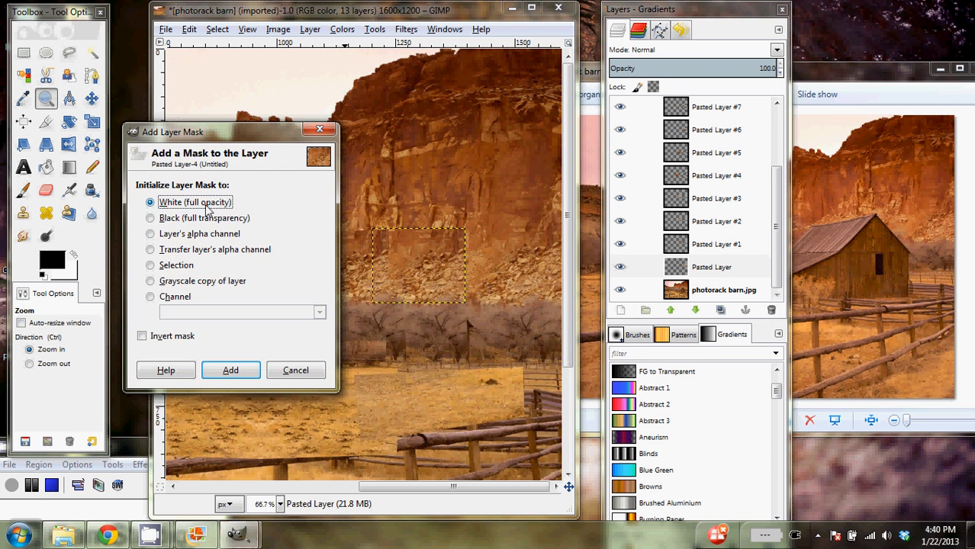
{"action": "mouse_move", "coordinate": [231, 370]}
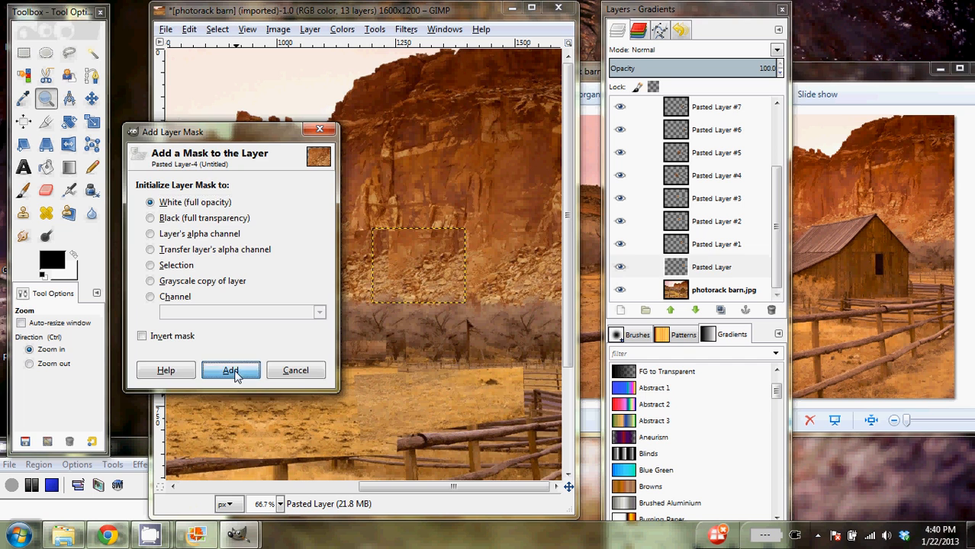
{"action": "left_click", "coordinate": [231, 370]}
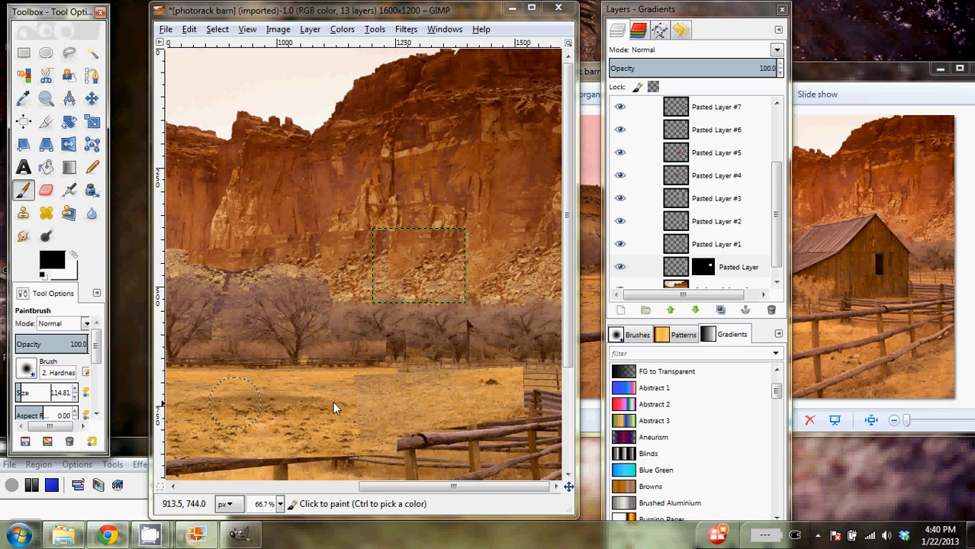
{"action": "mouse_move", "coordinate": [464, 283]}
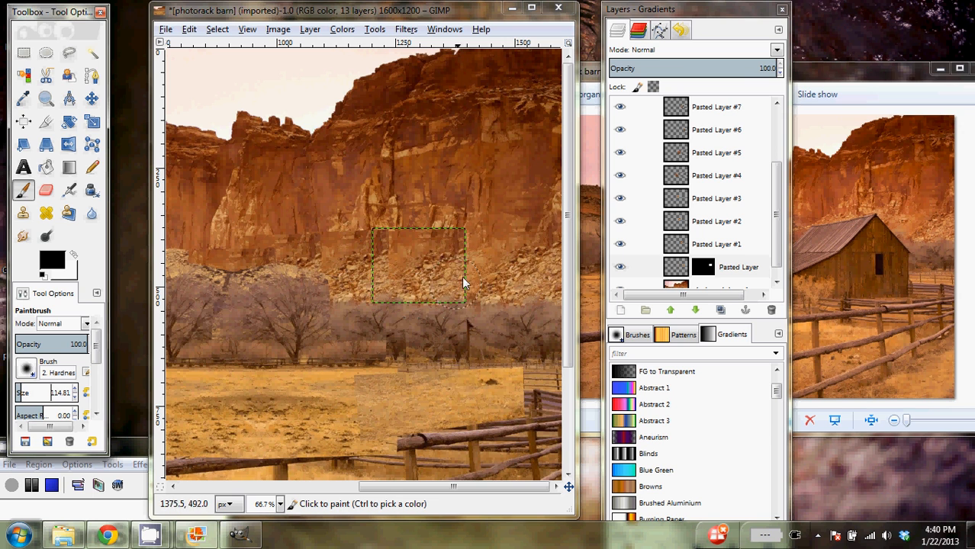
{"action": "mouse_move", "coordinate": [477, 307]}
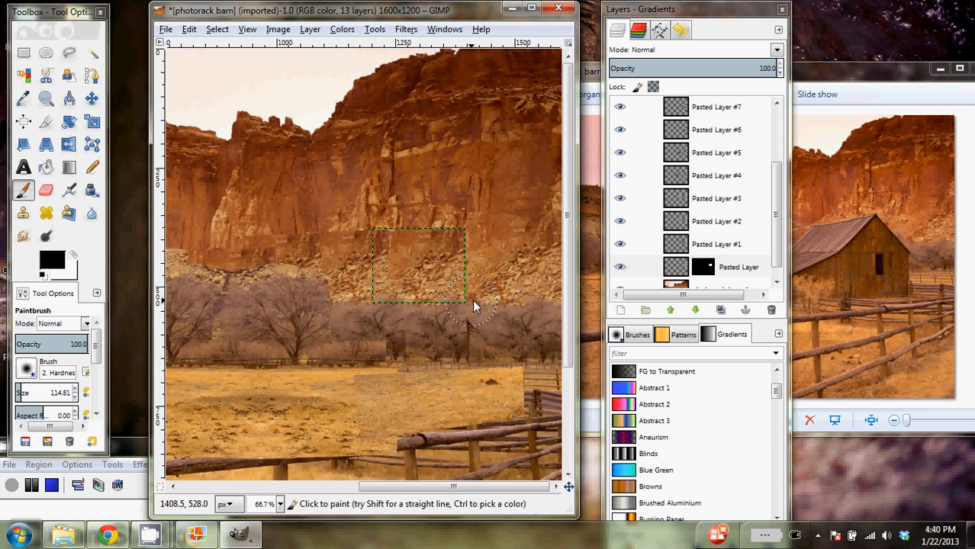
{"action": "mouse_move", "coordinate": [480, 235]}
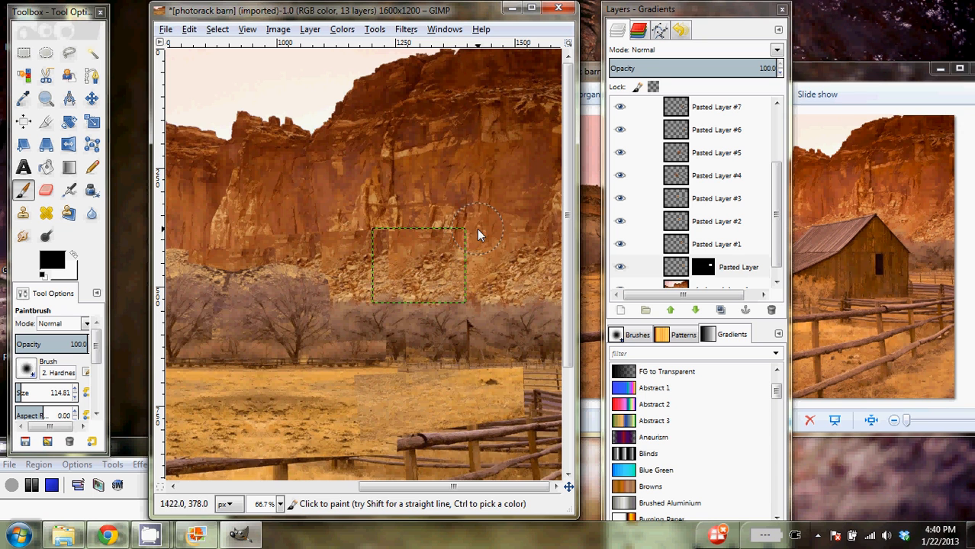
{"action": "mouse_move", "coordinate": [435, 221]}
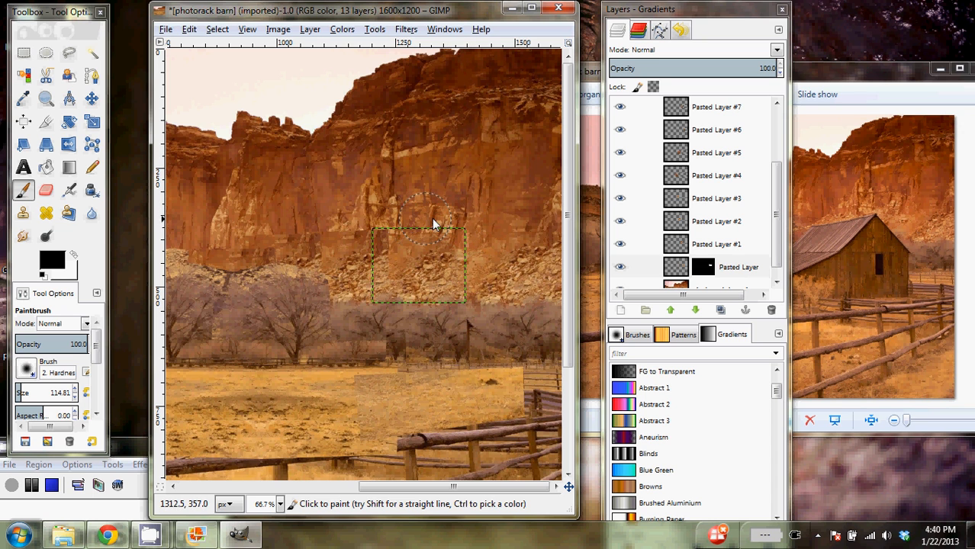
{"action": "mouse_move", "coordinate": [396, 319]}
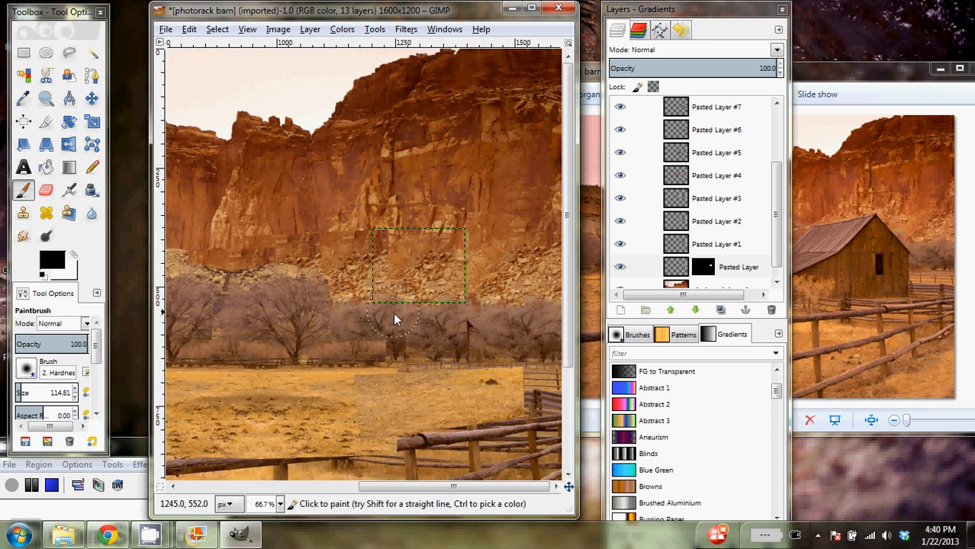
{"action": "mouse_move", "coordinate": [339, 229]}
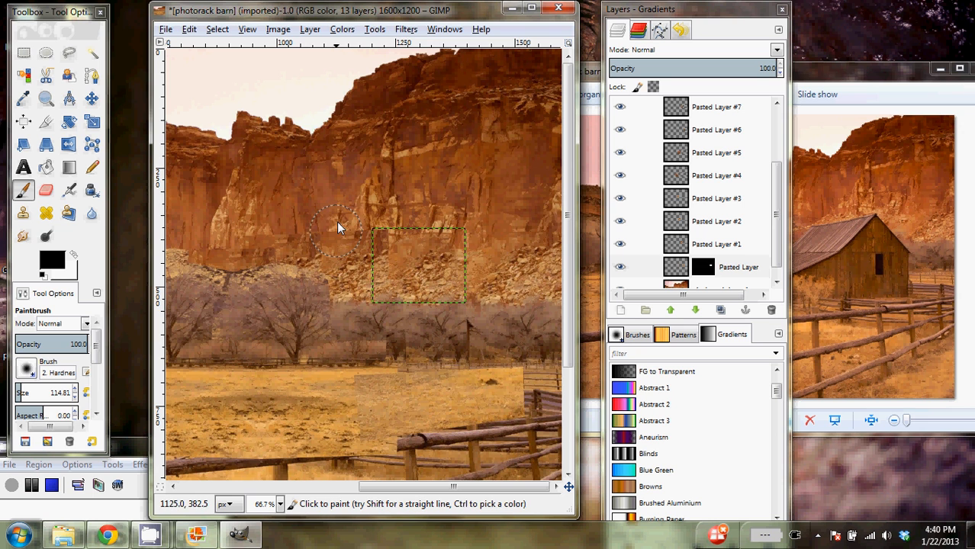
{"action": "right_click", "coordinate": [717, 267]}
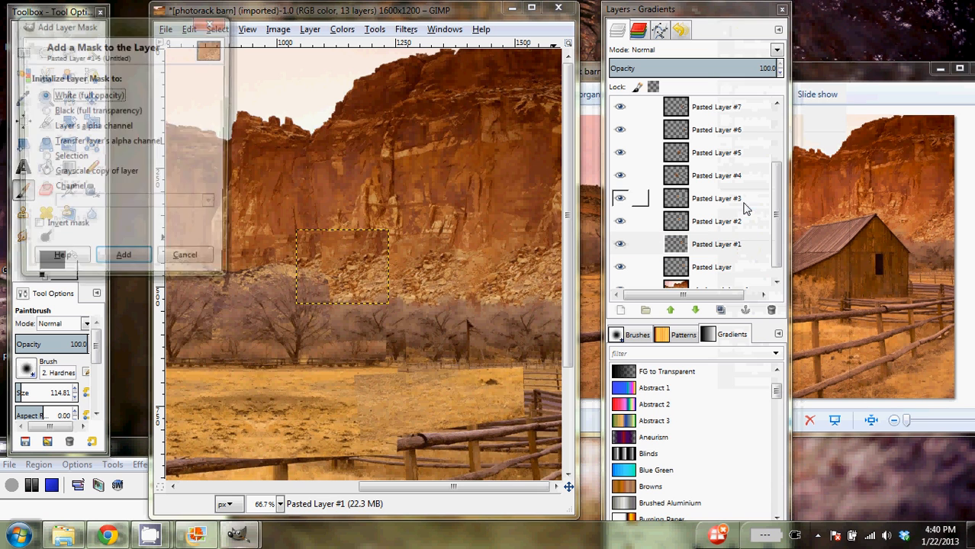
{"action": "left_click", "coordinate": [123, 254]}
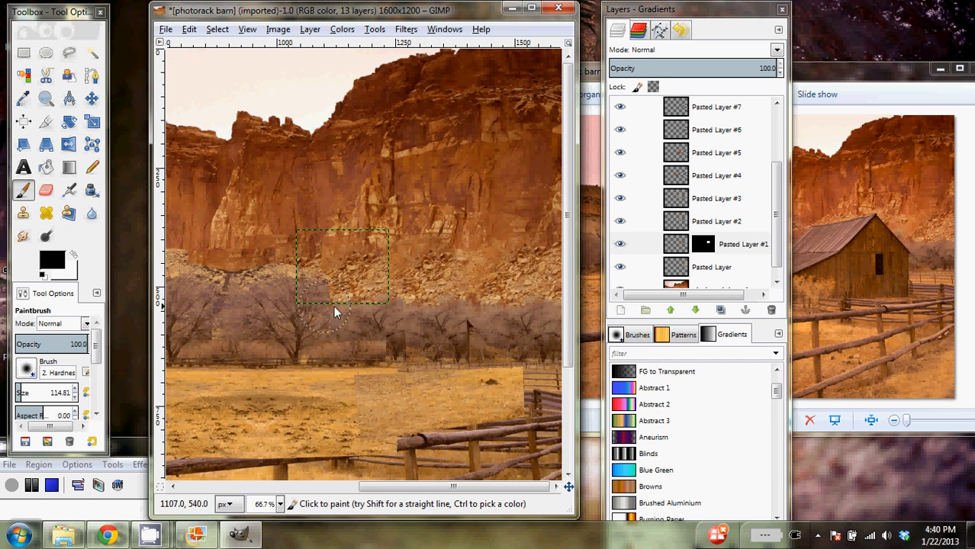
{"action": "left_click", "coordinate": [717, 244]}
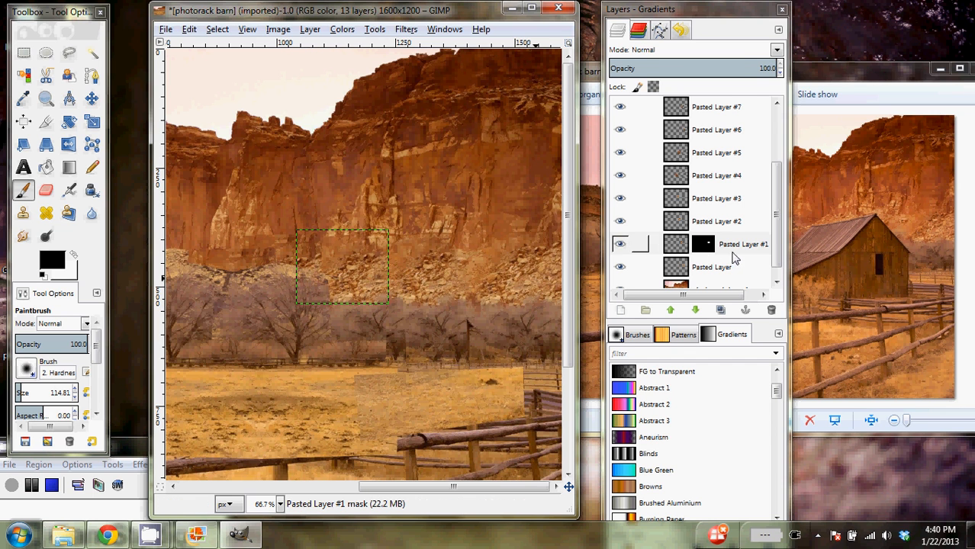
Add a layer mask to Pasted Layer #2, soften its edge, then select Pasted Layer #3
{"action": "left_click", "coordinate": [715, 222]}
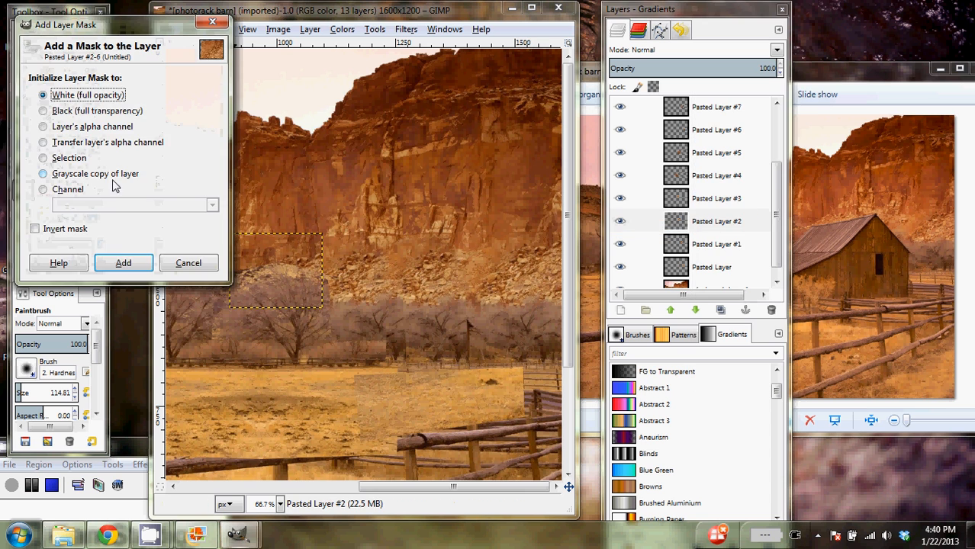
{"action": "left_click", "coordinate": [123, 262]}
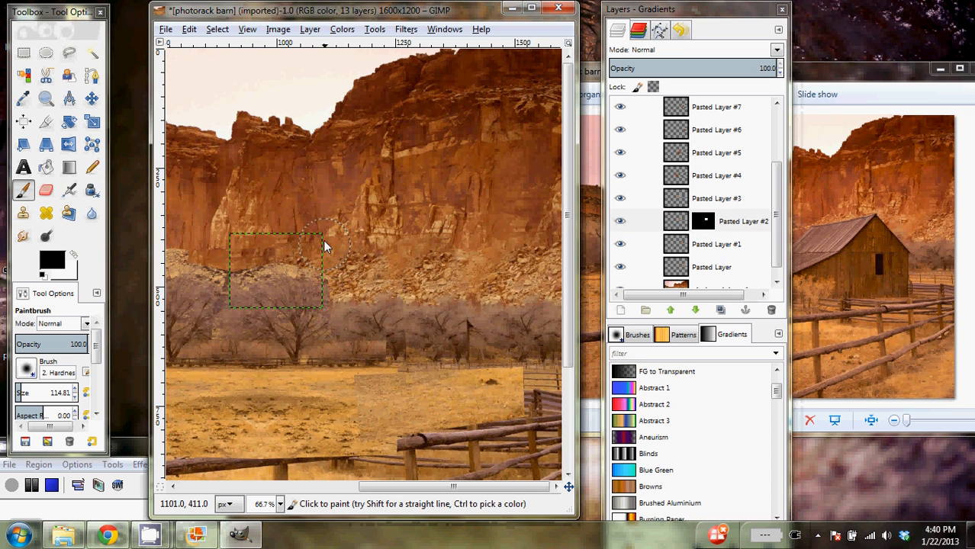
{"action": "left_click", "coordinate": [702, 221]}
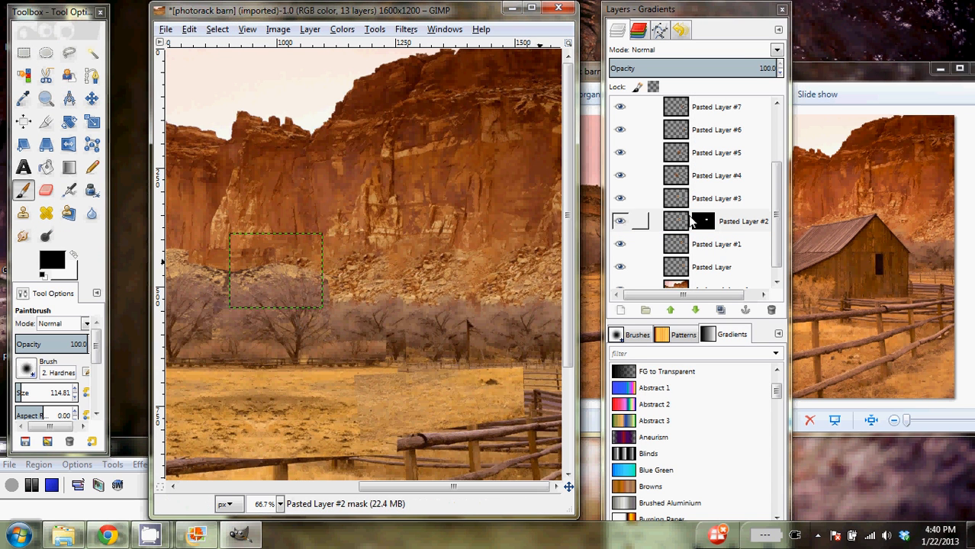
{"action": "left_click", "coordinate": [716, 222]}
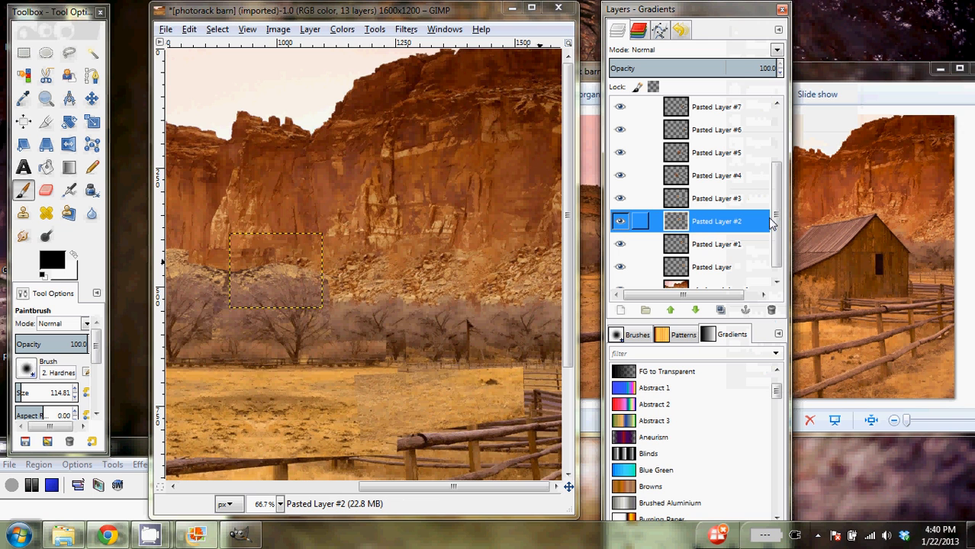
{"action": "left_click", "coordinate": [715, 198]}
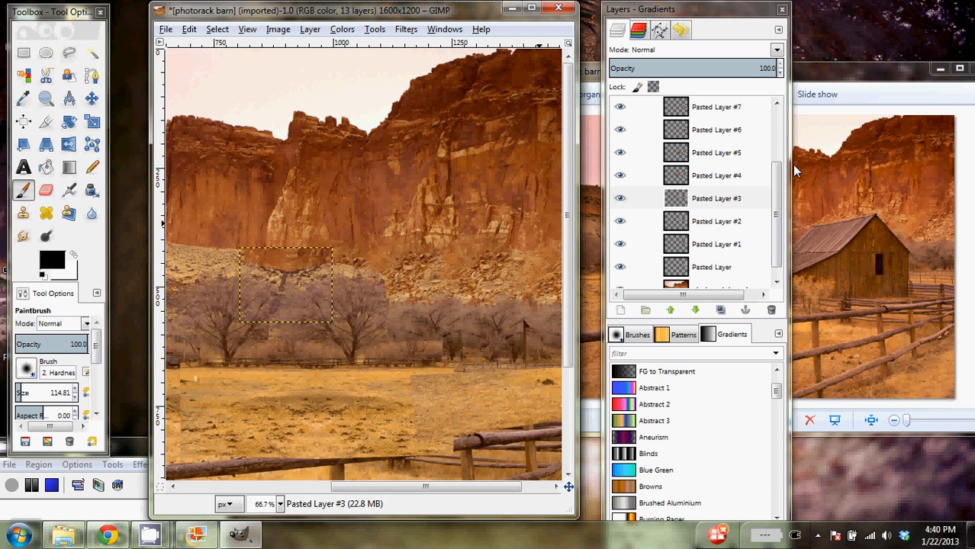
Add layer masks to Pasted Layer #4 and Pasted Layer #5
{"action": "left_click", "coordinate": [716, 175]}
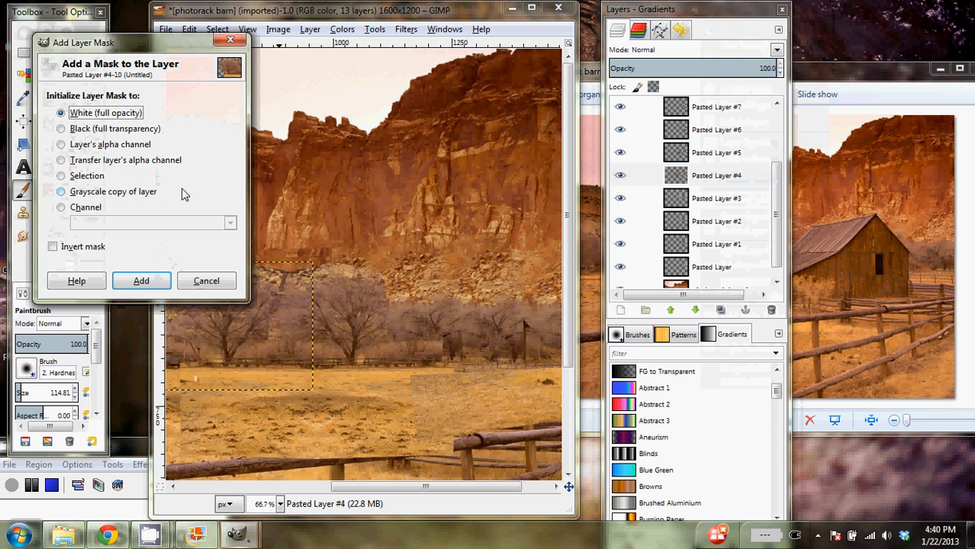
{"action": "left_click", "coordinate": [141, 281]}
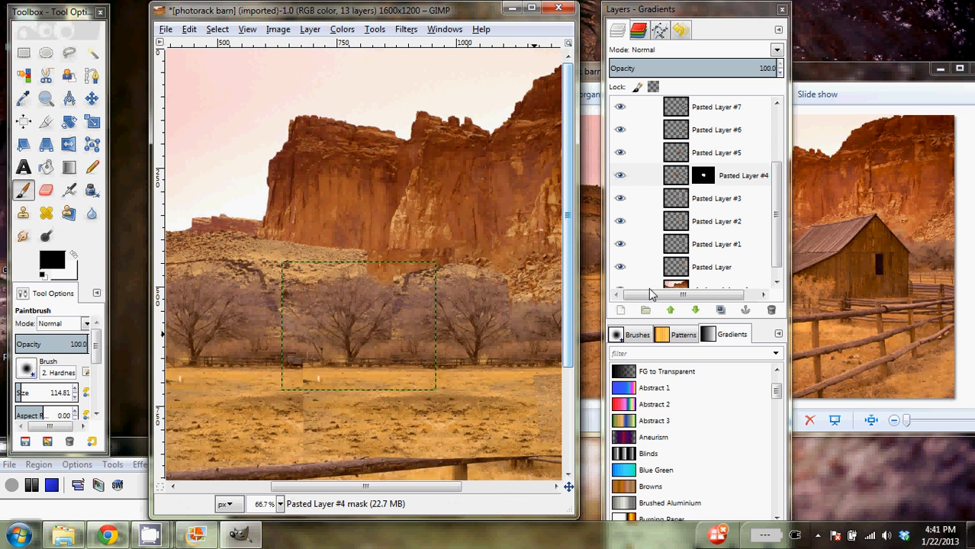
{"action": "left_click", "coordinate": [715, 176]}
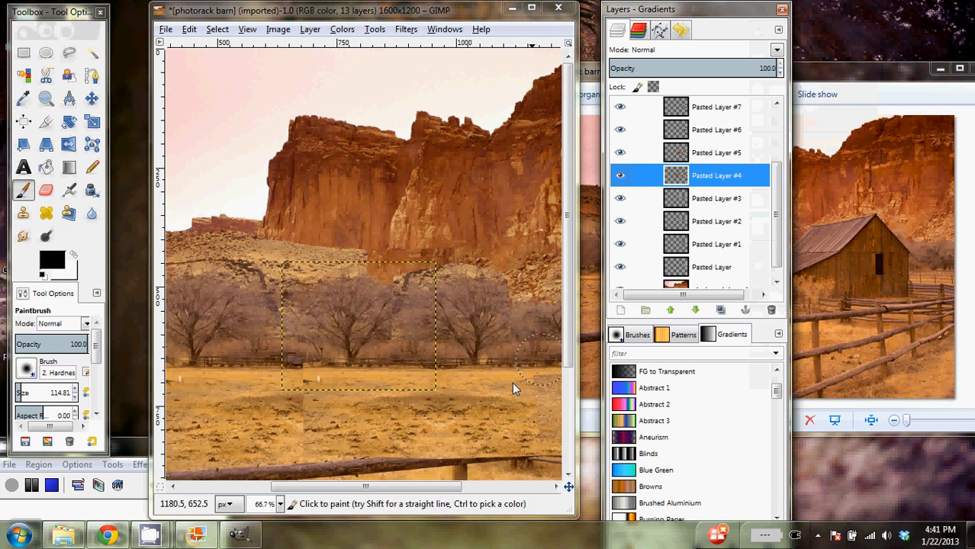
{"action": "left_click", "coordinate": [715, 153]}
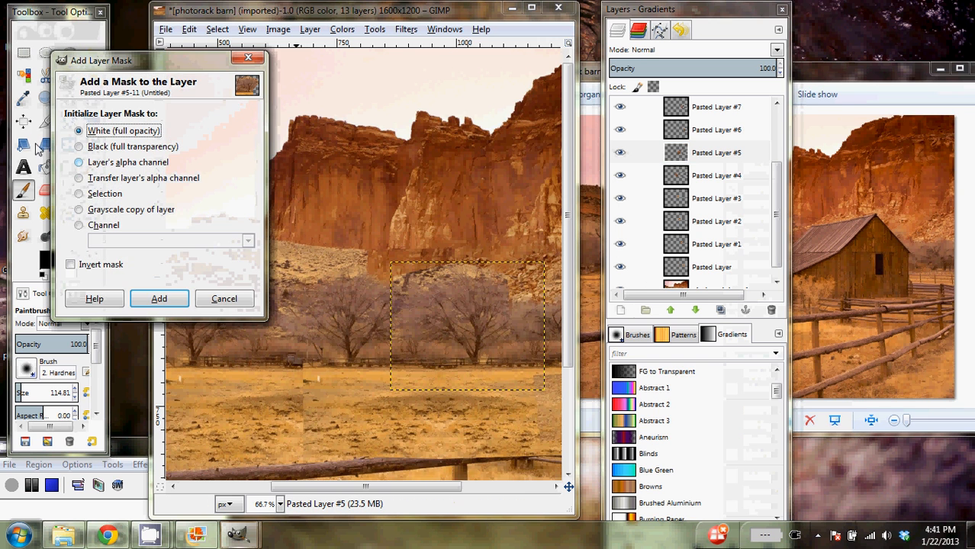
{"action": "left_click", "coordinate": [159, 298]}
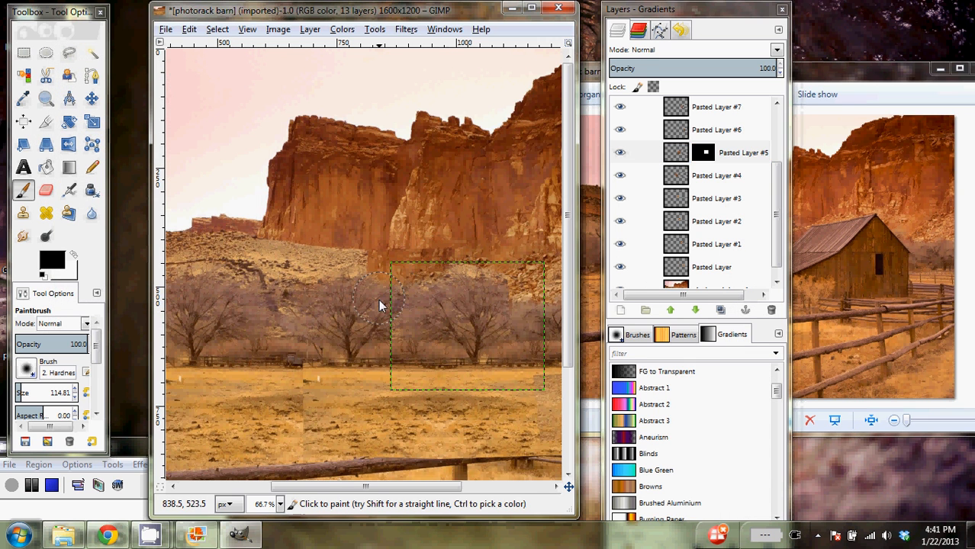
{"action": "mouse_move", "coordinate": [533, 389]}
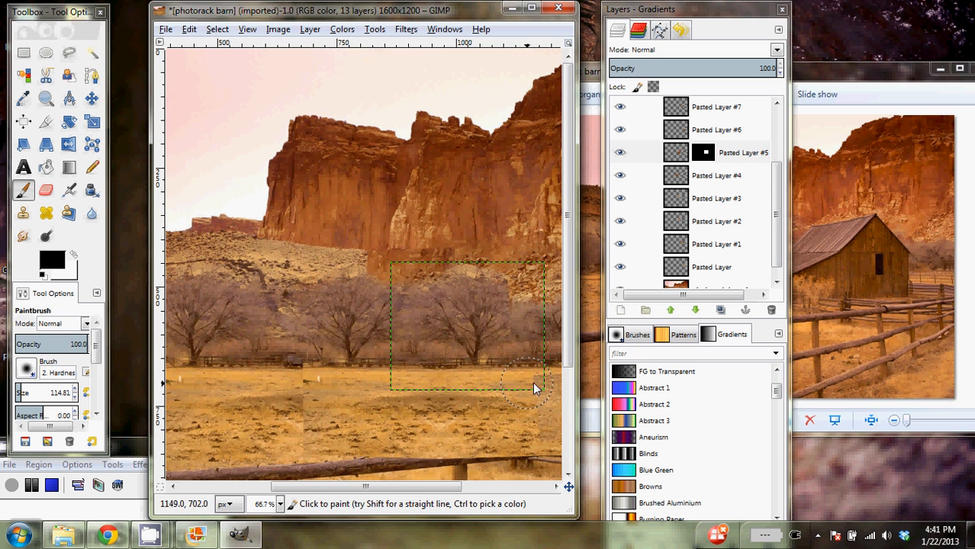
Apply Pasted Layer #5's mask, then mask Pasted Layer #6's tree patch and apply that mask too
{"action": "left_click", "coordinate": [702, 152]}
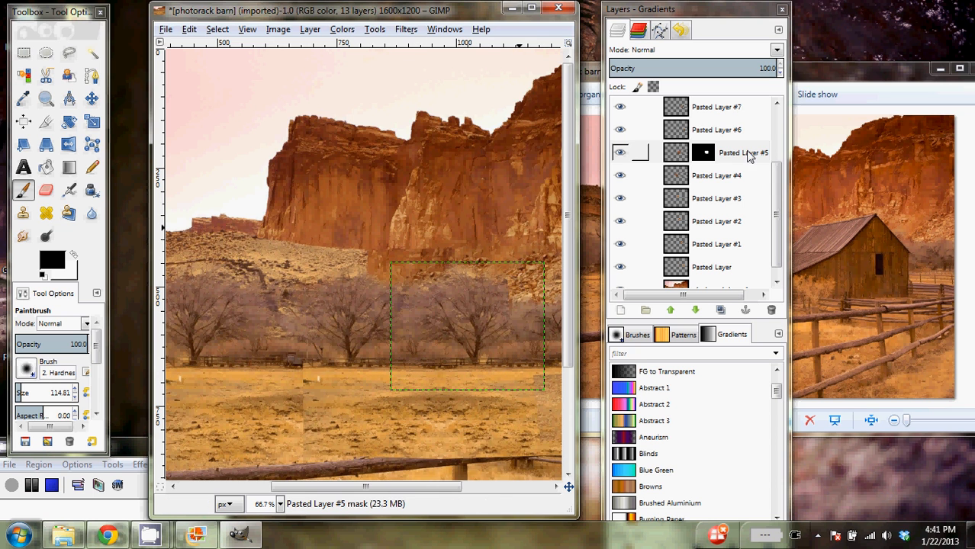
{"action": "right_click", "coordinate": [728, 152]}
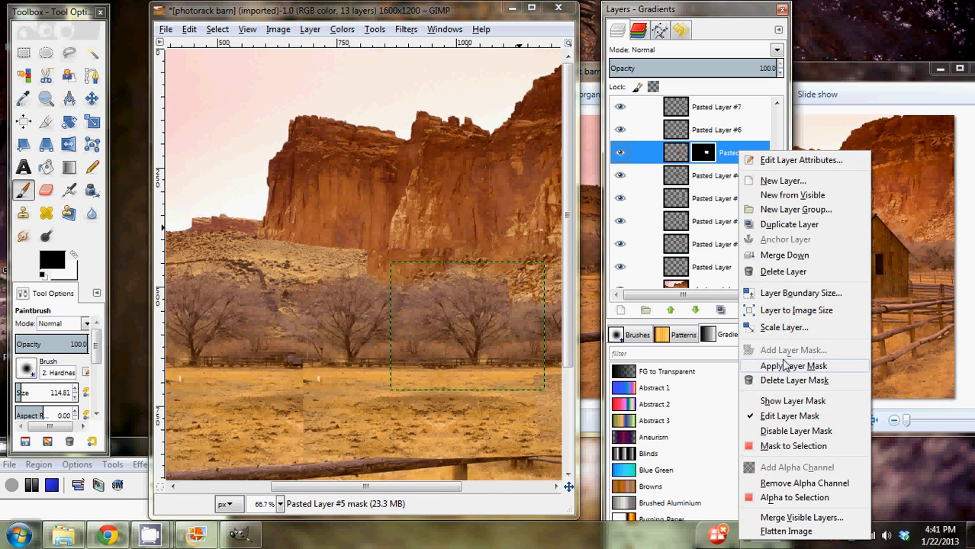
{"action": "left_click", "coordinate": [792, 366]}
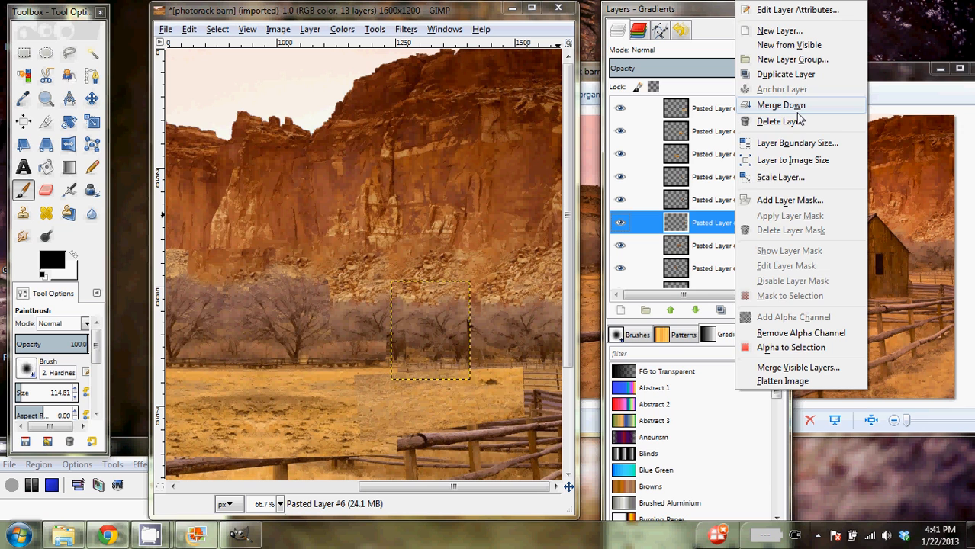
{"action": "left_click", "coordinate": [789, 200]}
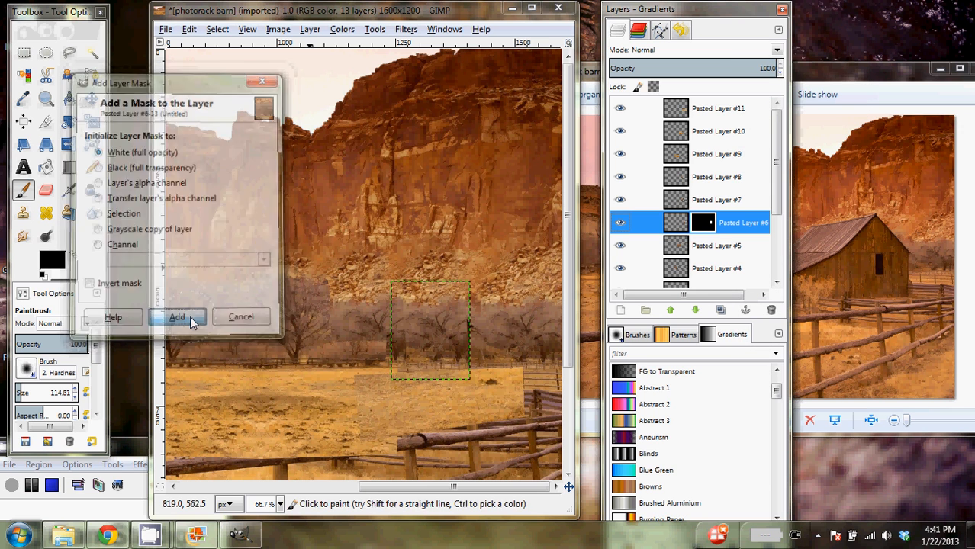
{"action": "left_click", "coordinate": [176, 317]}
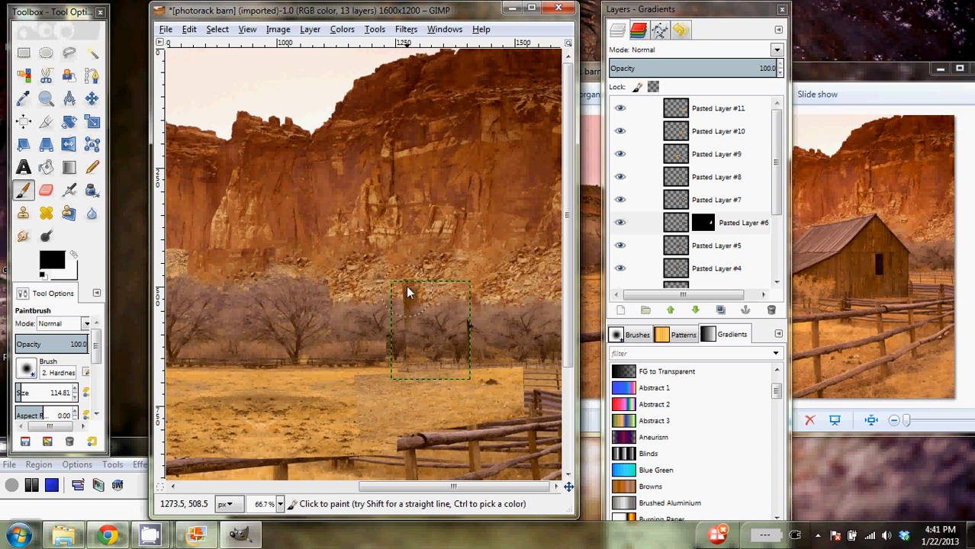
{"action": "mouse_move", "coordinate": [444, 284]}
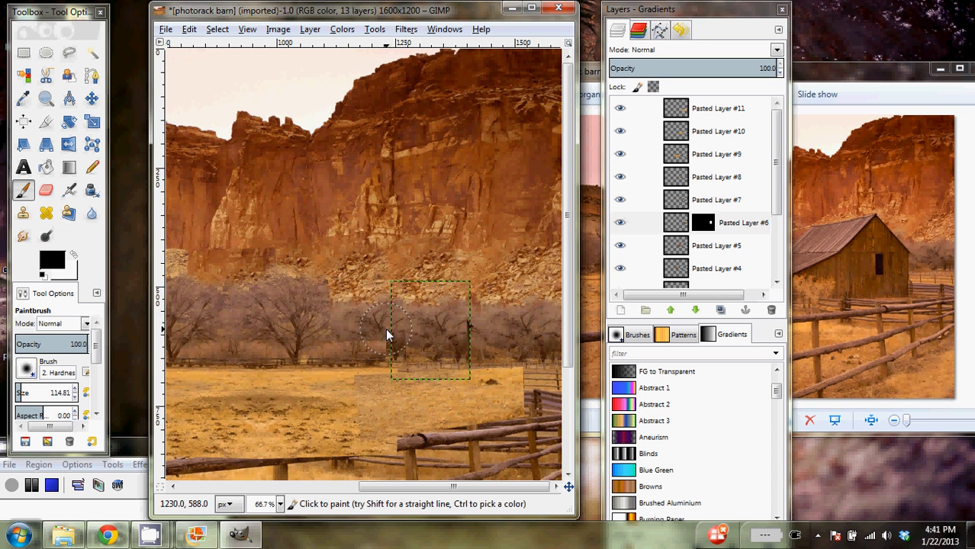
{"action": "mouse_move", "coordinate": [401, 373]}
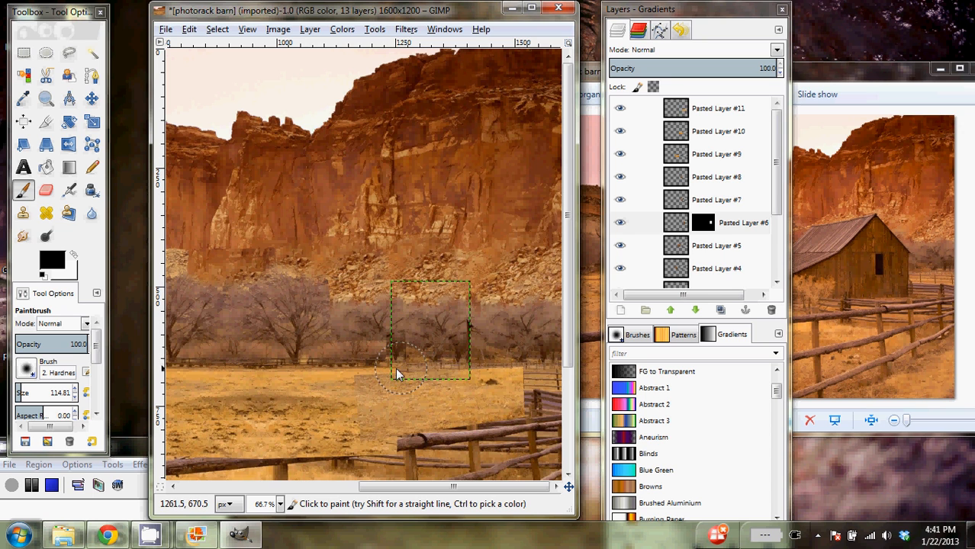
{"action": "mouse_move", "coordinate": [530, 290]}
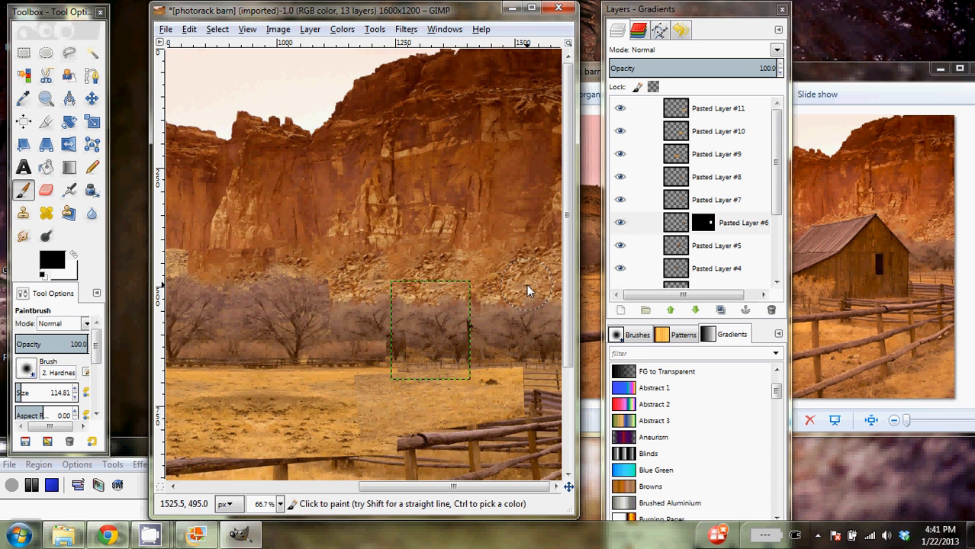
{"action": "mouse_move", "coordinate": [457, 276]}
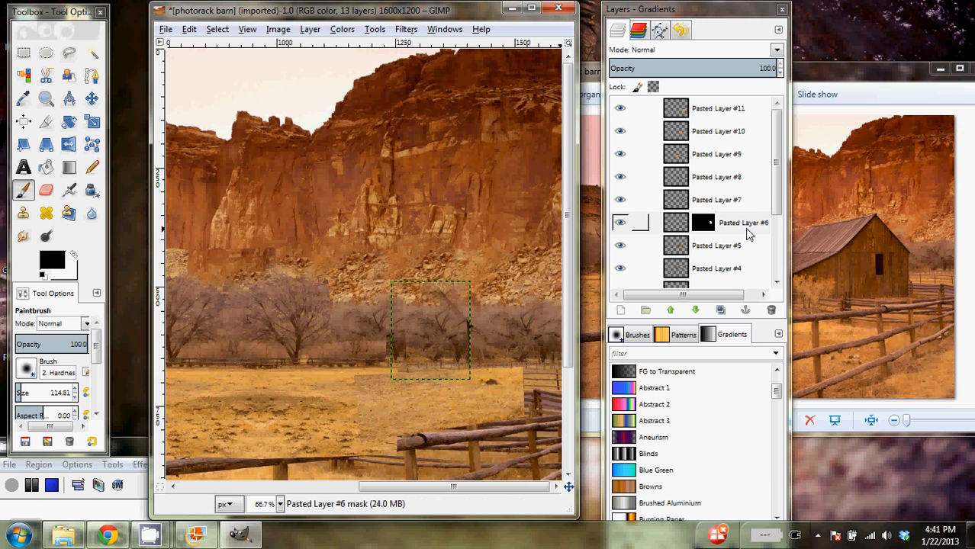
{"action": "left_click", "coordinate": [715, 222]}
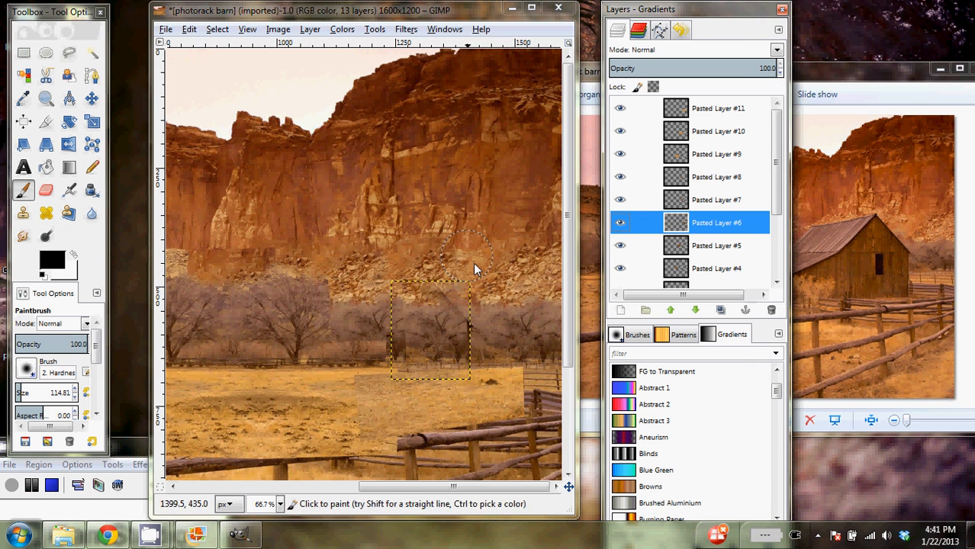
Mask and paint Pasted Layer #8's patch edges into the trees, apply the mask, then select Pasted Layer #9
{"action": "left_click", "coordinate": [716, 199]}
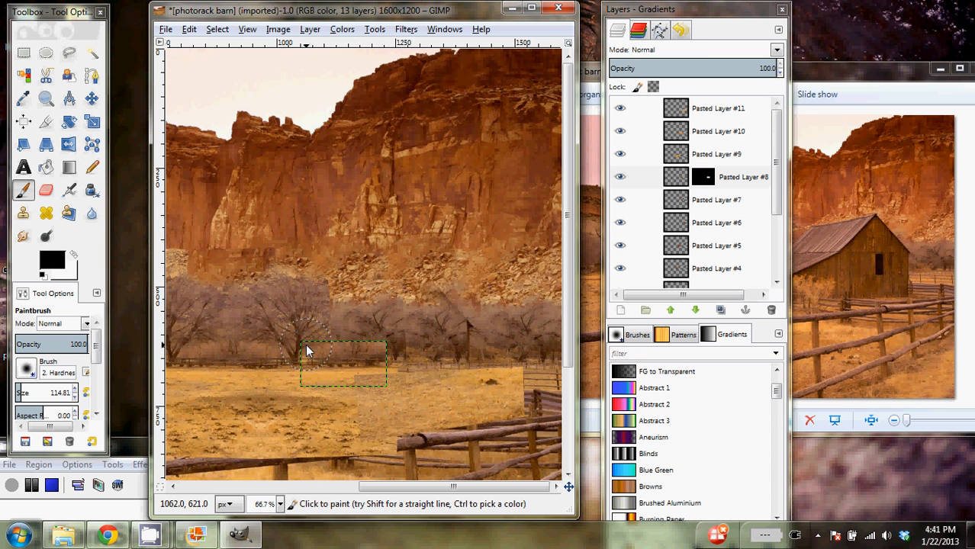
{"action": "mouse_move", "coordinate": [389, 340]}
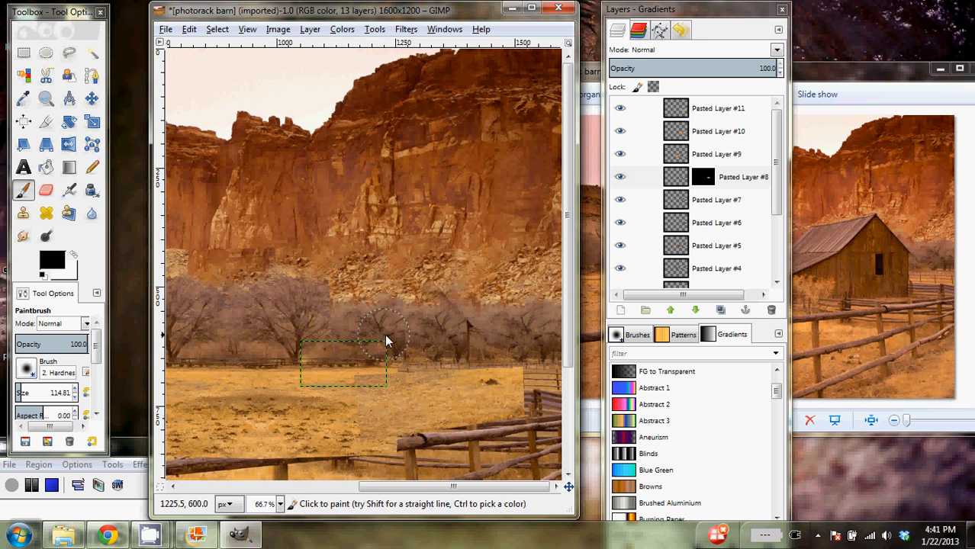
{"action": "mouse_move", "coordinate": [320, 349]}
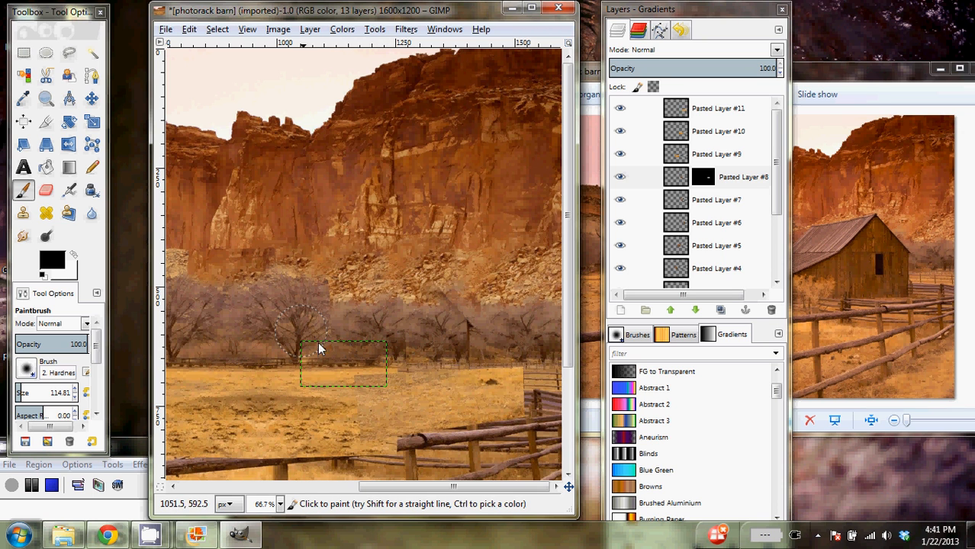
{"action": "left_click", "coordinate": [716, 176]}
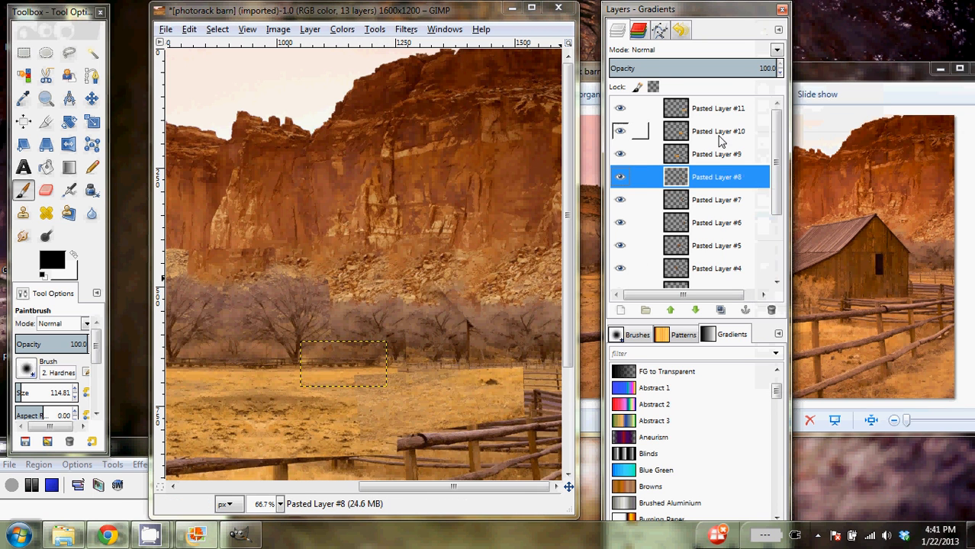
{"action": "left_click", "coordinate": [716, 153]}
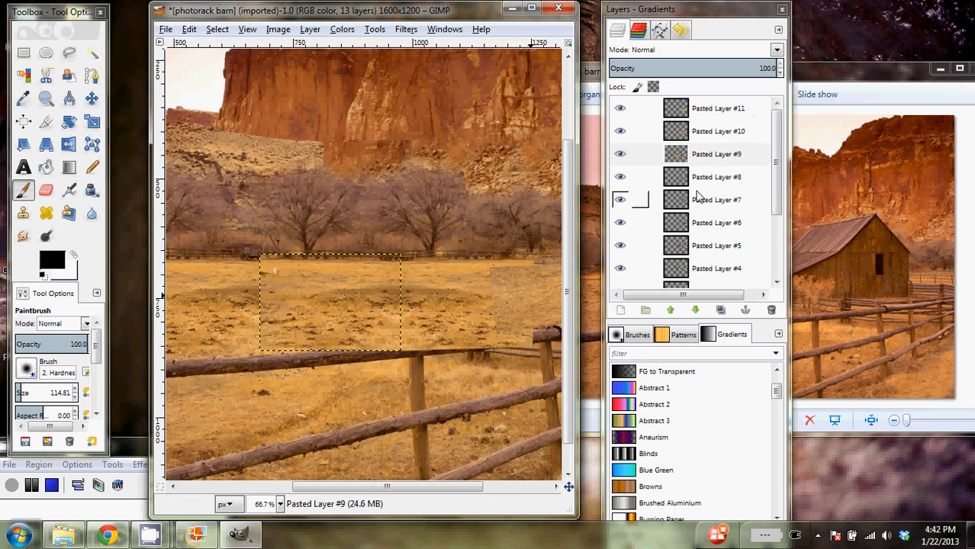
Add a layer mask to Pasted Layer #9, paint its edges into the field, and apply the mask
{"action": "right_click", "coordinate": [715, 153]}
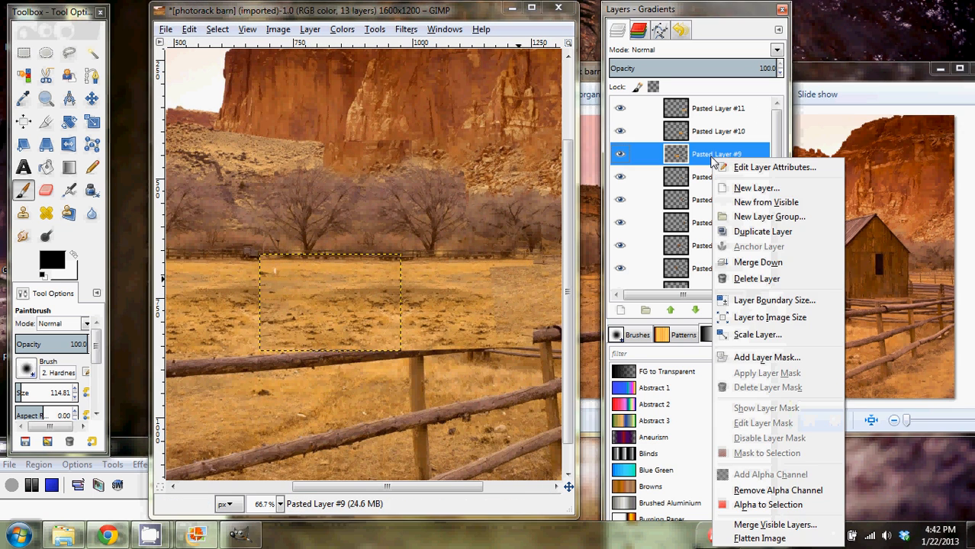
{"action": "left_click", "coordinate": [766, 357]}
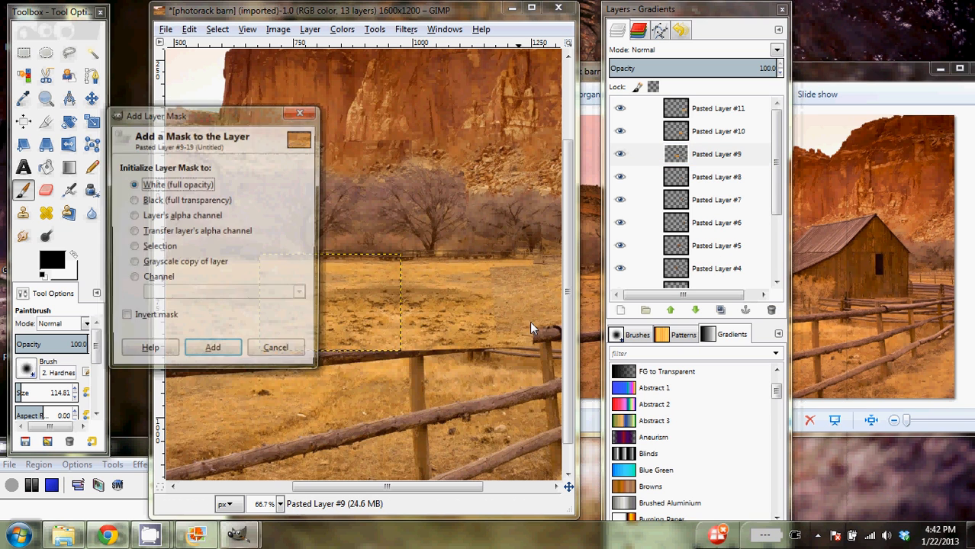
{"action": "left_click", "coordinate": [213, 347]}
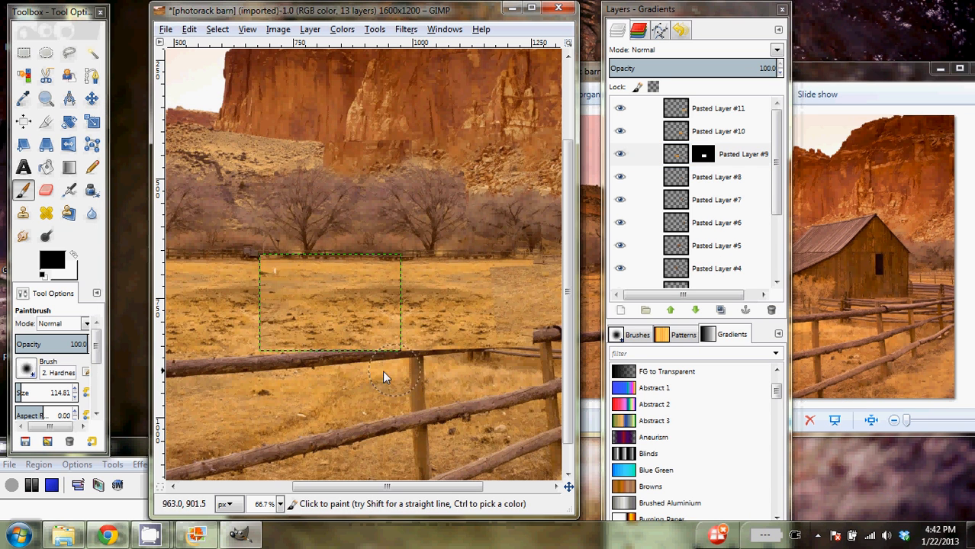
{"action": "mouse_move", "coordinate": [347, 374]}
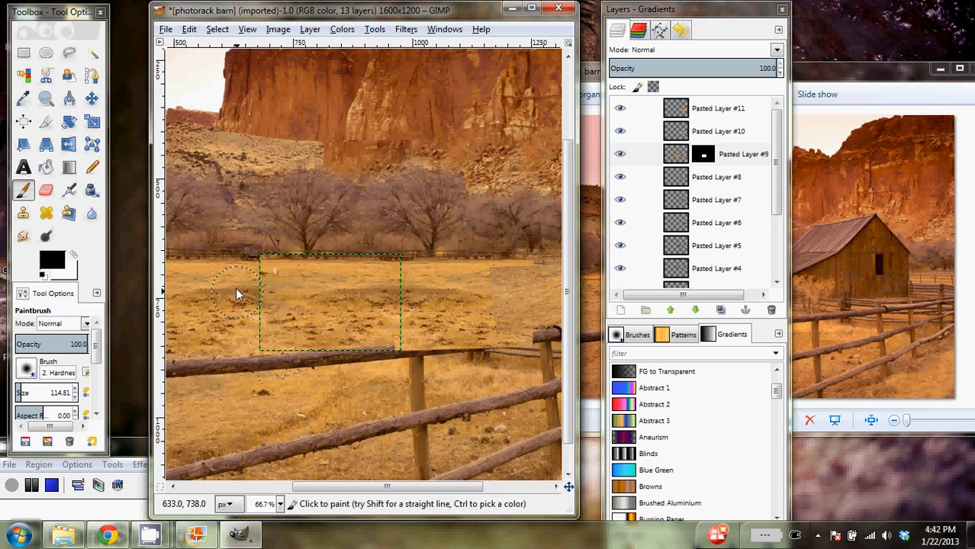
{"action": "mouse_move", "coordinate": [284, 307]}
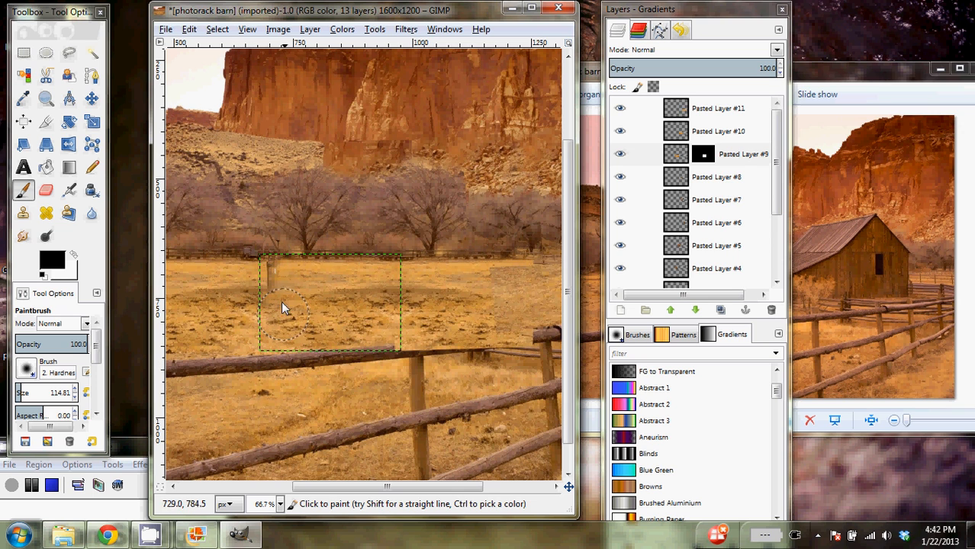
{"action": "mouse_move", "coordinate": [247, 292]}
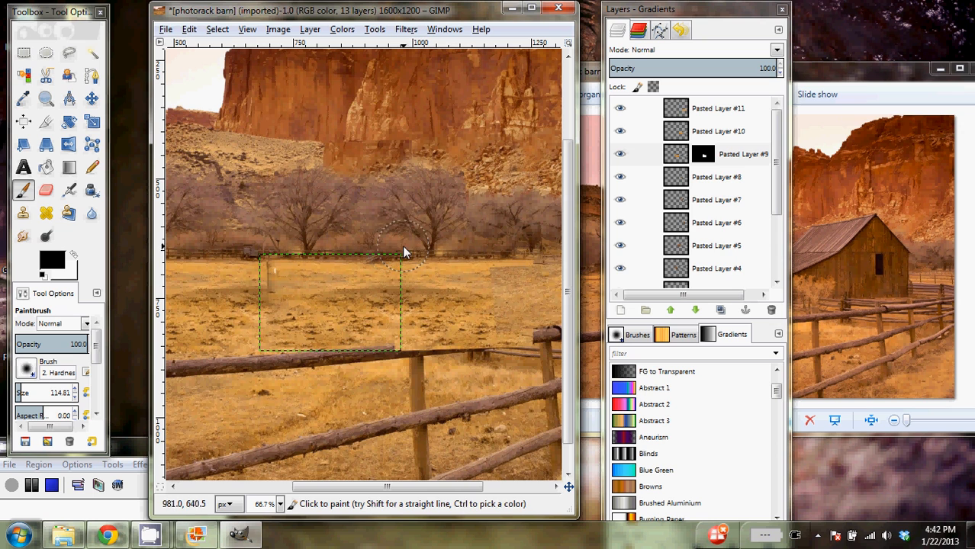
{"action": "mouse_move", "coordinate": [408, 295]}
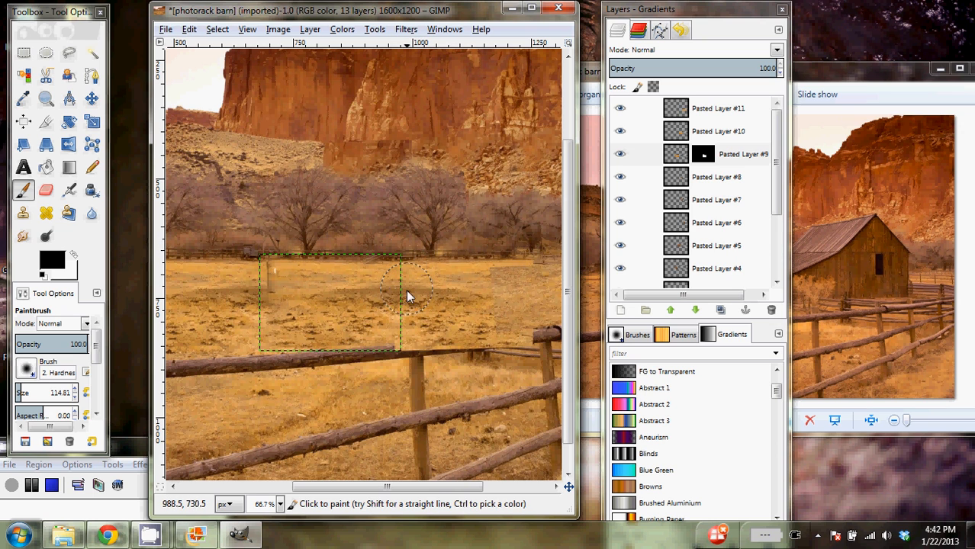
{"action": "mouse_move", "coordinate": [424, 342]}
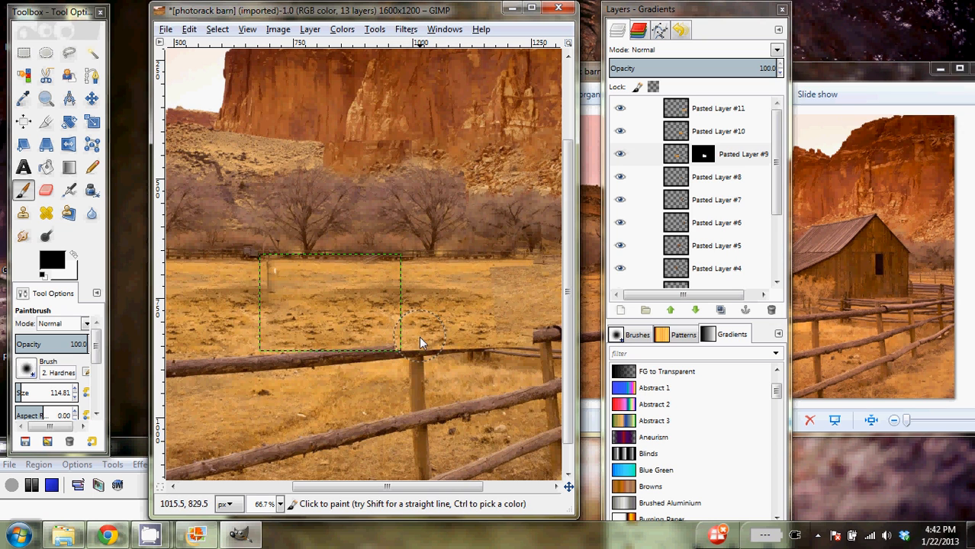
{"action": "mouse_move", "coordinate": [284, 374]}
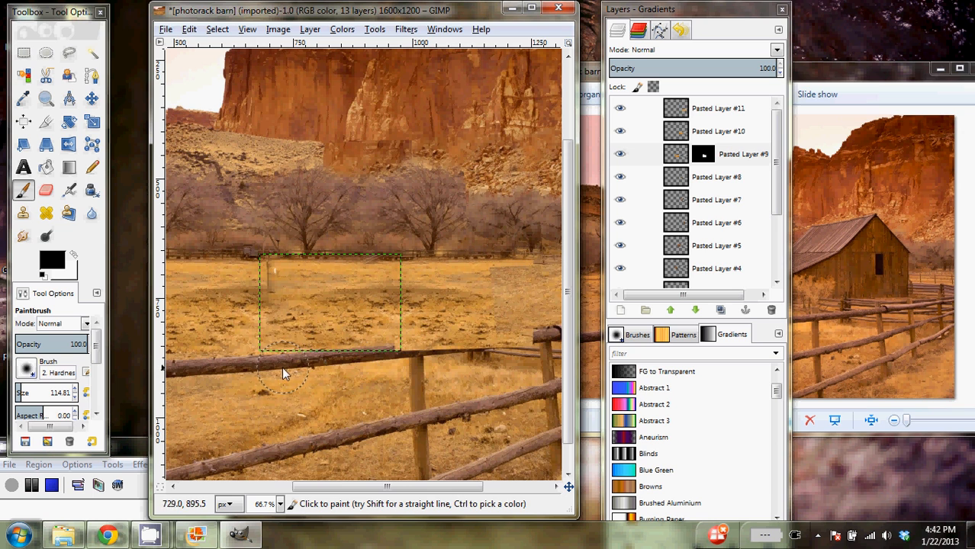
{"action": "right_click", "coordinate": [716, 153]}
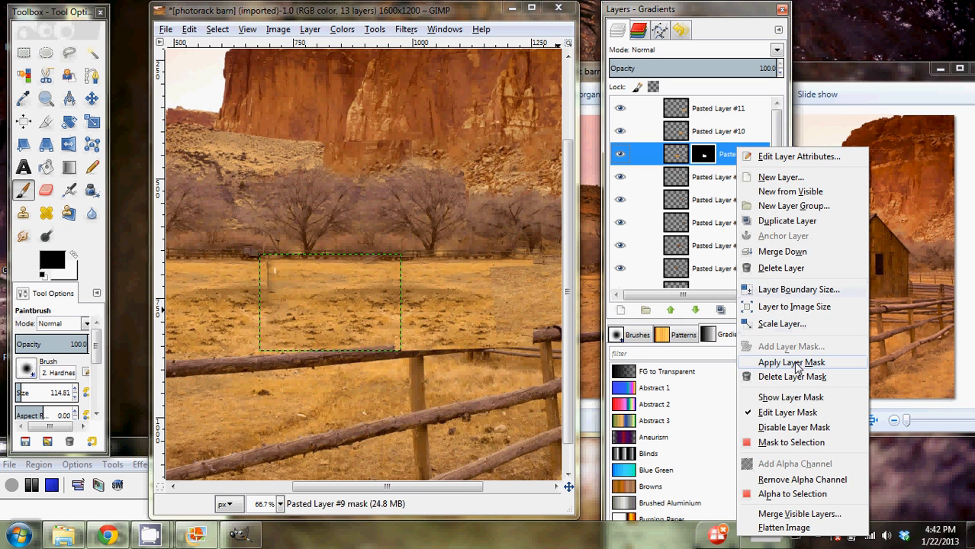
{"action": "left_click", "coordinate": [791, 362]}
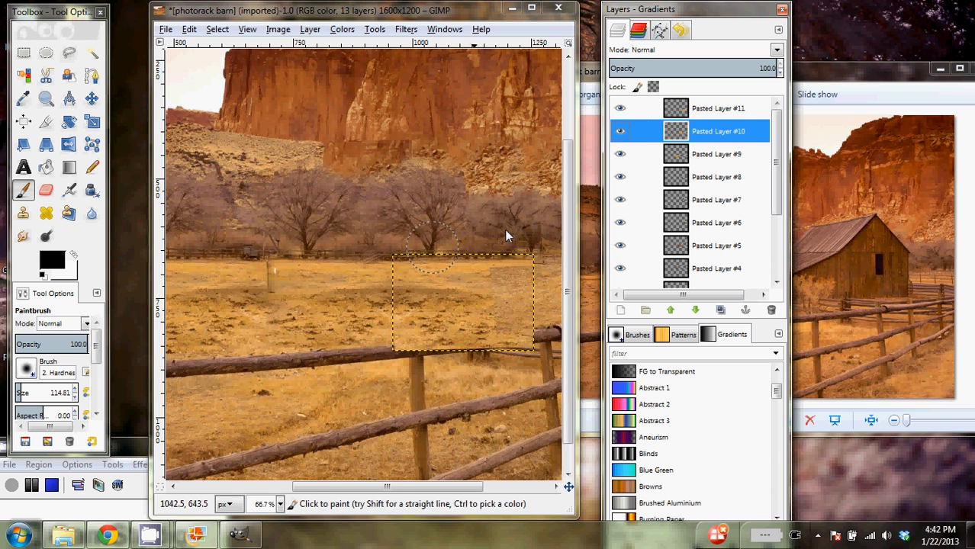
Add and paint a mask on Pasted Layer #10 so its patch blends along the fence, then select Pasted Layer #11
{"action": "right_click", "coordinate": [717, 131]}
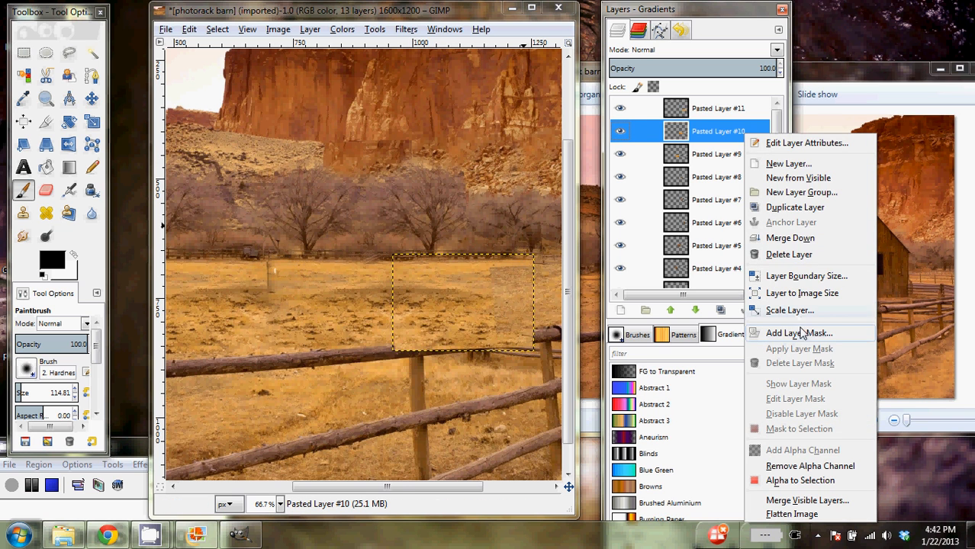
{"action": "left_click", "coordinate": [798, 333]}
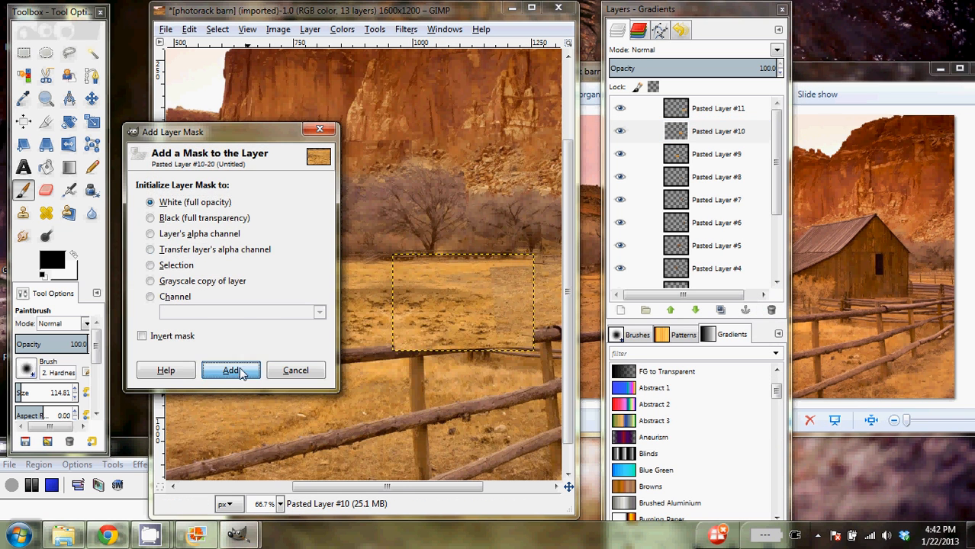
{"action": "left_click", "coordinate": [231, 370]}
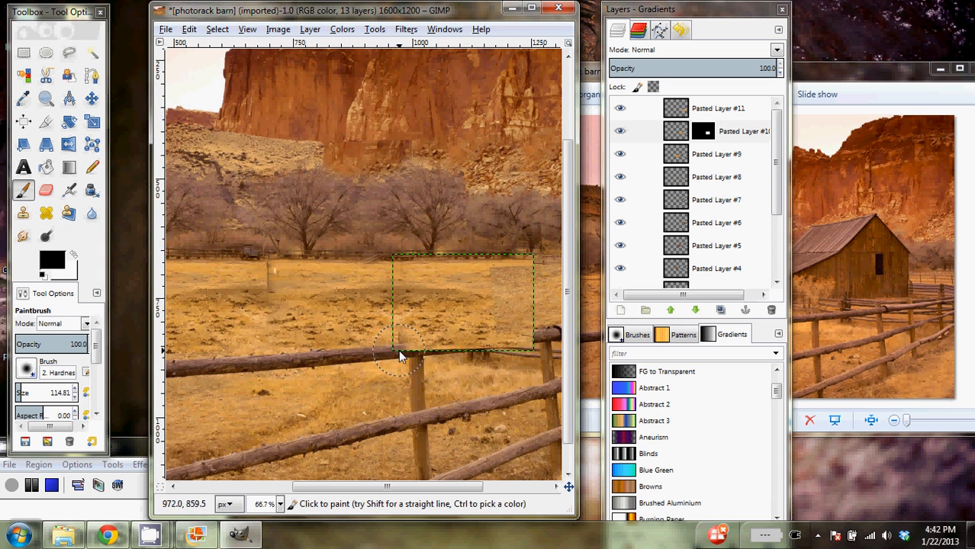
{"action": "mouse_move", "coordinate": [412, 366]}
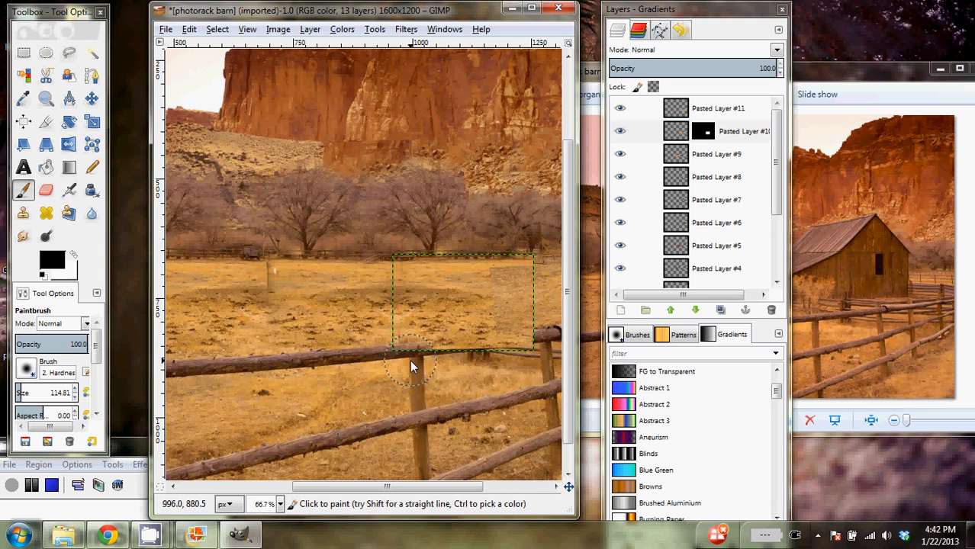
{"action": "mouse_move", "coordinate": [511, 363]}
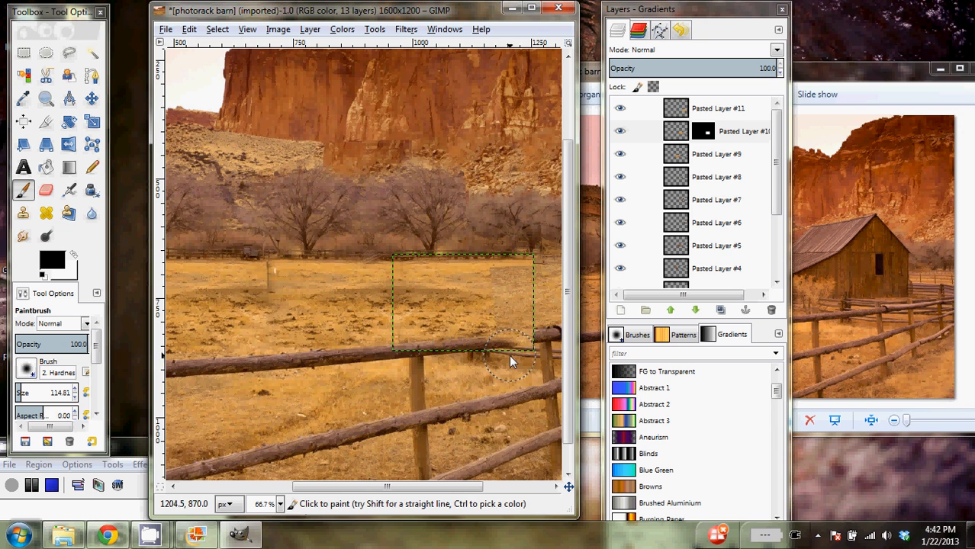
{"action": "mouse_move", "coordinate": [510, 357]}
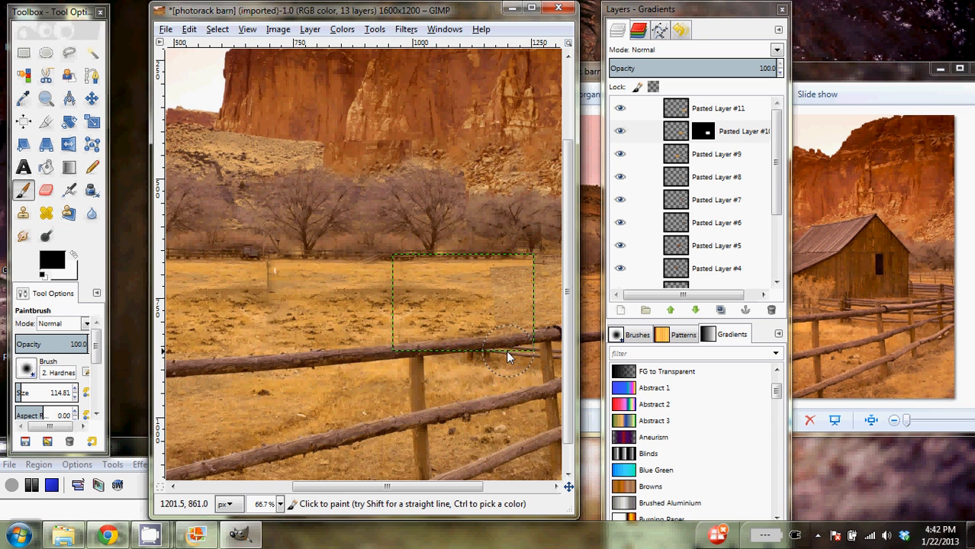
{"action": "mouse_move", "coordinate": [460, 359]}
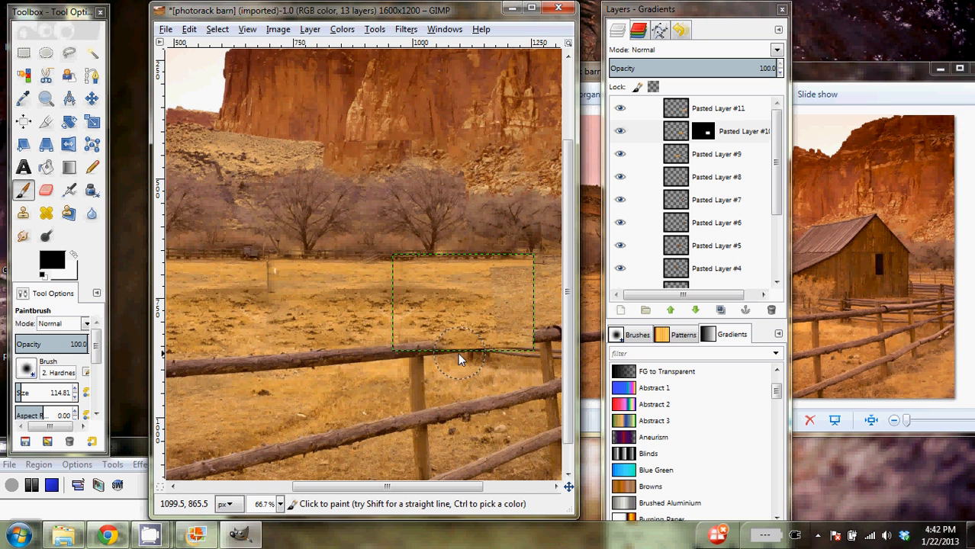
{"action": "mouse_move", "coordinate": [496, 366]}
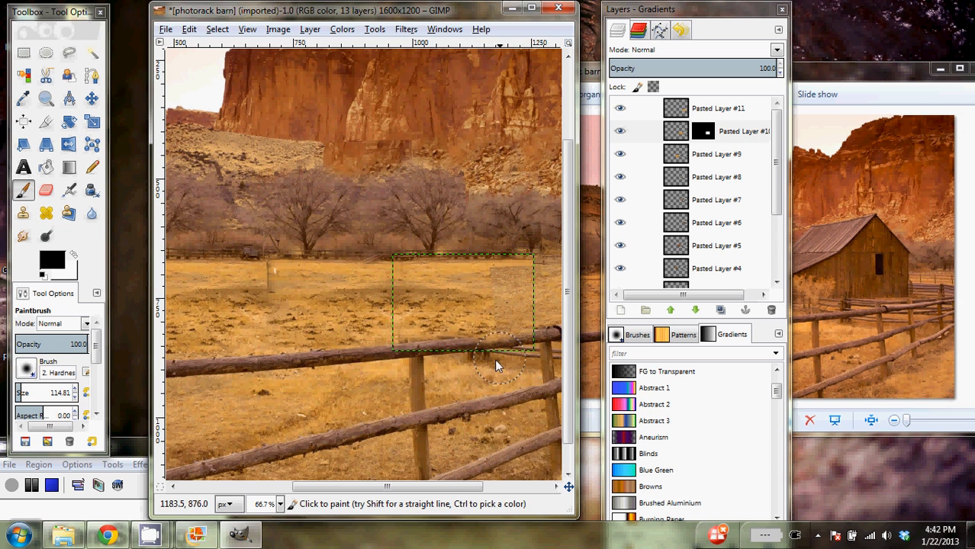
{"action": "mouse_move", "coordinate": [533, 279]}
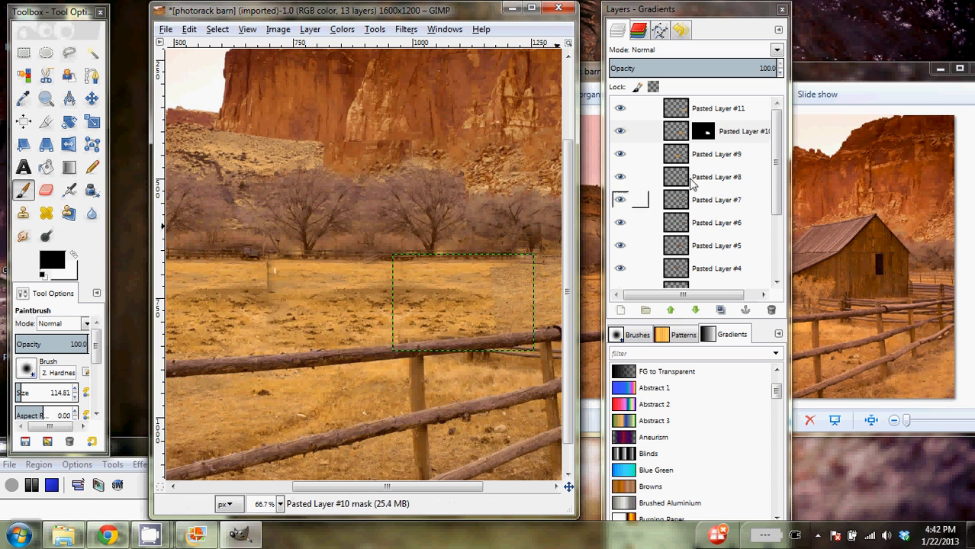
{"action": "left_click", "coordinate": [717, 130]}
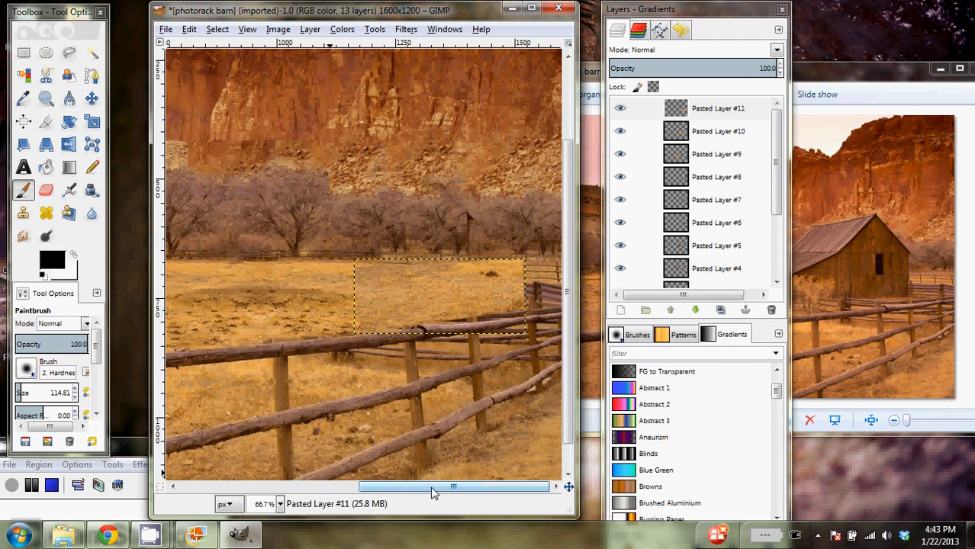
Mask Pasted Layer #11 so the fence shows through its patch, then apply the layer mask
{"action": "right_click", "coordinate": [717, 108]}
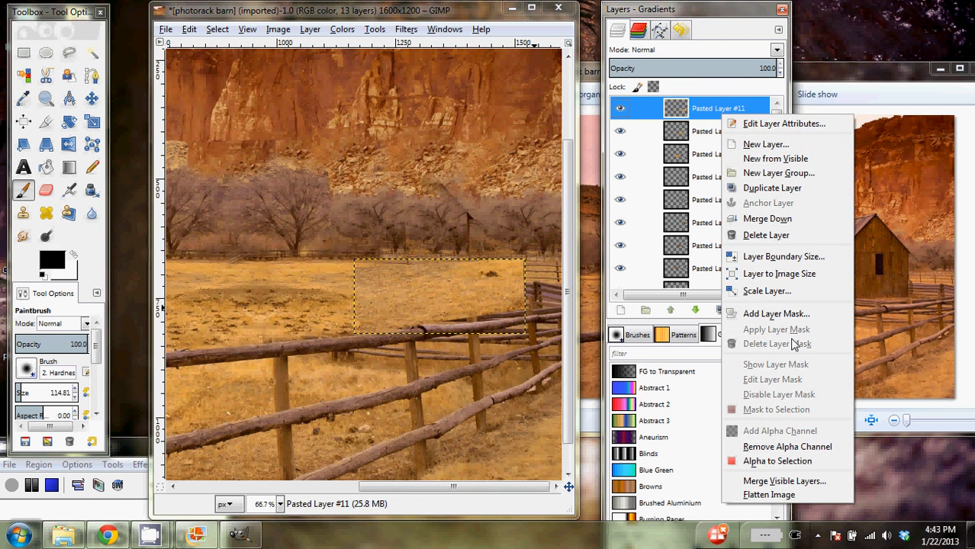
{"action": "left_click", "coordinate": [776, 313]}
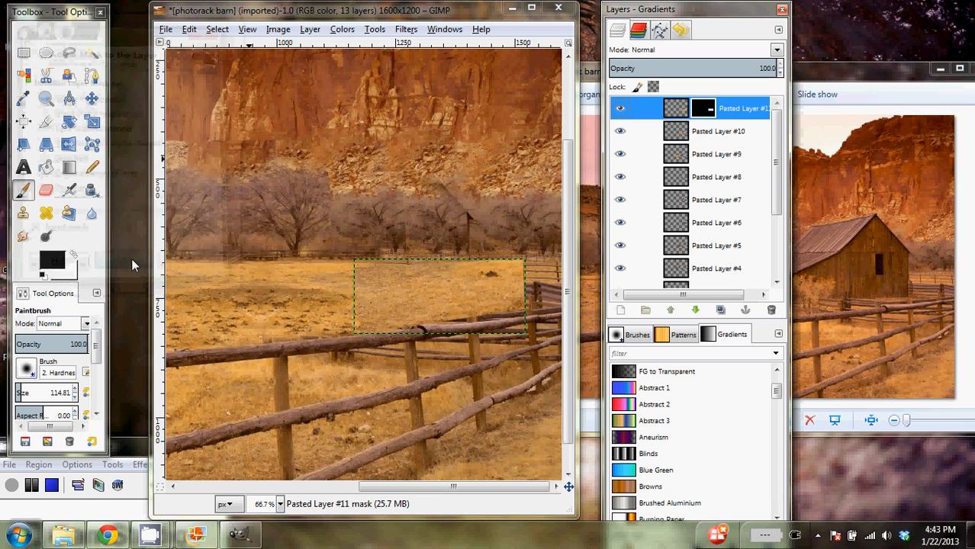
{"action": "mouse_move", "coordinate": [318, 335]}
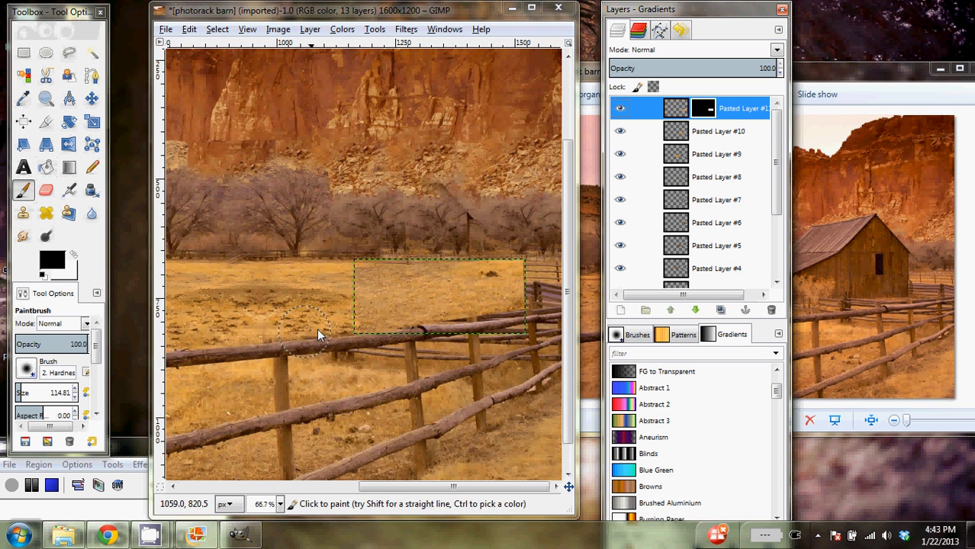
{"action": "mouse_move", "coordinate": [397, 254]}
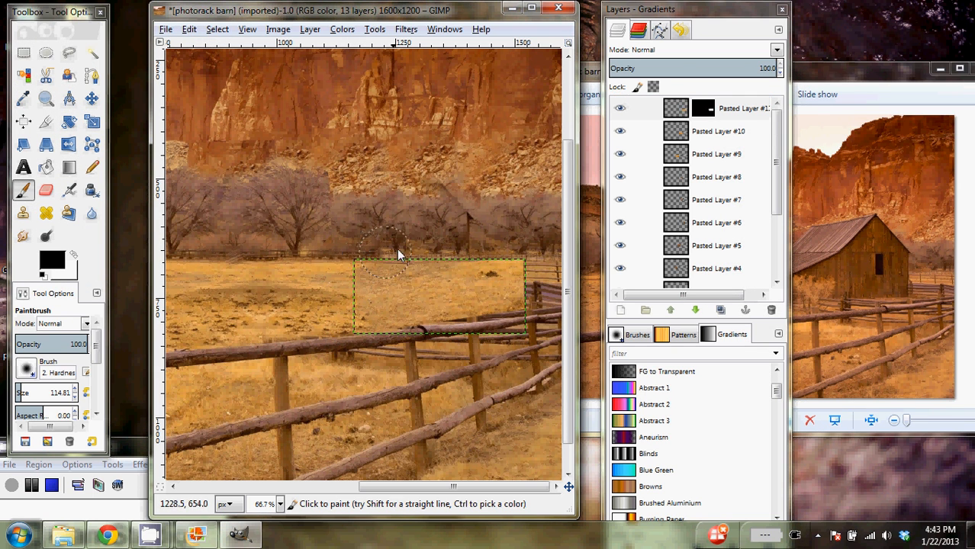
{"action": "mouse_move", "coordinate": [527, 271]}
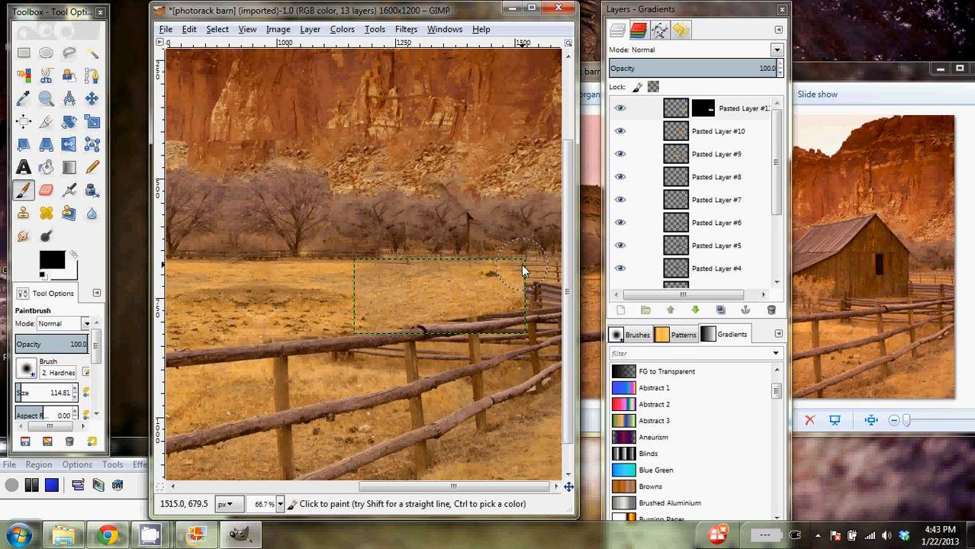
{"action": "mouse_move", "coordinate": [522, 297]}
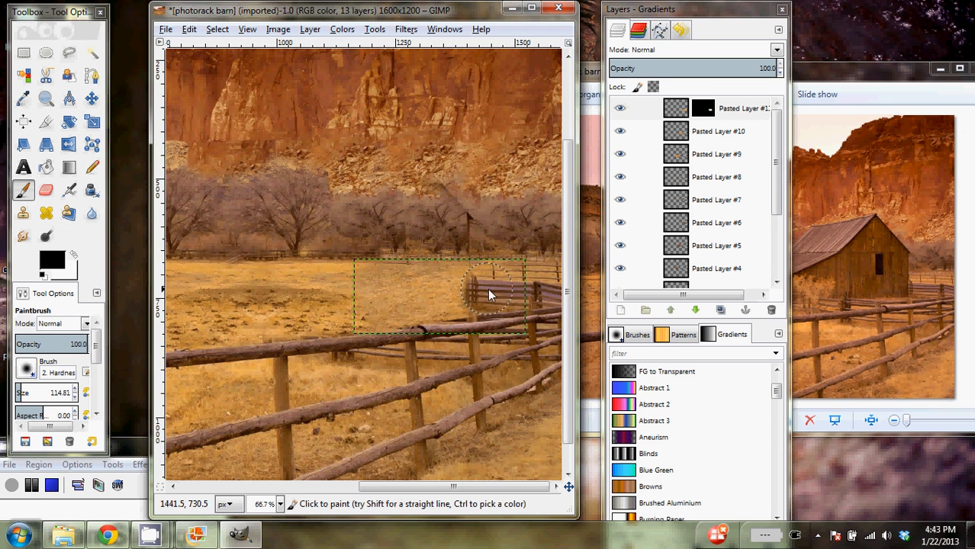
{"action": "left_click", "coordinate": [491, 295]}
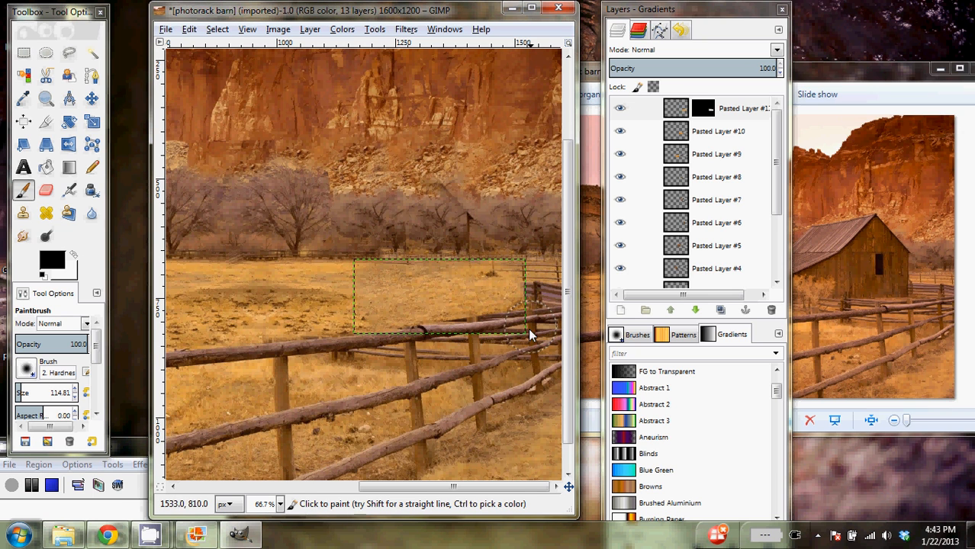
{"action": "mouse_move", "coordinate": [395, 341]}
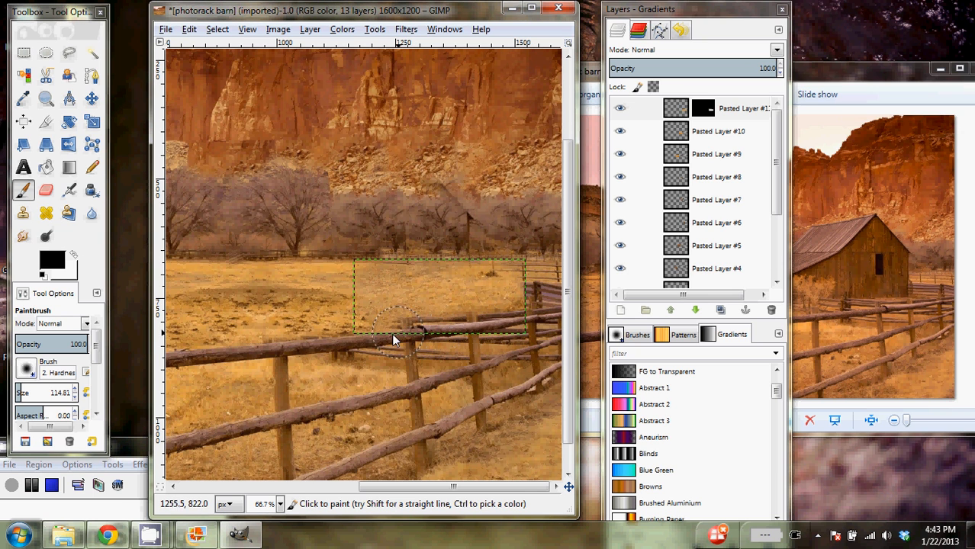
{"action": "mouse_move", "coordinate": [408, 341]}
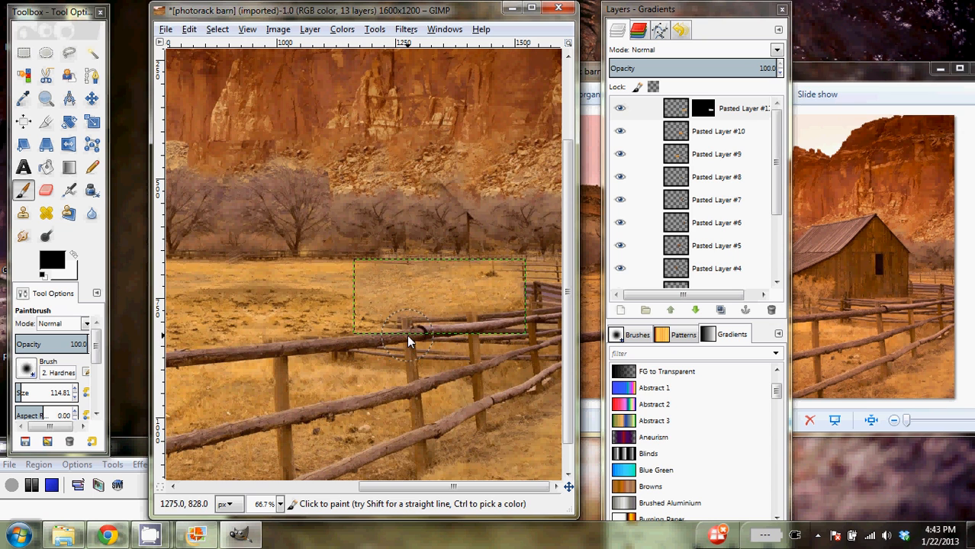
{"action": "mouse_move", "coordinate": [368, 269]}
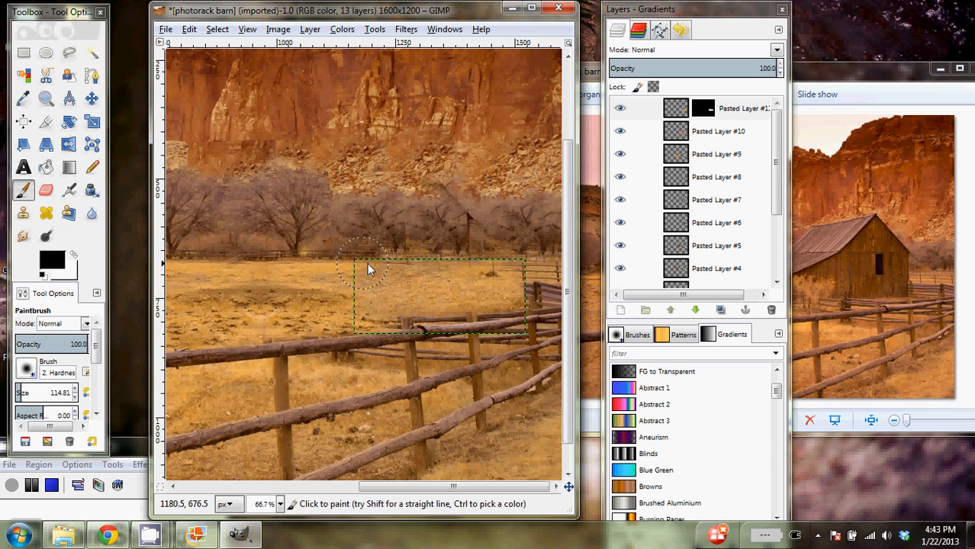
{"action": "mouse_move", "coordinate": [427, 259]}
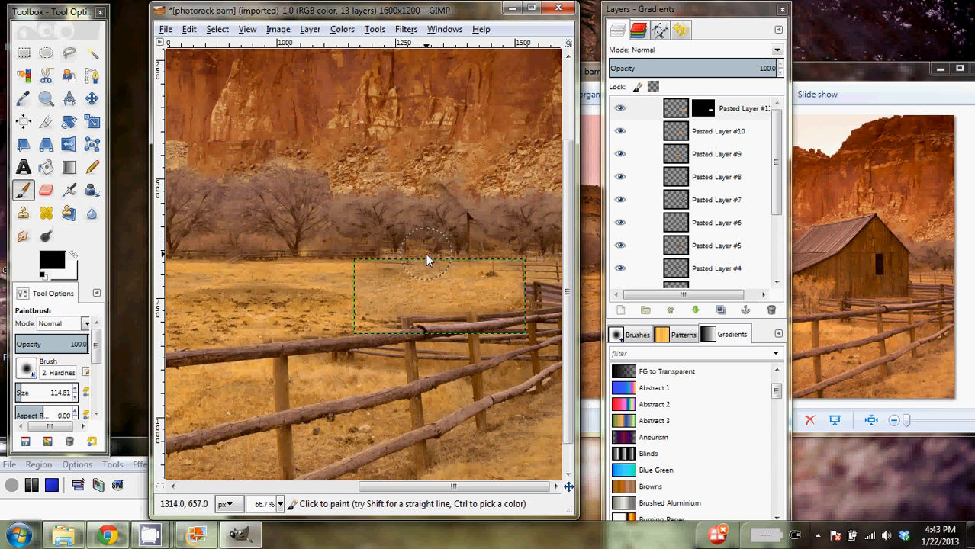
{"action": "mouse_move", "coordinate": [526, 248]}
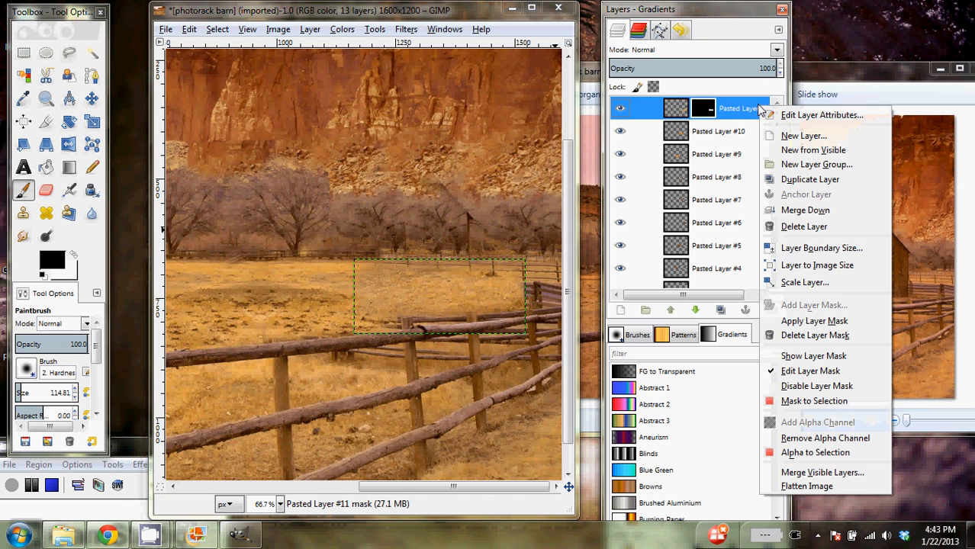
{"action": "mouse_move", "coordinate": [814, 320]}
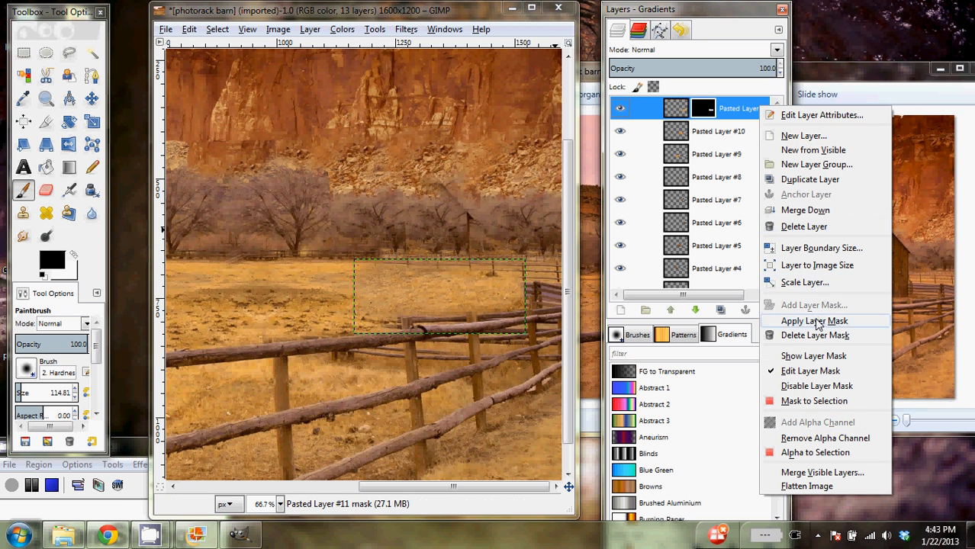
{"action": "left_click", "coordinate": [813, 321]}
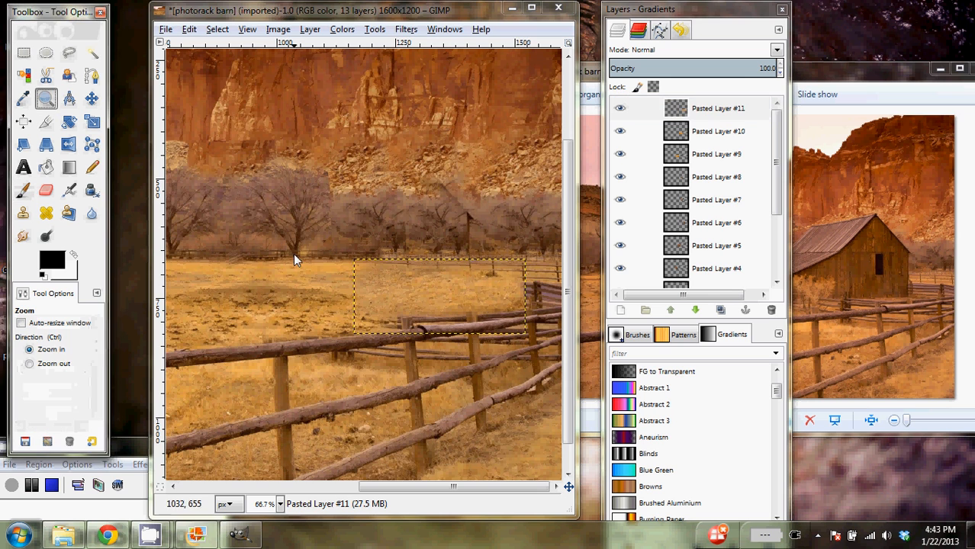
Zoom out and create a new 'Visible' layer from everything visible via Layer > New from Visible
{"action": "left_click", "coordinate": [715, 268]}
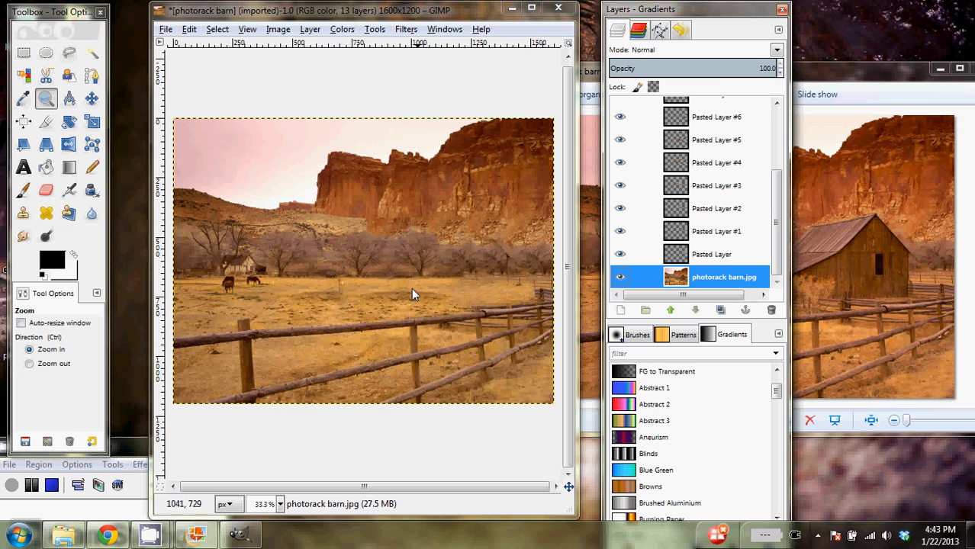
{"action": "mouse_move", "coordinate": [338, 289]}
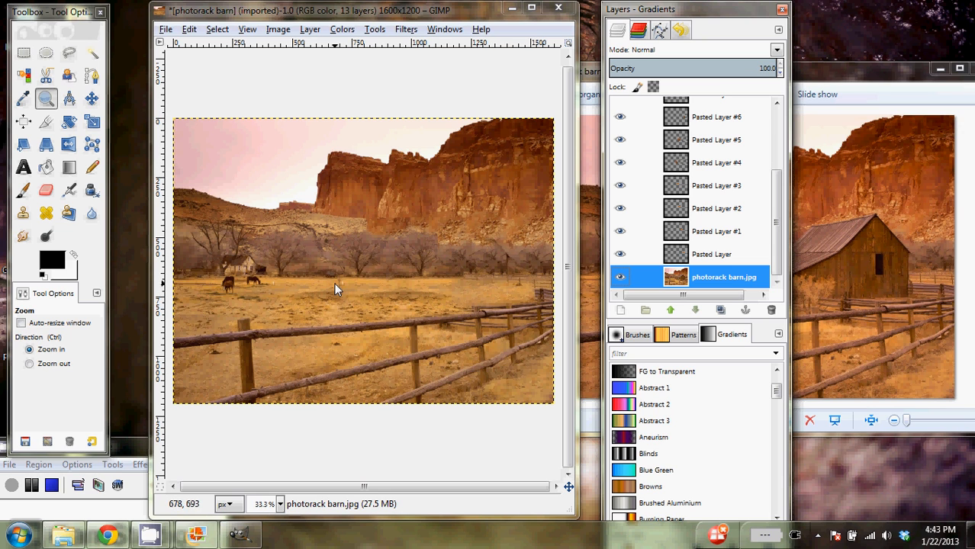
{"action": "mouse_move", "coordinate": [408, 35]}
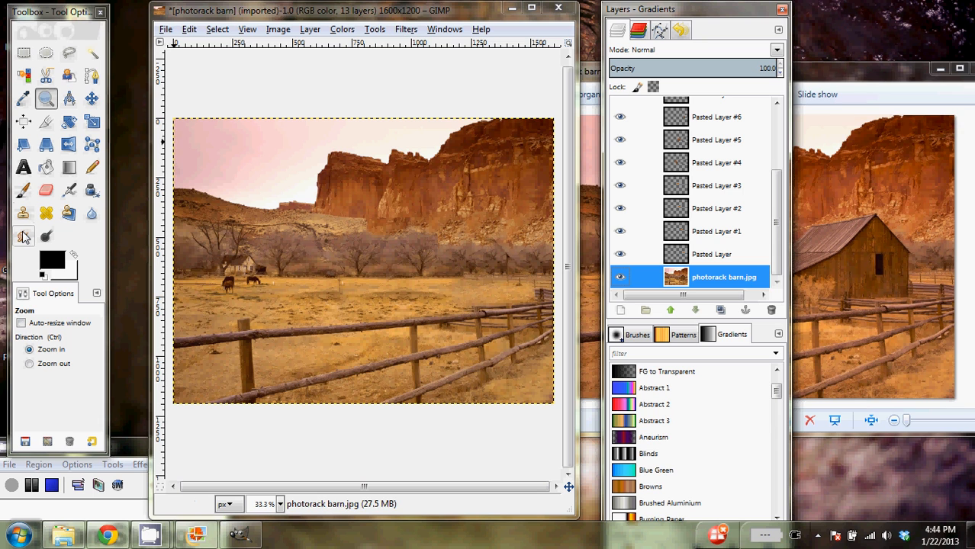
{"action": "mouse_move", "coordinate": [406, 36]}
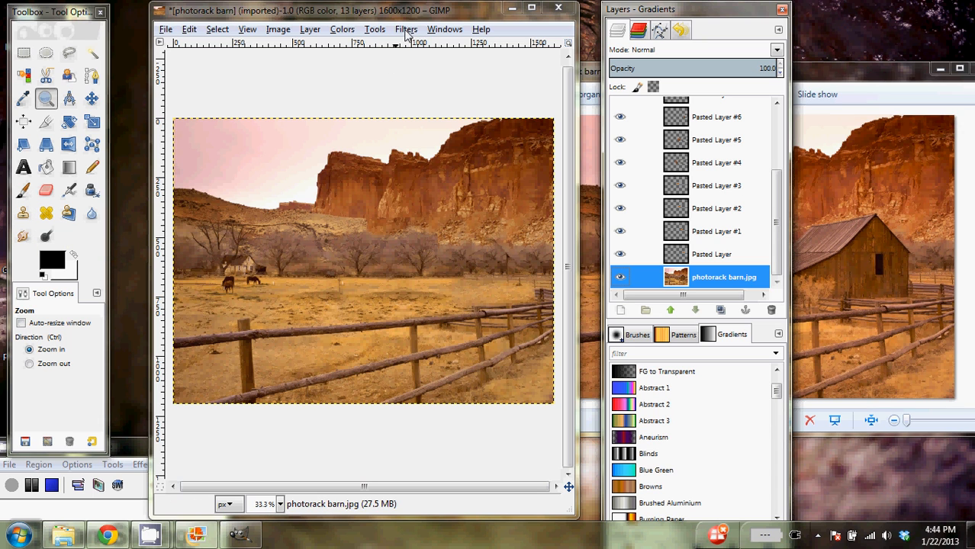
{"action": "left_click", "coordinate": [406, 29]}
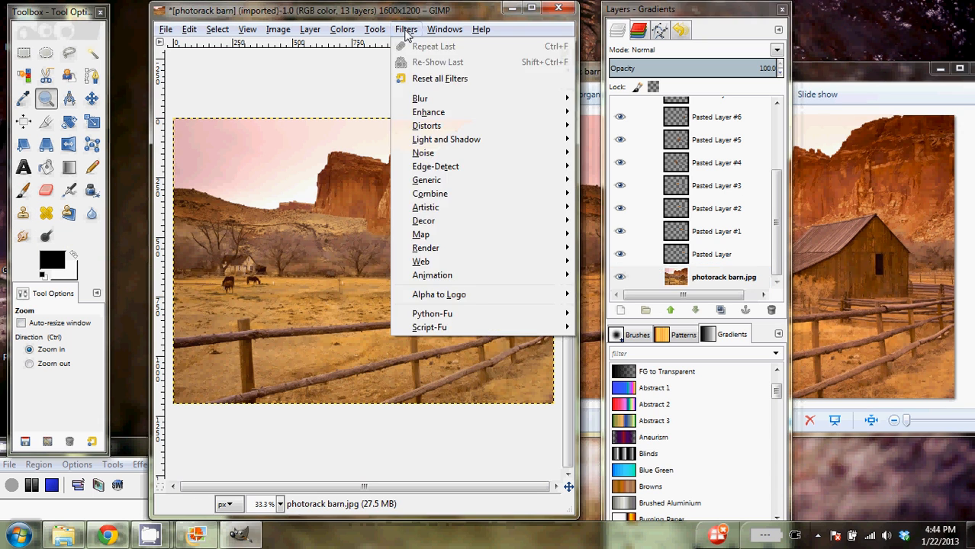
{"action": "left_click", "coordinate": [309, 29]}
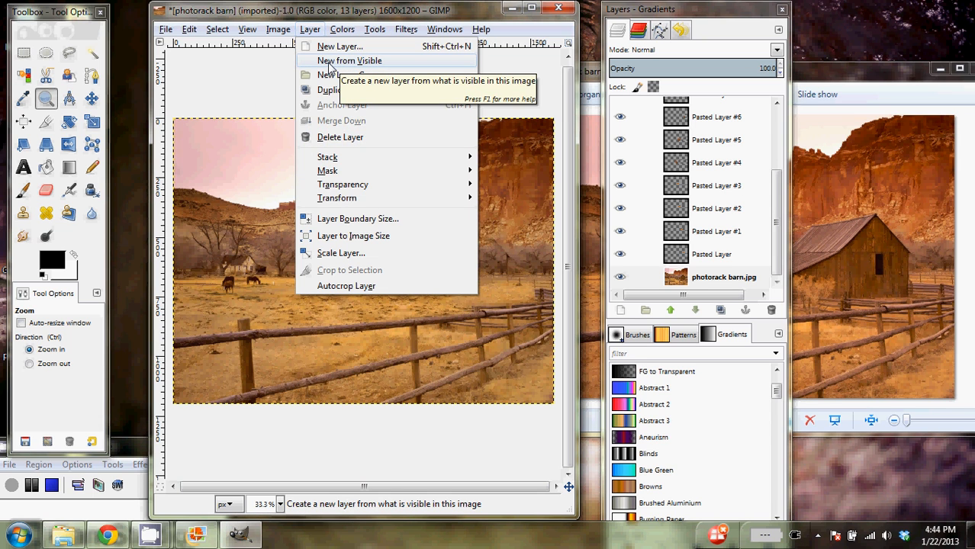
{"action": "left_click", "coordinate": [349, 60]}
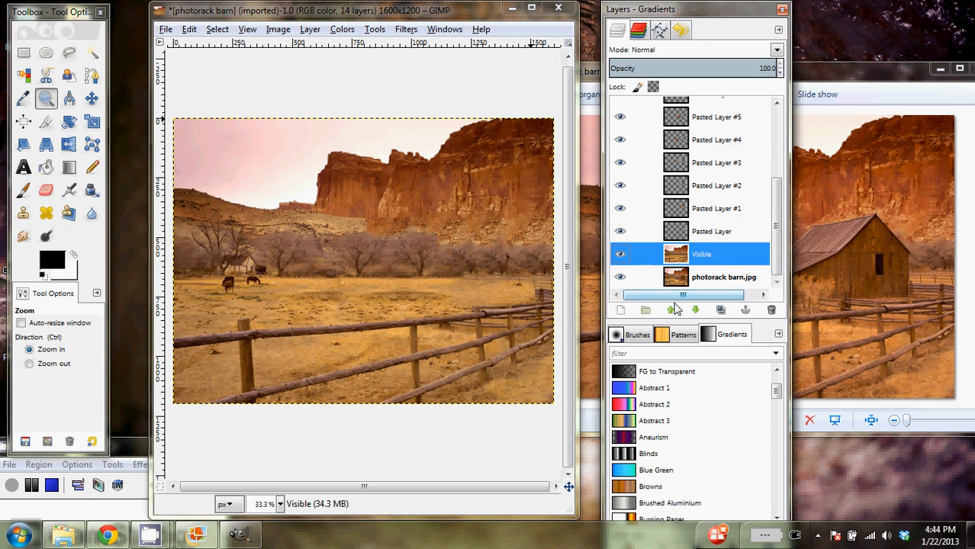
Raise the Visible layer to the top of the stack, select it, and zoom back in on the merged image
{"action": "left_click", "coordinate": [670, 310]}
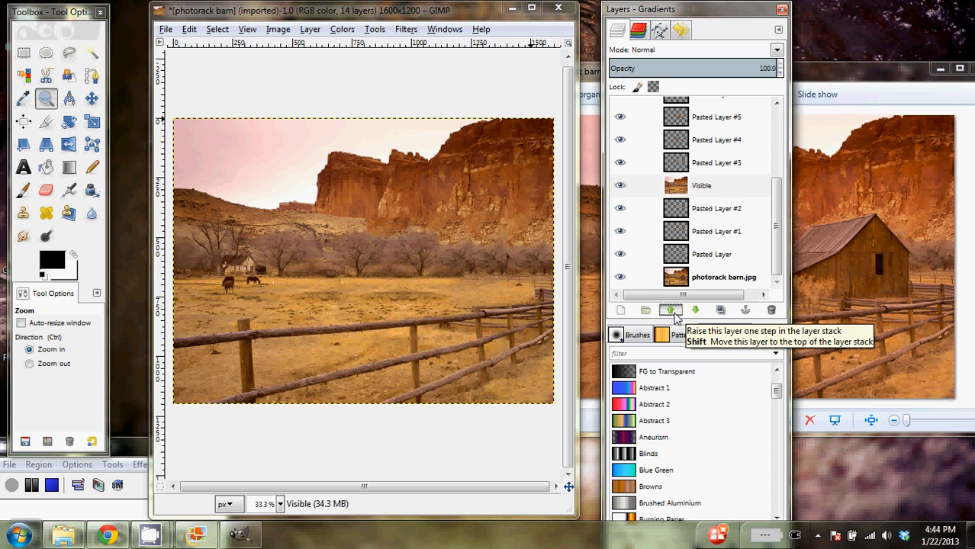
{"action": "left_click", "coordinate": [670, 310]}
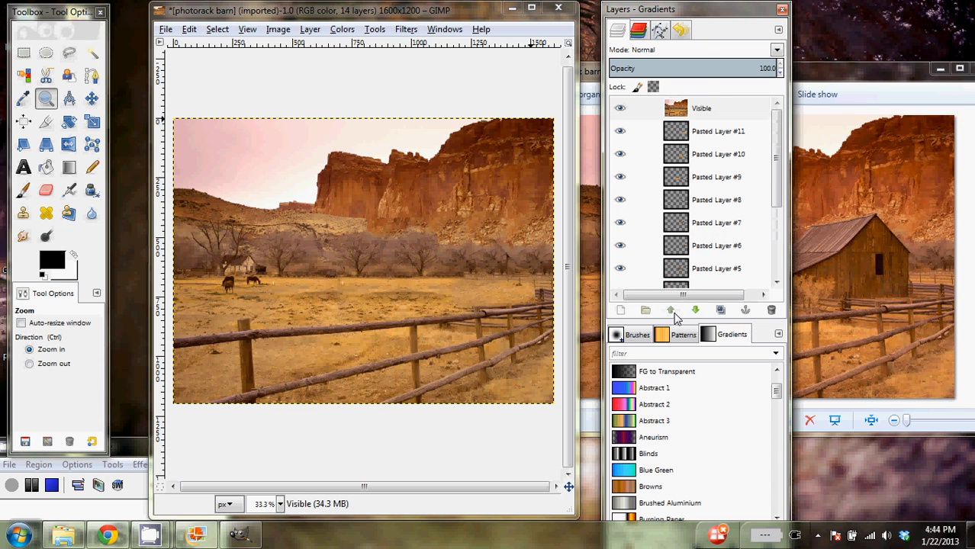
{"action": "left_click", "coordinate": [700, 107]}
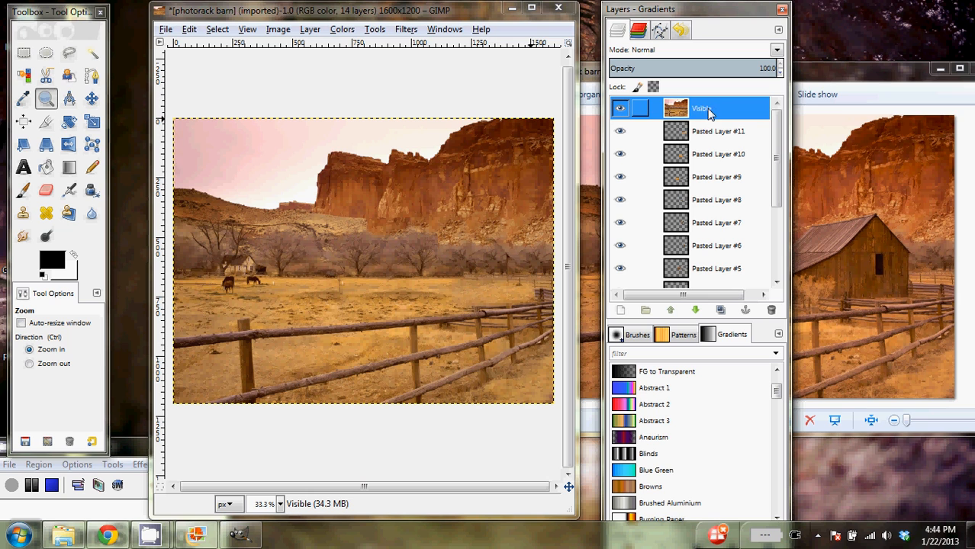
{"action": "left_click", "coordinate": [620, 107]}
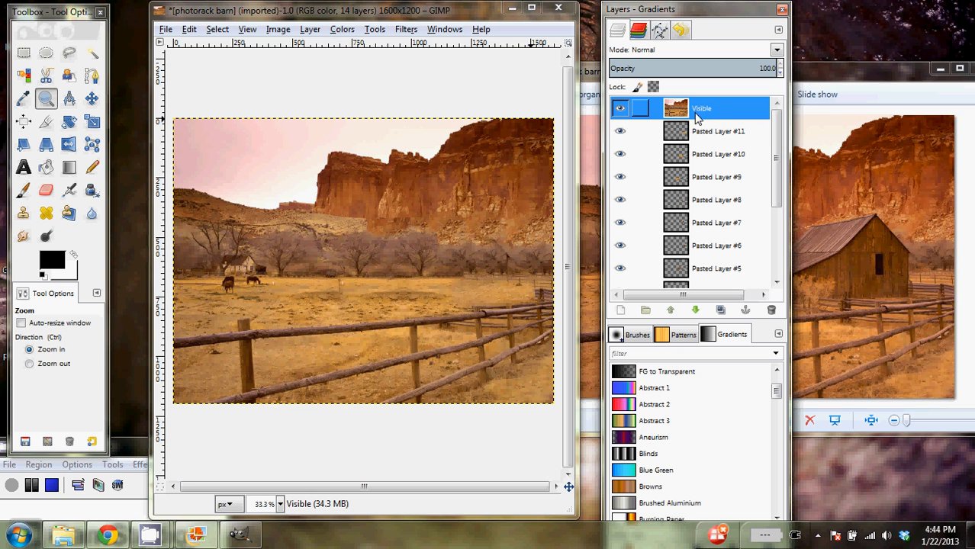
{"action": "left_click", "coordinate": [332, 289]}
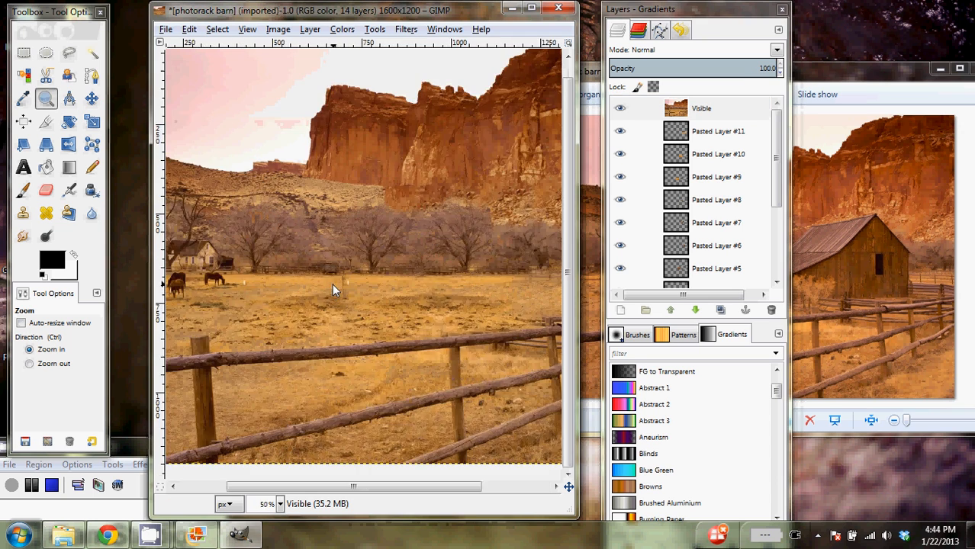
Smudge the patched grass and stray pale post (opacity 33, size about 26) so the field blends smoothly
{"action": "left_click", "coordinate": [331, 289]}
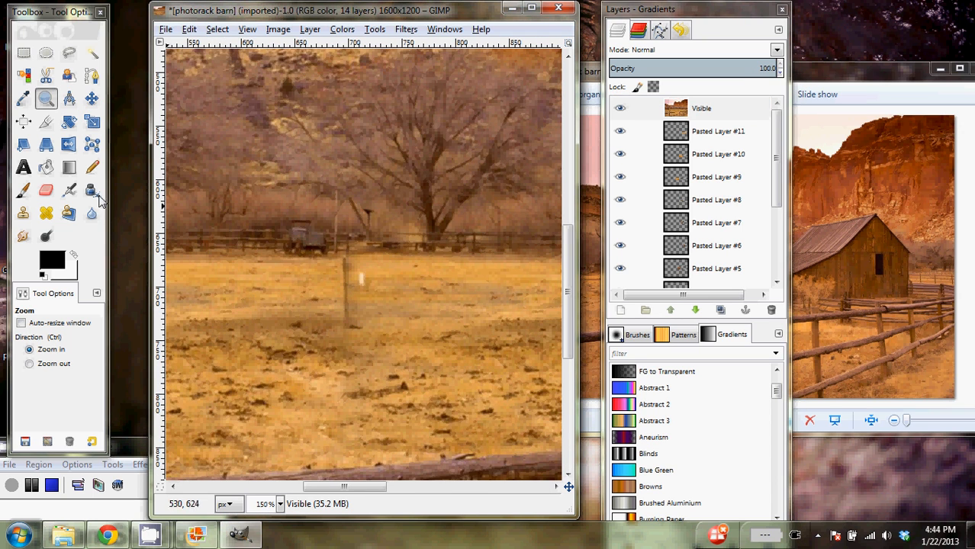
{"action": "left_click", "coordinate": [22, 237]}
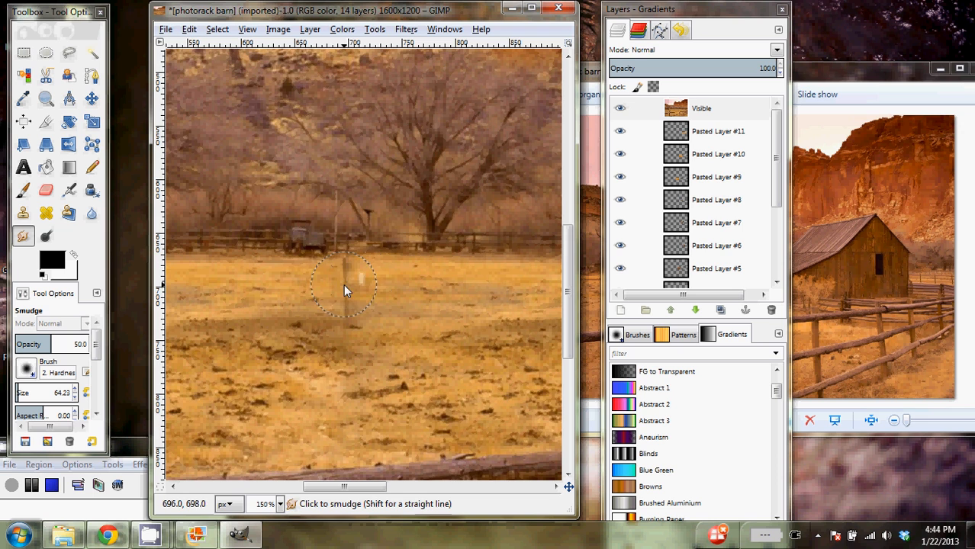
{"action": "mouse_move", "coordinate": [355, 301]}
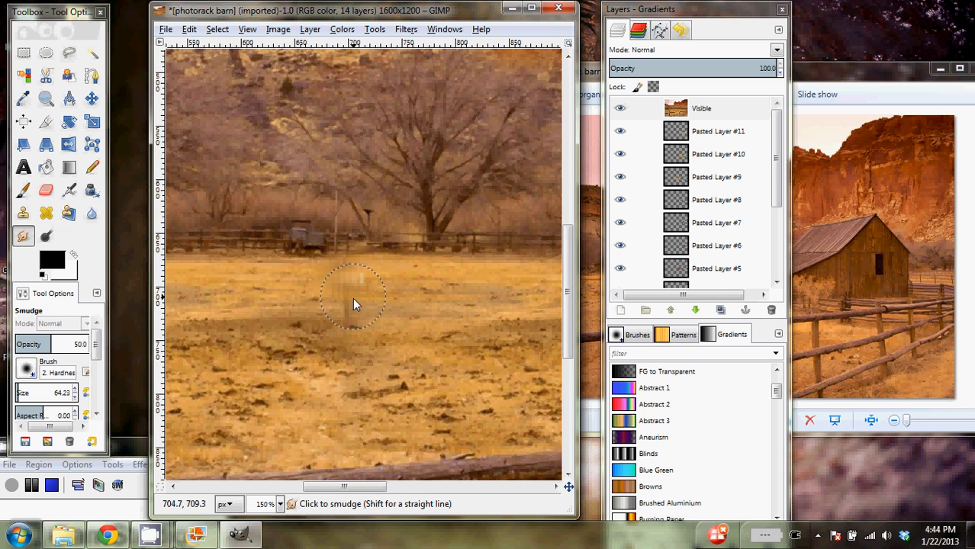
{"action": "mouse_move", "coordinate": [365, 292]}
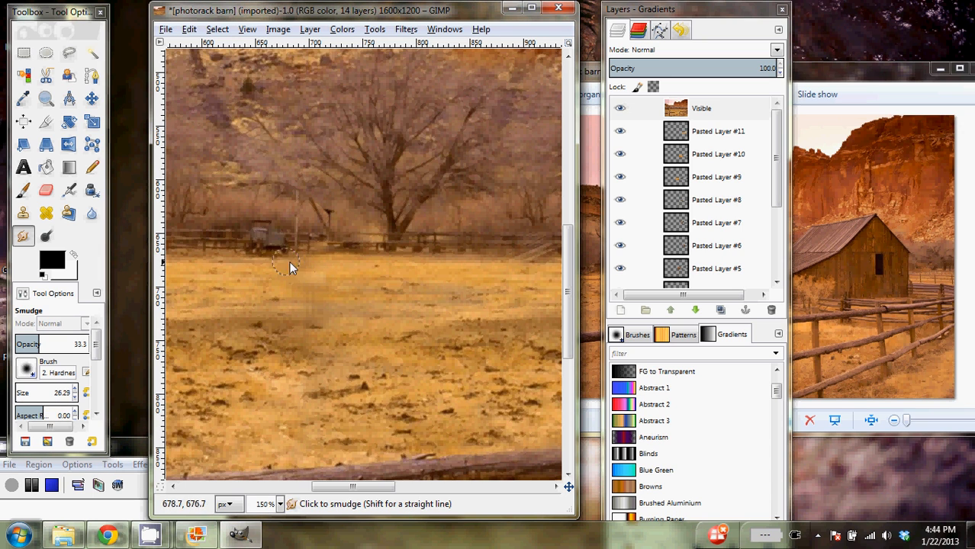
{"action": "mouse_move", "coordinate": [423, 457]}
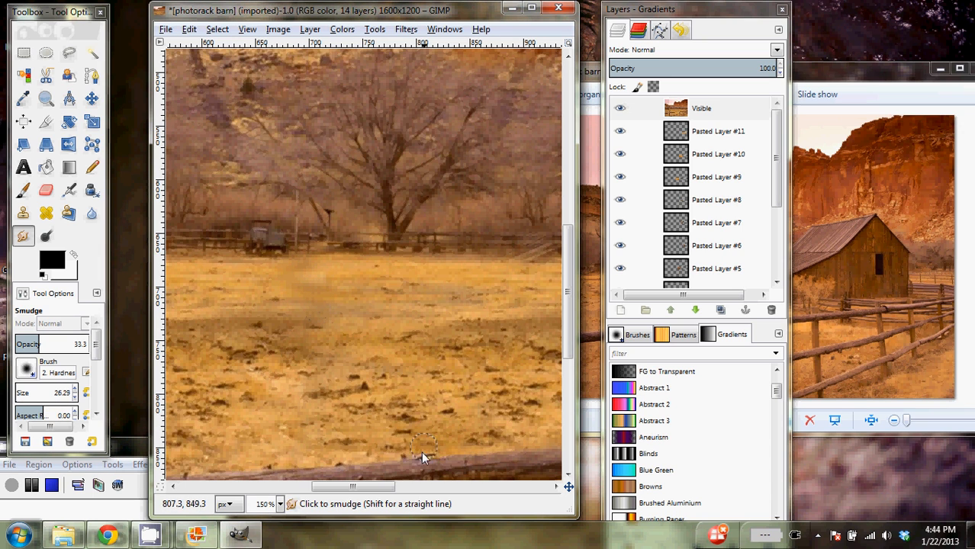
{"action": "left_click_drag", "start_coordinate": [351, 485], "coordinate": [475, 486]}
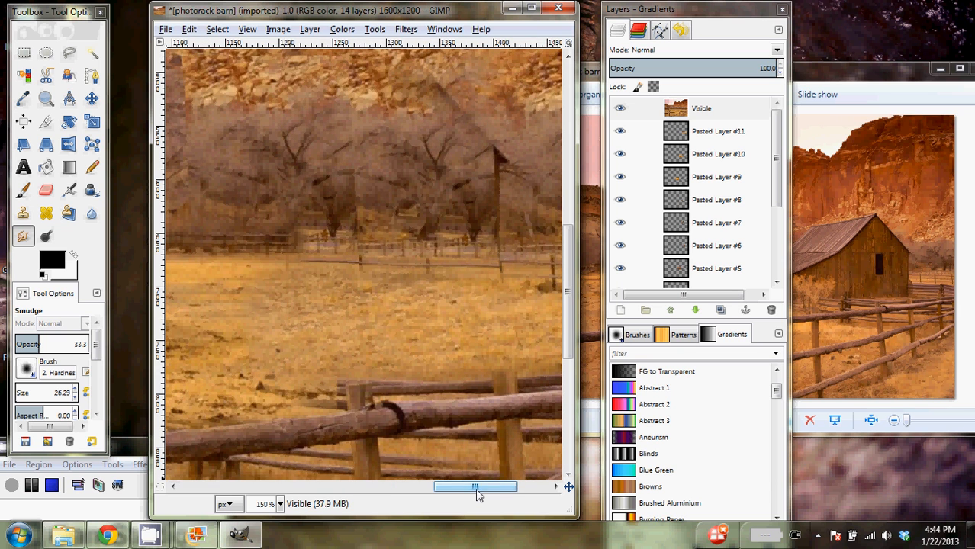
{"action": "mouse_move", "coordinate": [410, 282]}
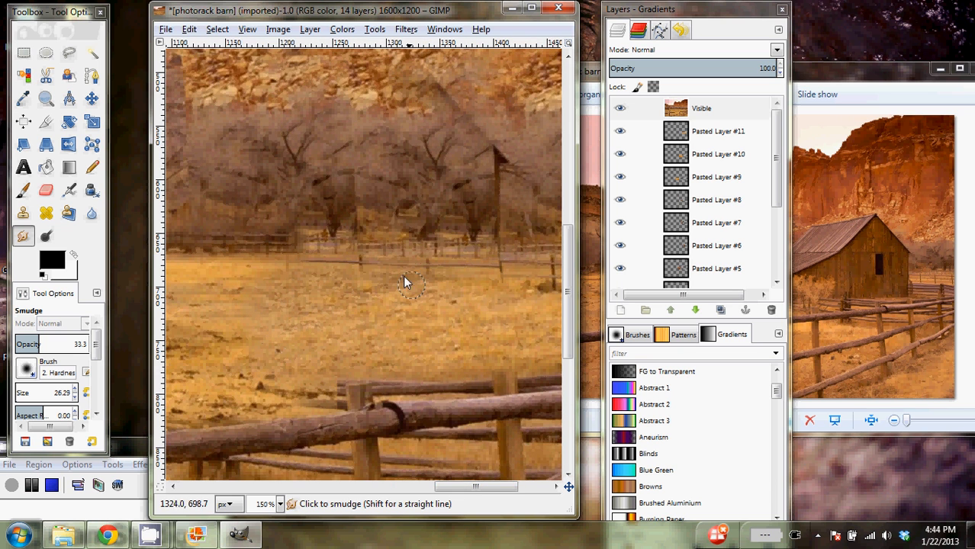
{"action": "mouse_move", "coordinate": [503, 153]}
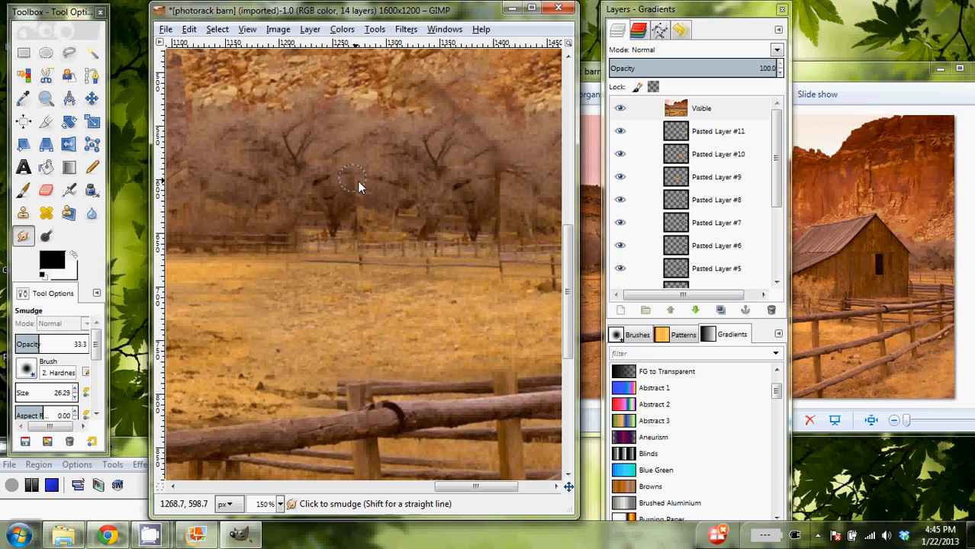
{"action": "mouse_move", "coordinate": [351, 201]}
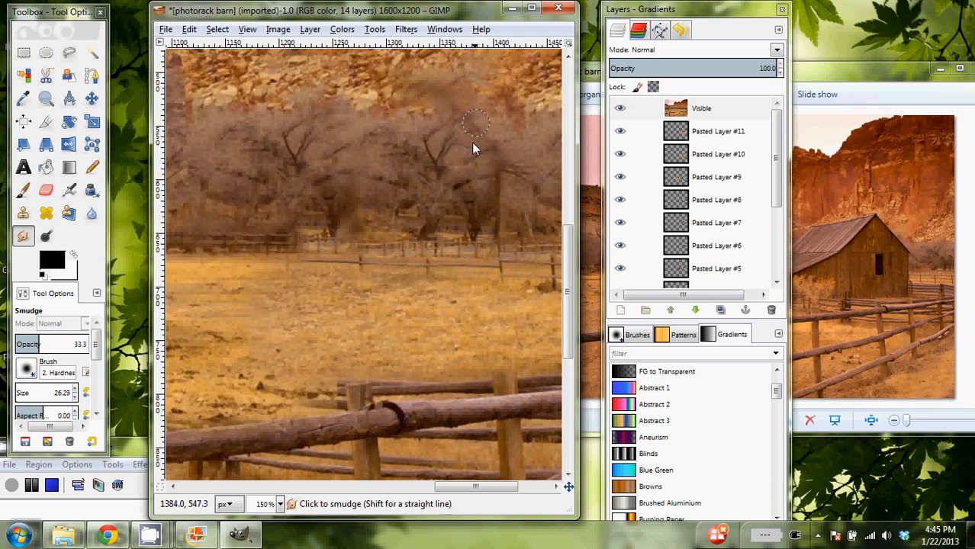
{"action": "mouse_move", "coordinate": [210, 125]}
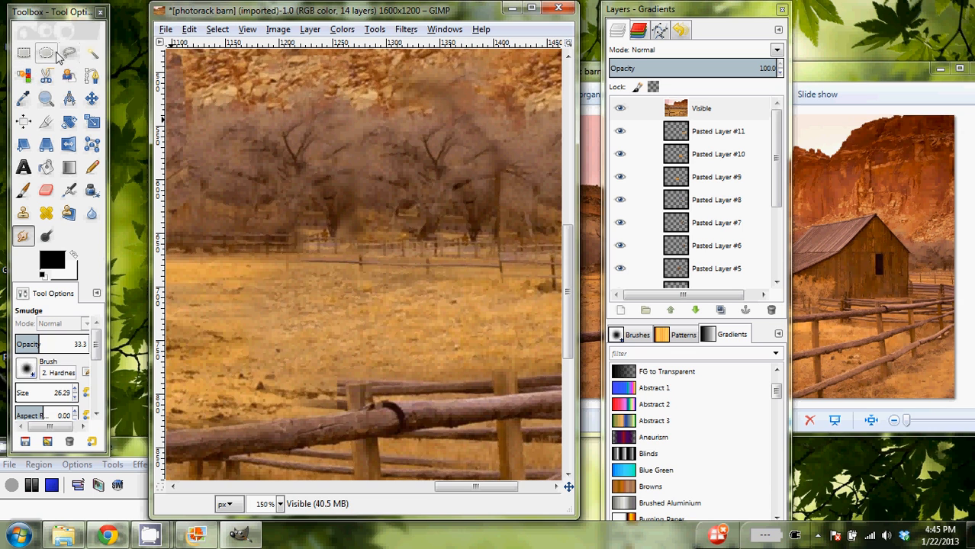
Free-select a tree strip, paste it as a new layer, move it over the tree line and add a layer mask
{"action": "left_click", "coordinate": [69, 52]}
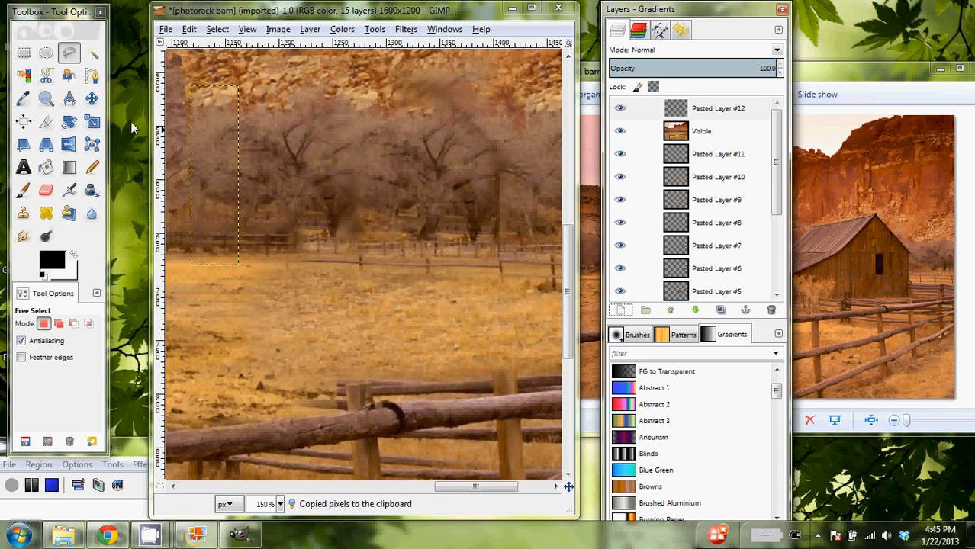
{"action": "left_click", "coordinate": [91, 98]}
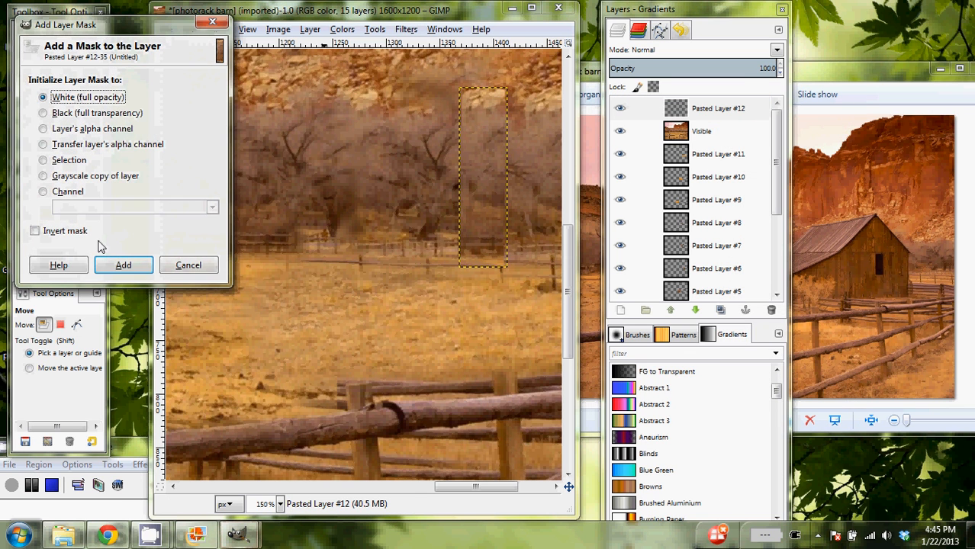
{"action": "left_click", "coordinate": [123, 265]}
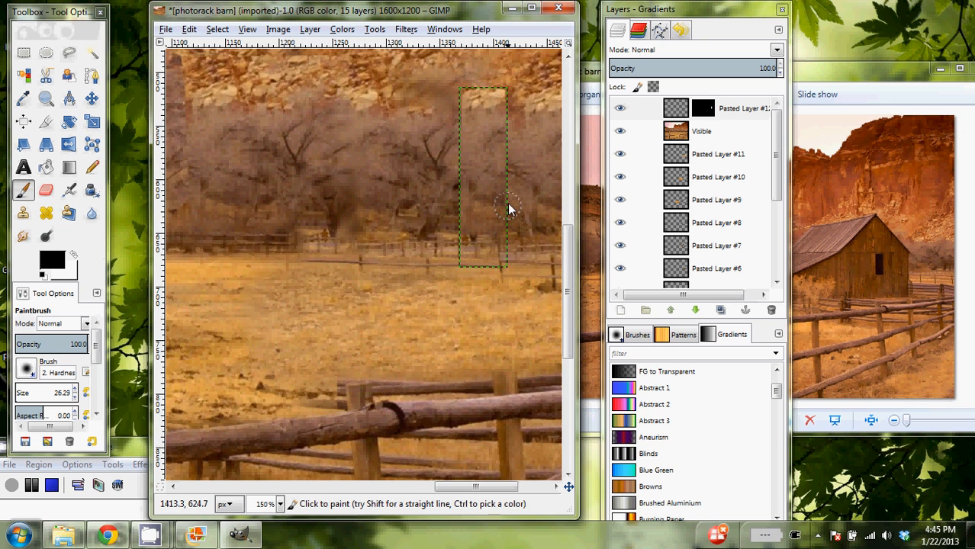
{"action": "mouse_move", "coordinate": [464, 84]}
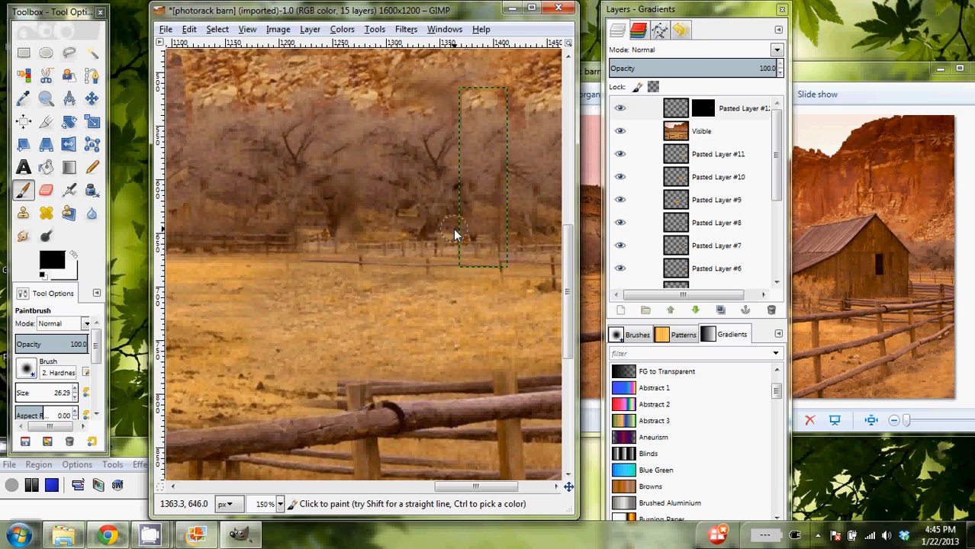
{"action": "mouse_move", "coordinate": [451, 208]}
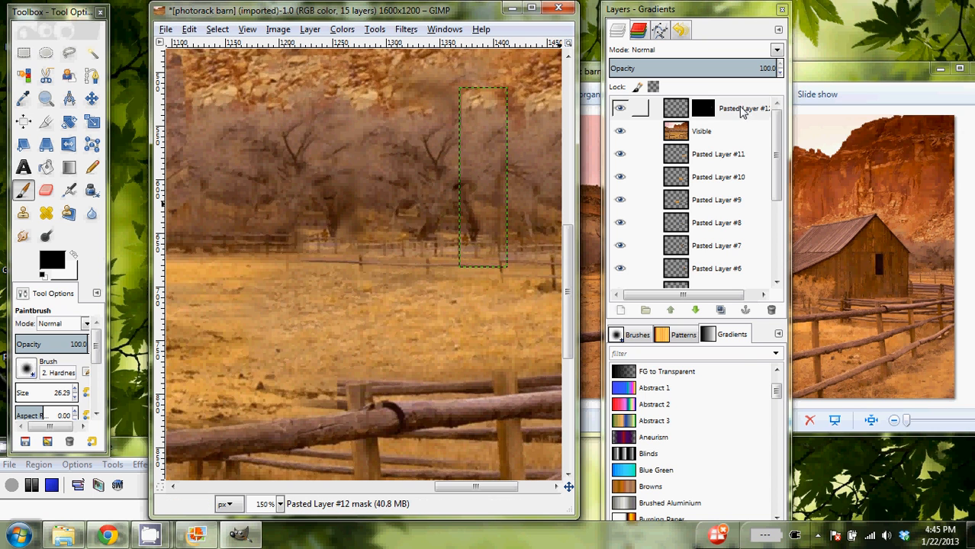
Merge the masked tree strip down into the Visible layer, then zoom out to show the whole barn-free photo
{"action": "left_click", "coordinate": [717, 107]}
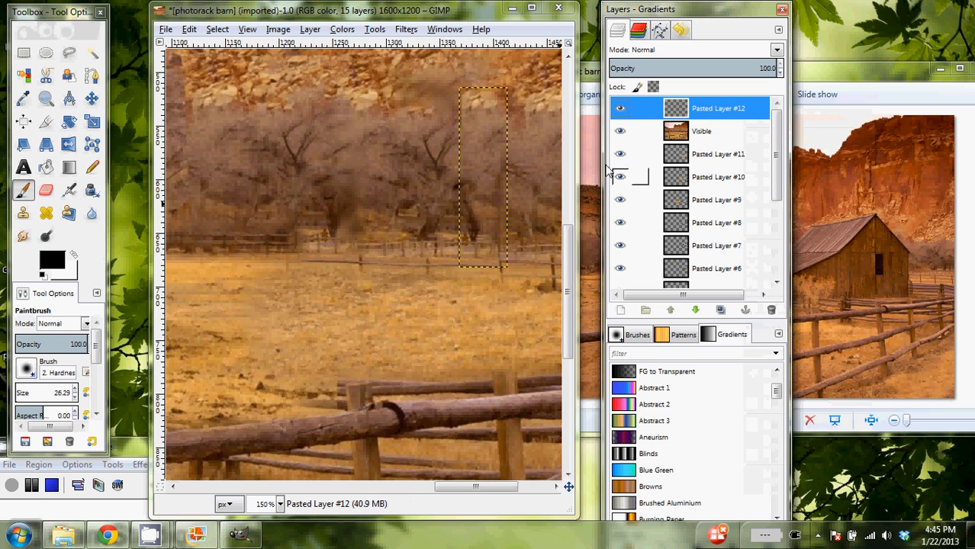
{"action": "left_click", "coordinate": [700, 131]}
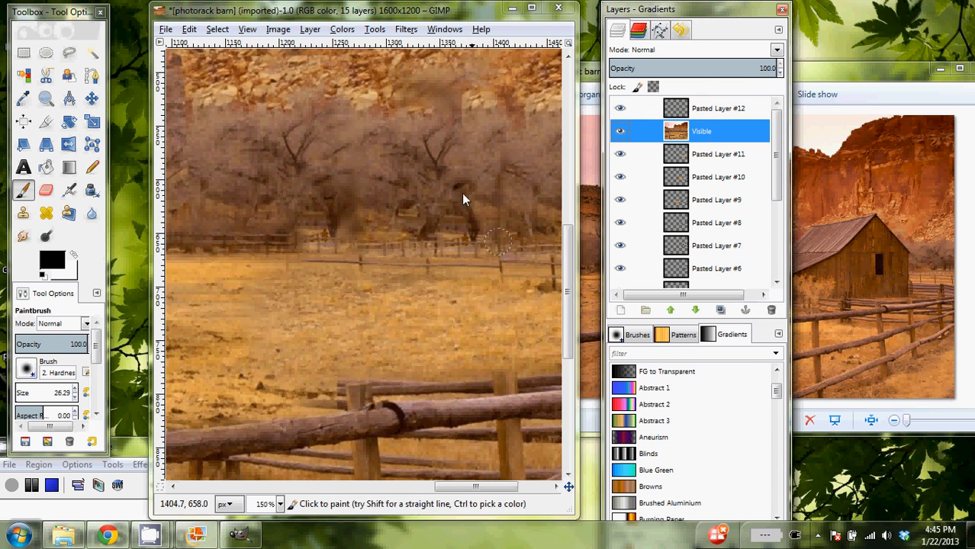
{"action": "right_click", "coordinate": [717, 108]}
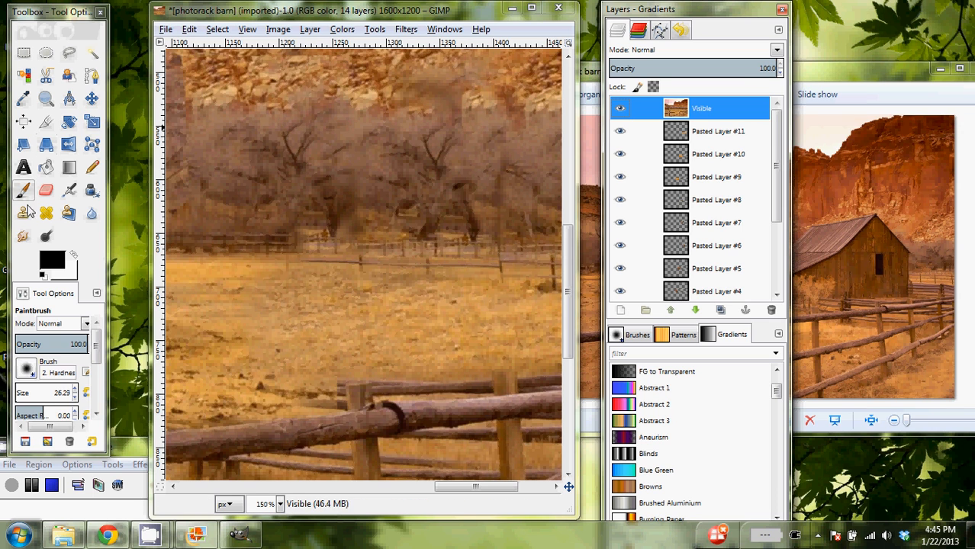
{"action": "left_click", "coordinate": [23, 237]}
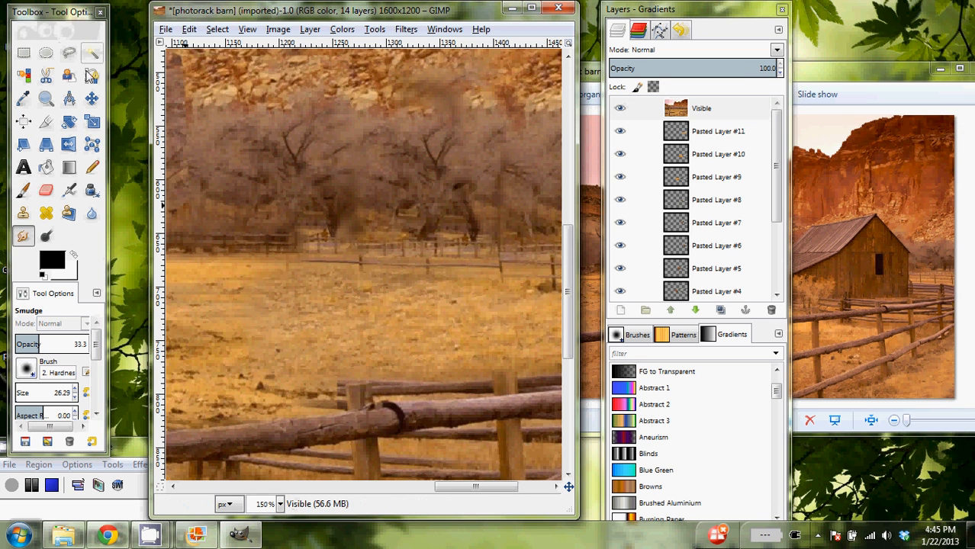
{"action": "left_click", "coordinate": [45, 97]}
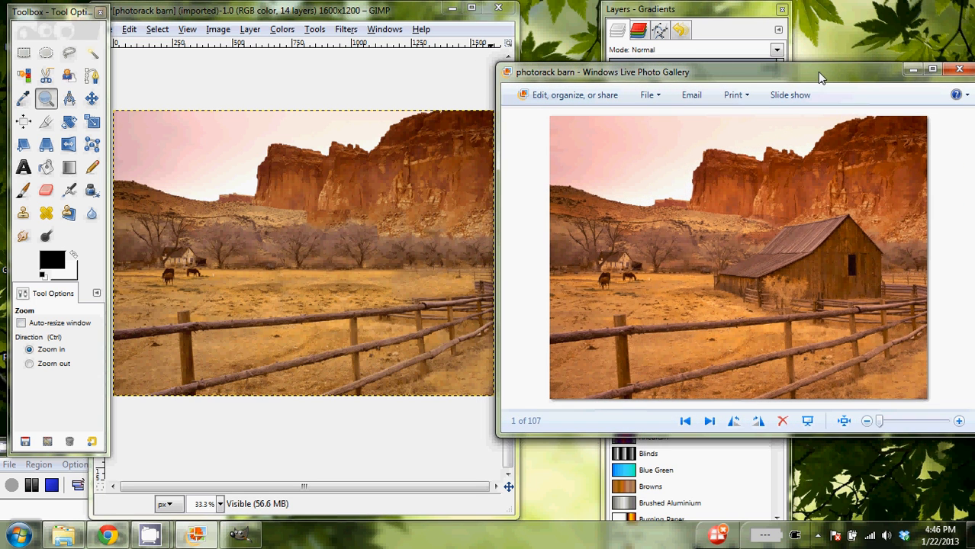
{"action": "mouse_move", "coordinate": [290, 264]}
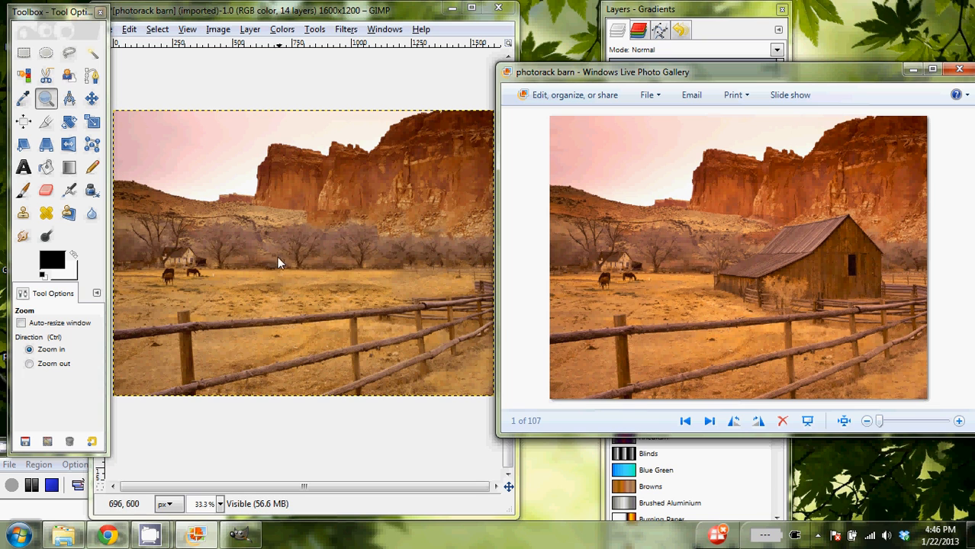
{"action": "mouse_move", "coordinate": [402, 272]}
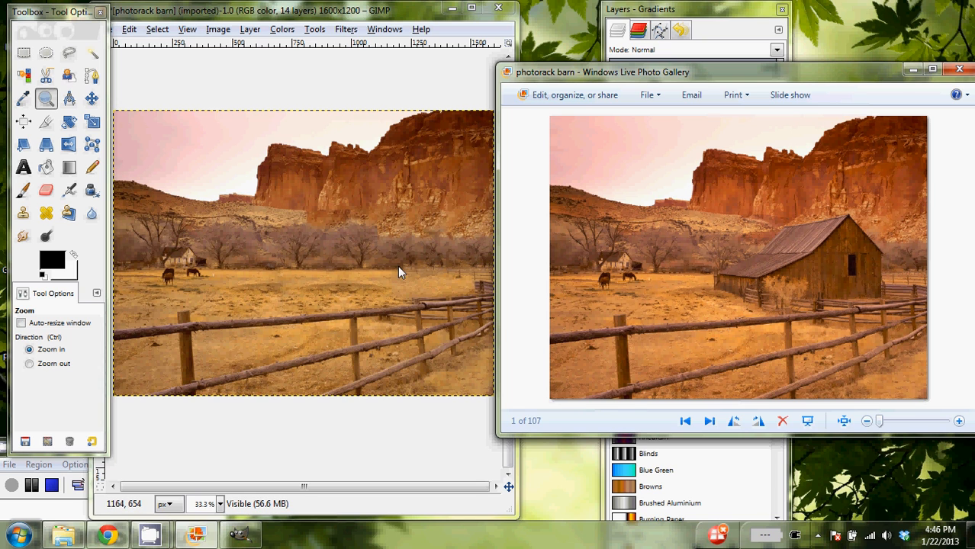
{"action": "mouse_move", "coordinate": [387, 292]}
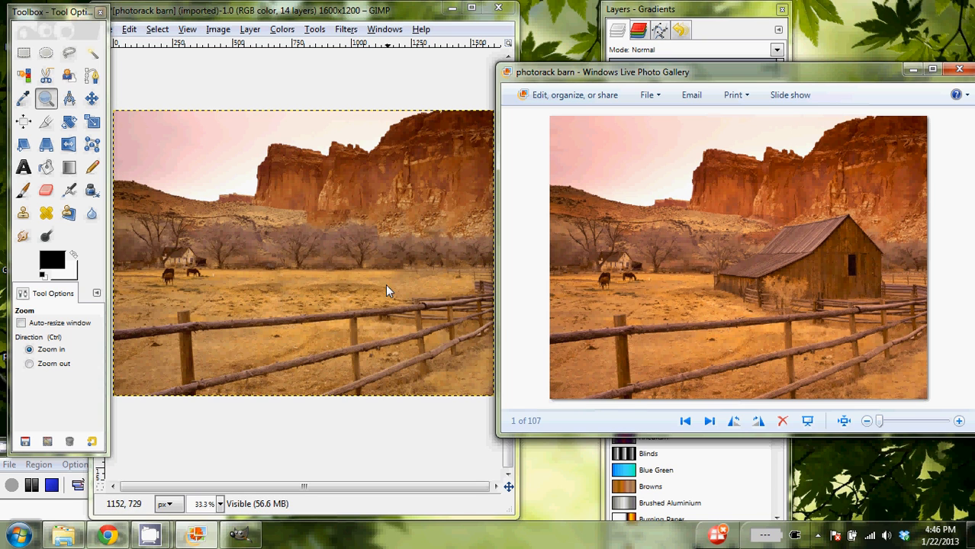
{"action": "mouse_move", "coordinate": [311, 315]}
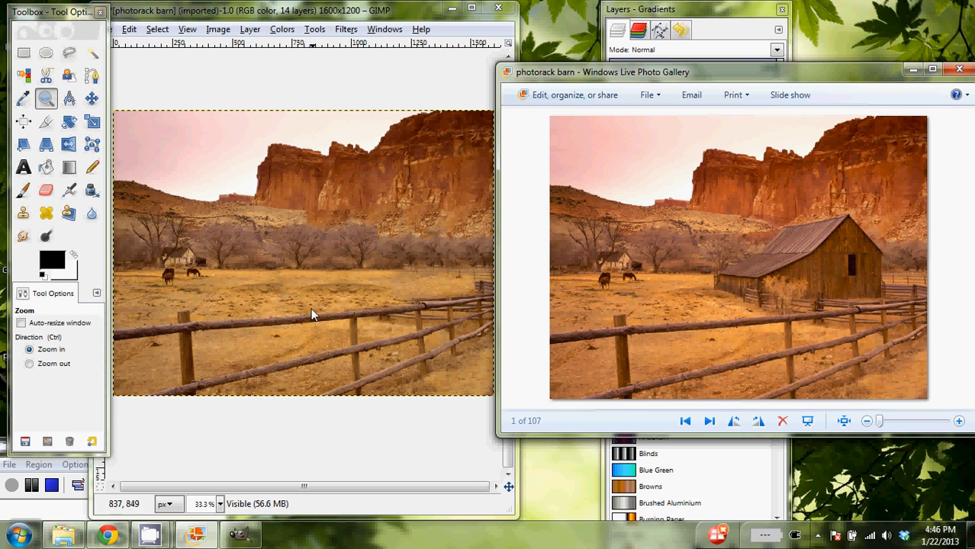
{"action": "mouse_move", "coordinate": [311, 304]}
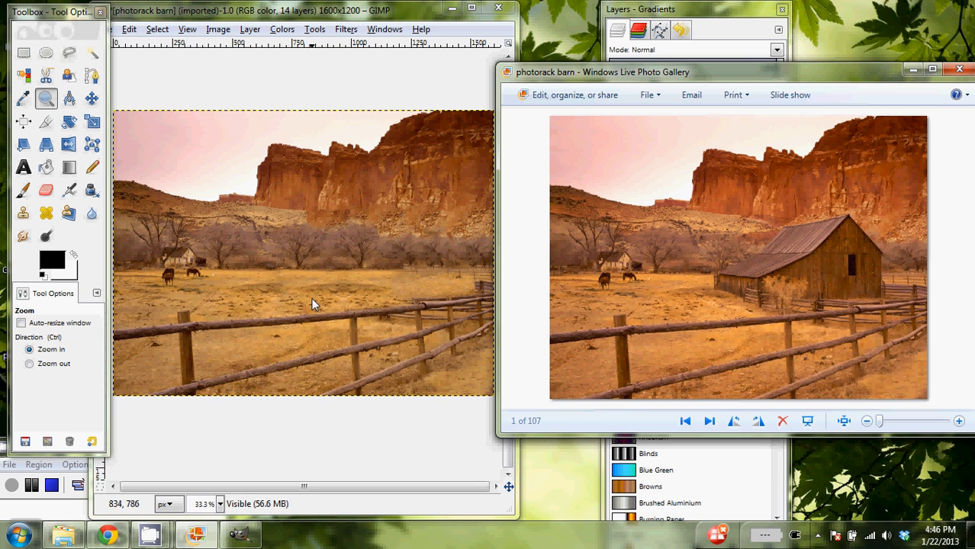
{"action": "mouse_move", "coordinate": [320, 301]}
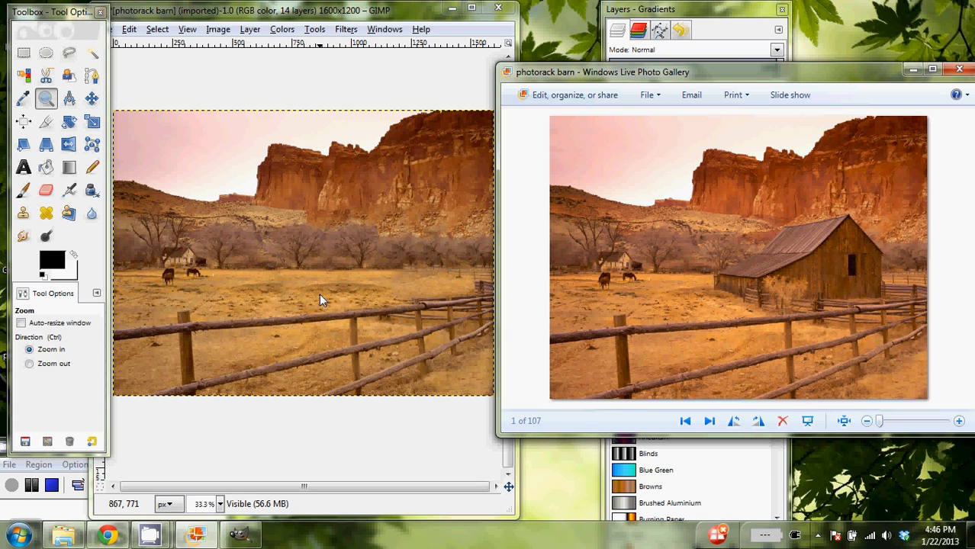
{"action": "mouse_move", "coordinate": [4, 460]}
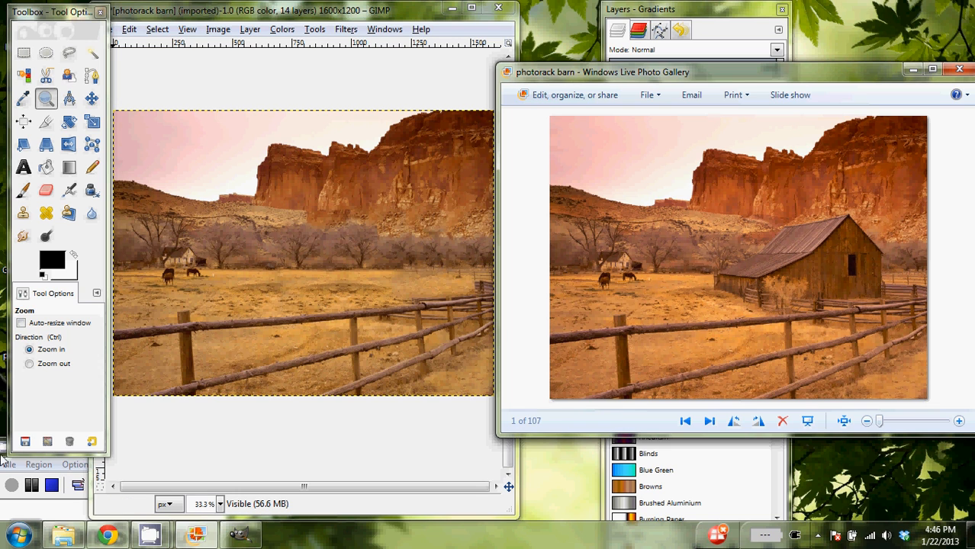